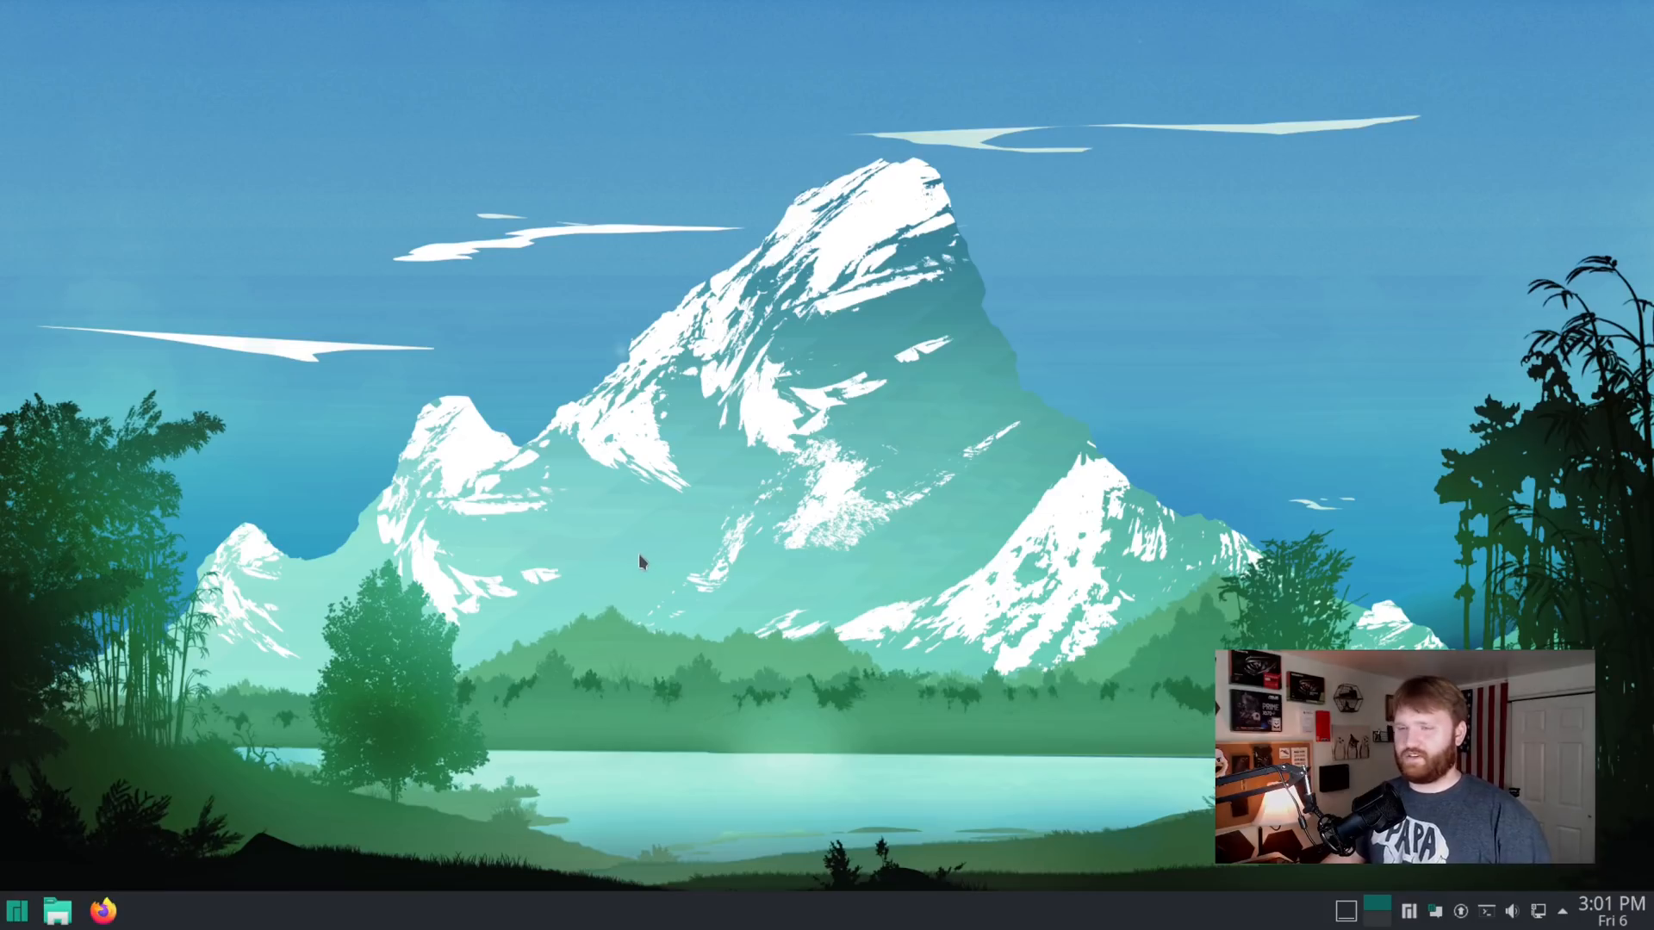
pyautogui.moveTo(74, 728)
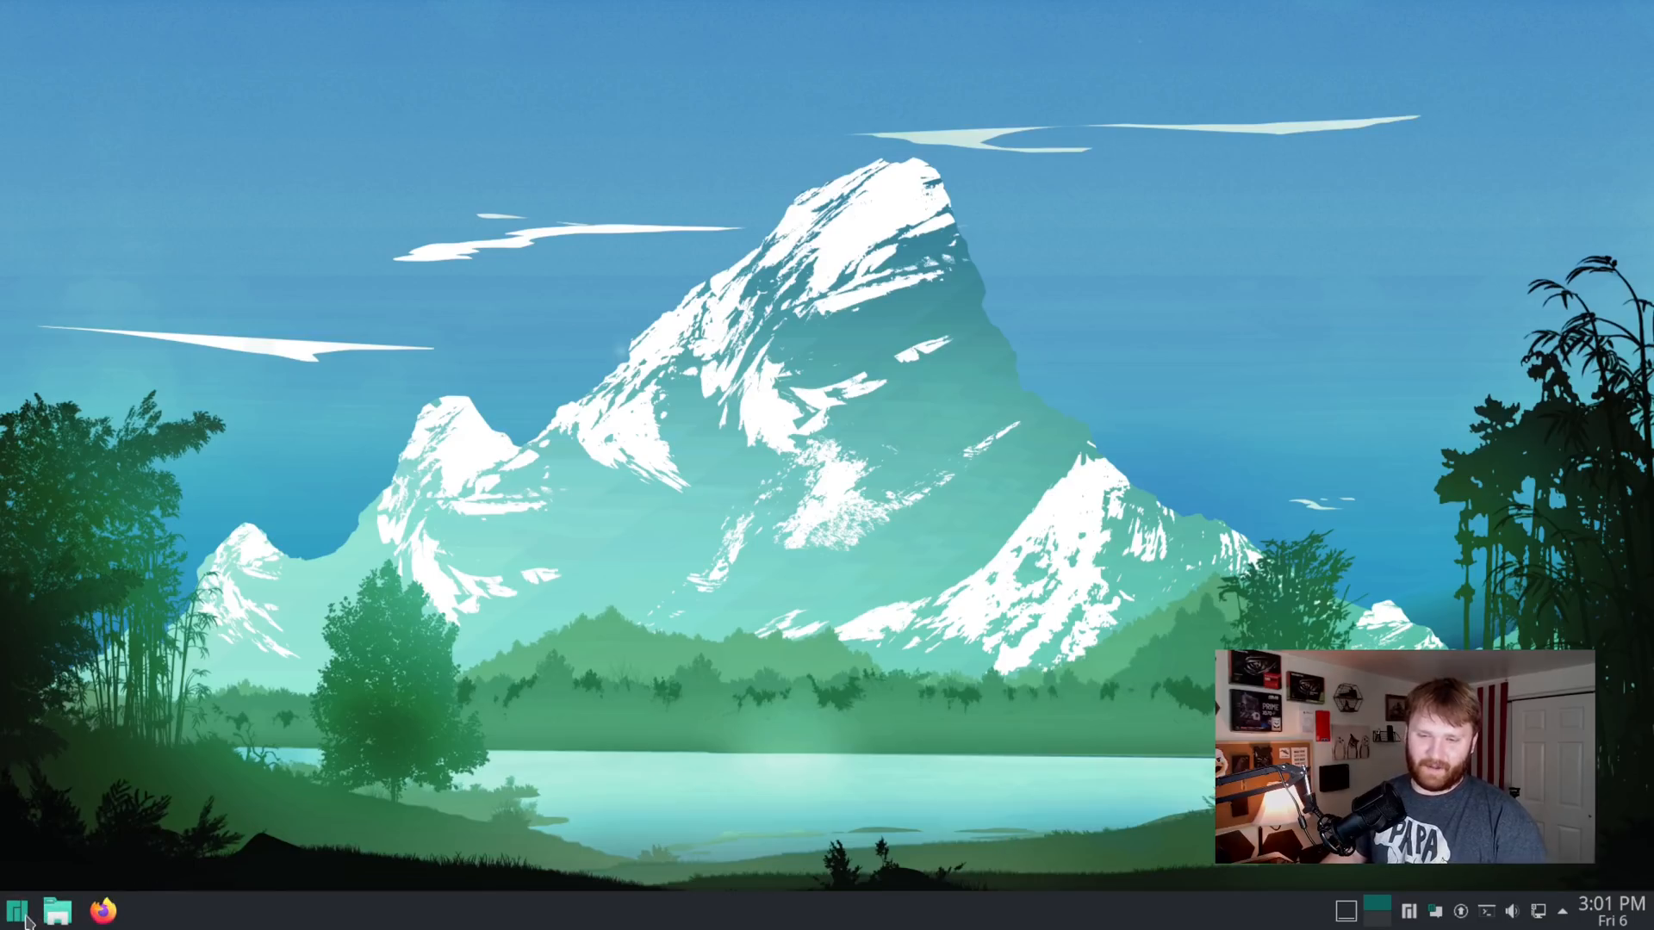
# - Launch System Settings from the panel launcher, landing on Quick Settings
pyautogui.click(18, 910)
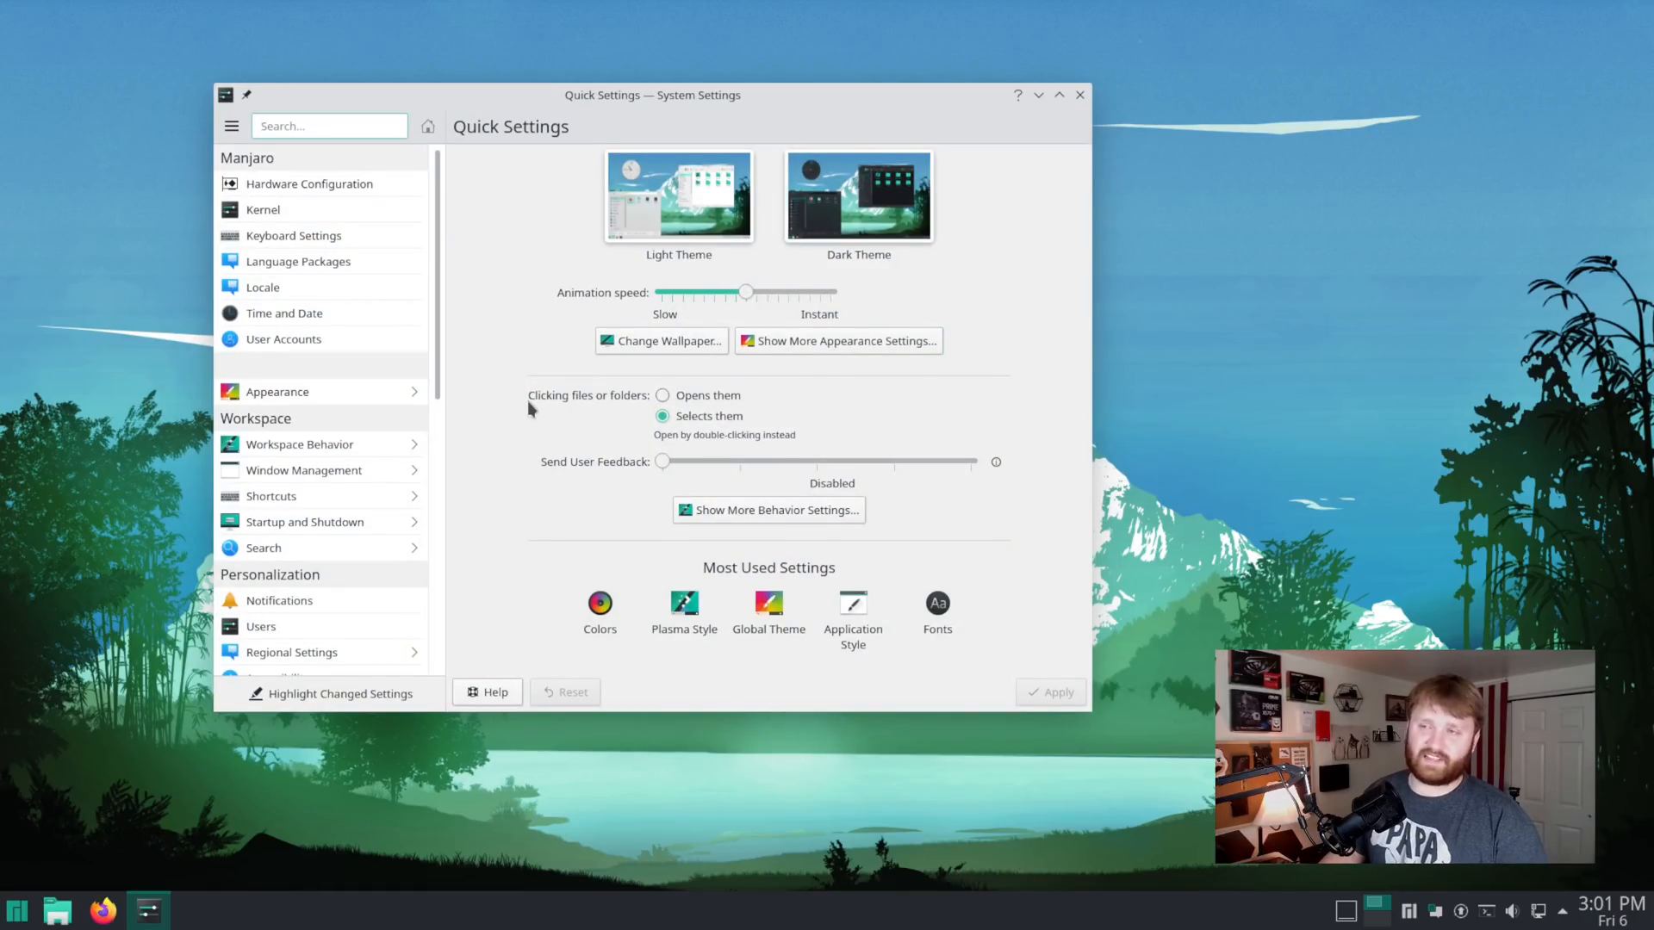
pyautogui.moveTo(550, 261)
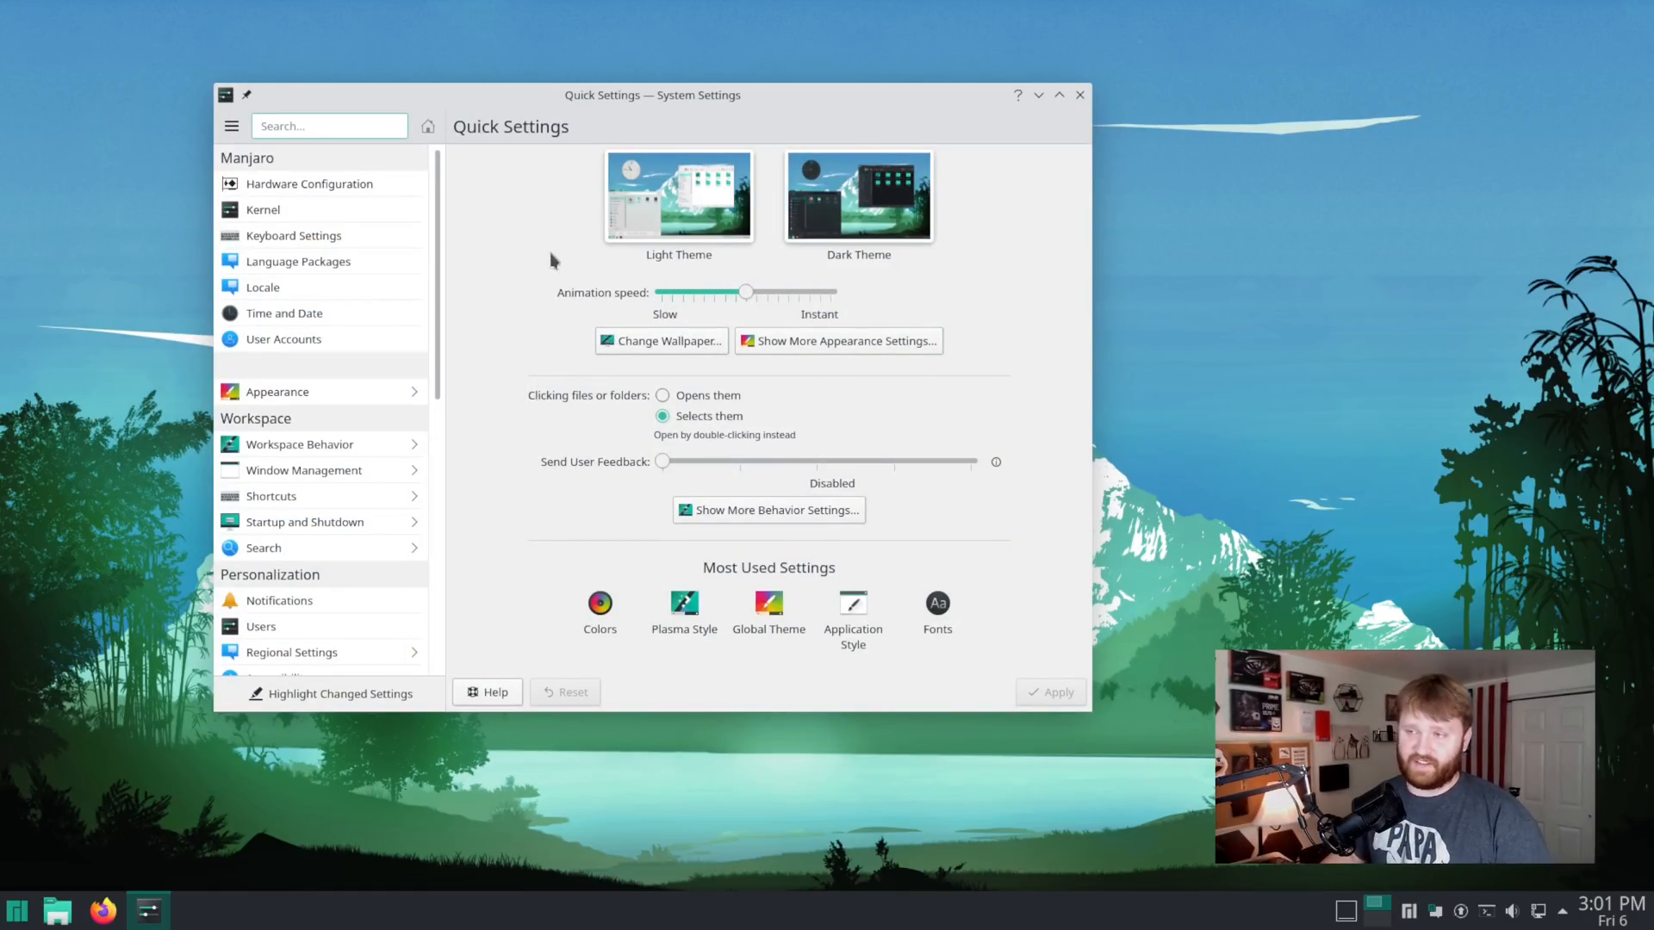
pyautogui.click(858, 196)
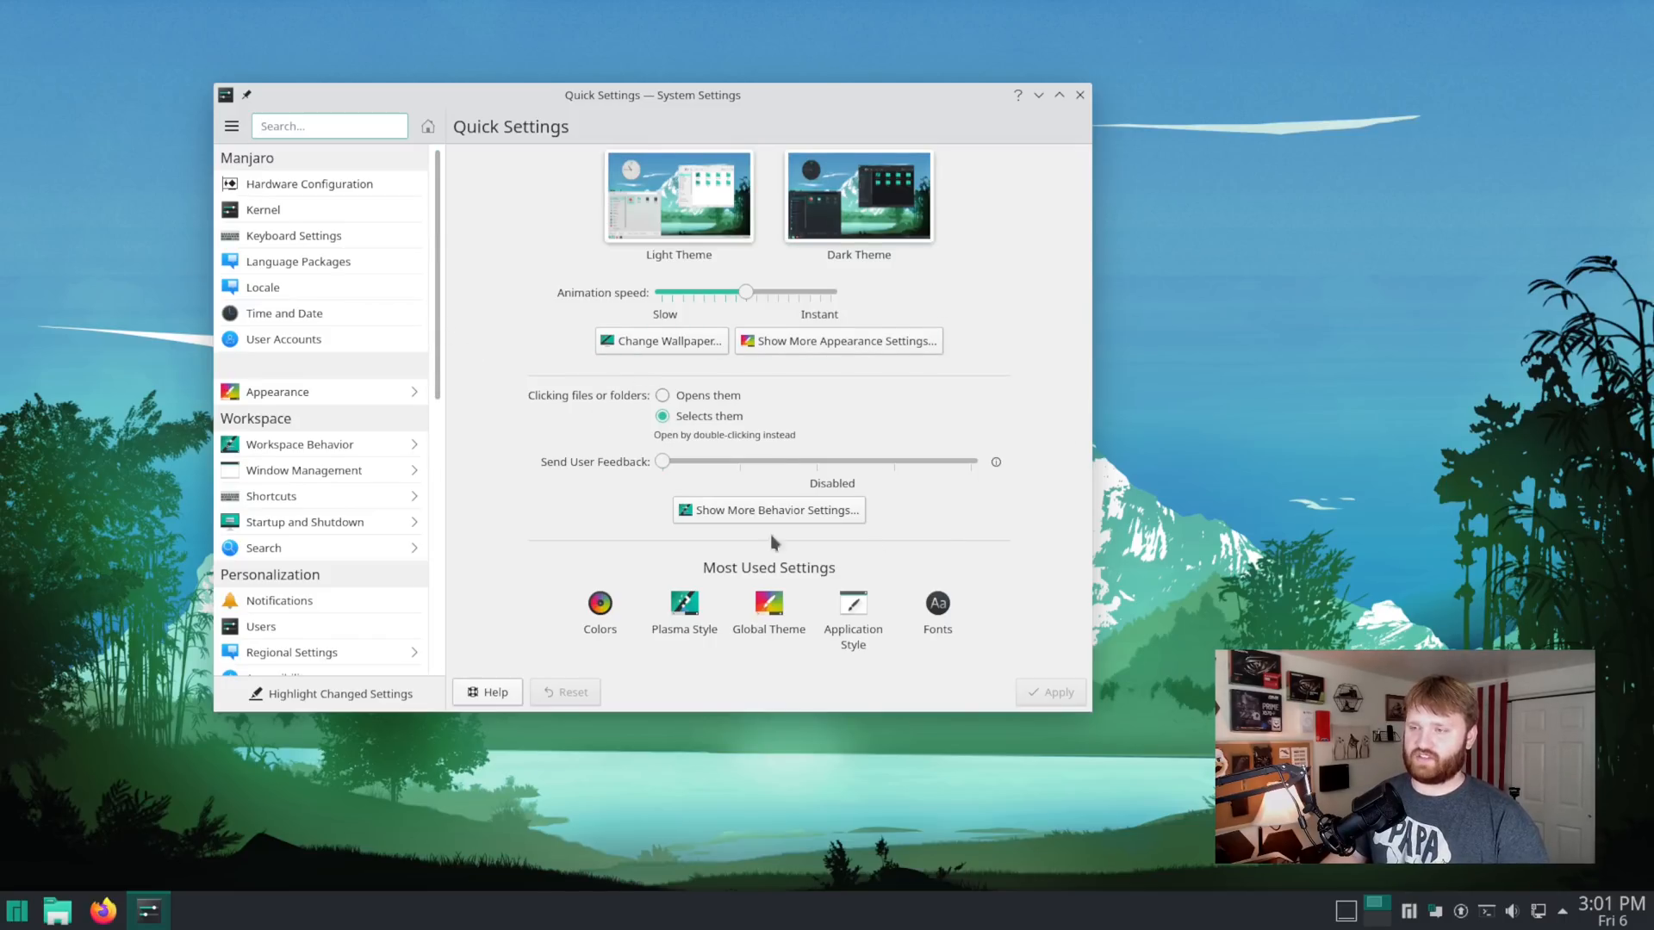
pyautogui.moveTo(1044, 544)
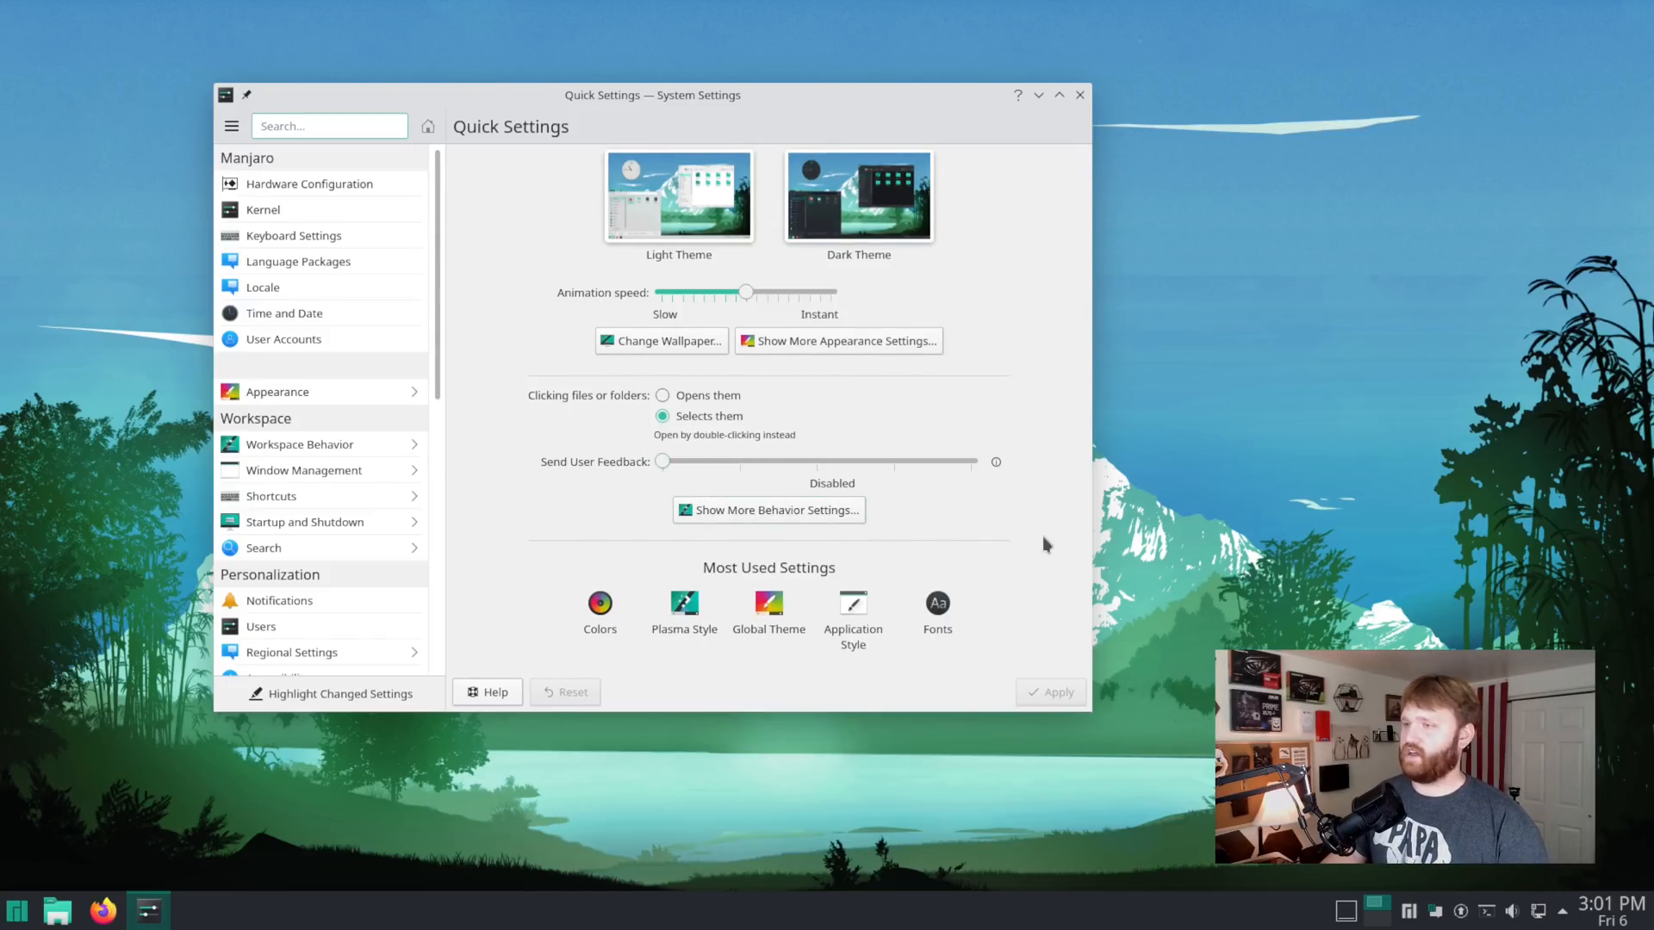
pyautogui.moveTo(547, 238)
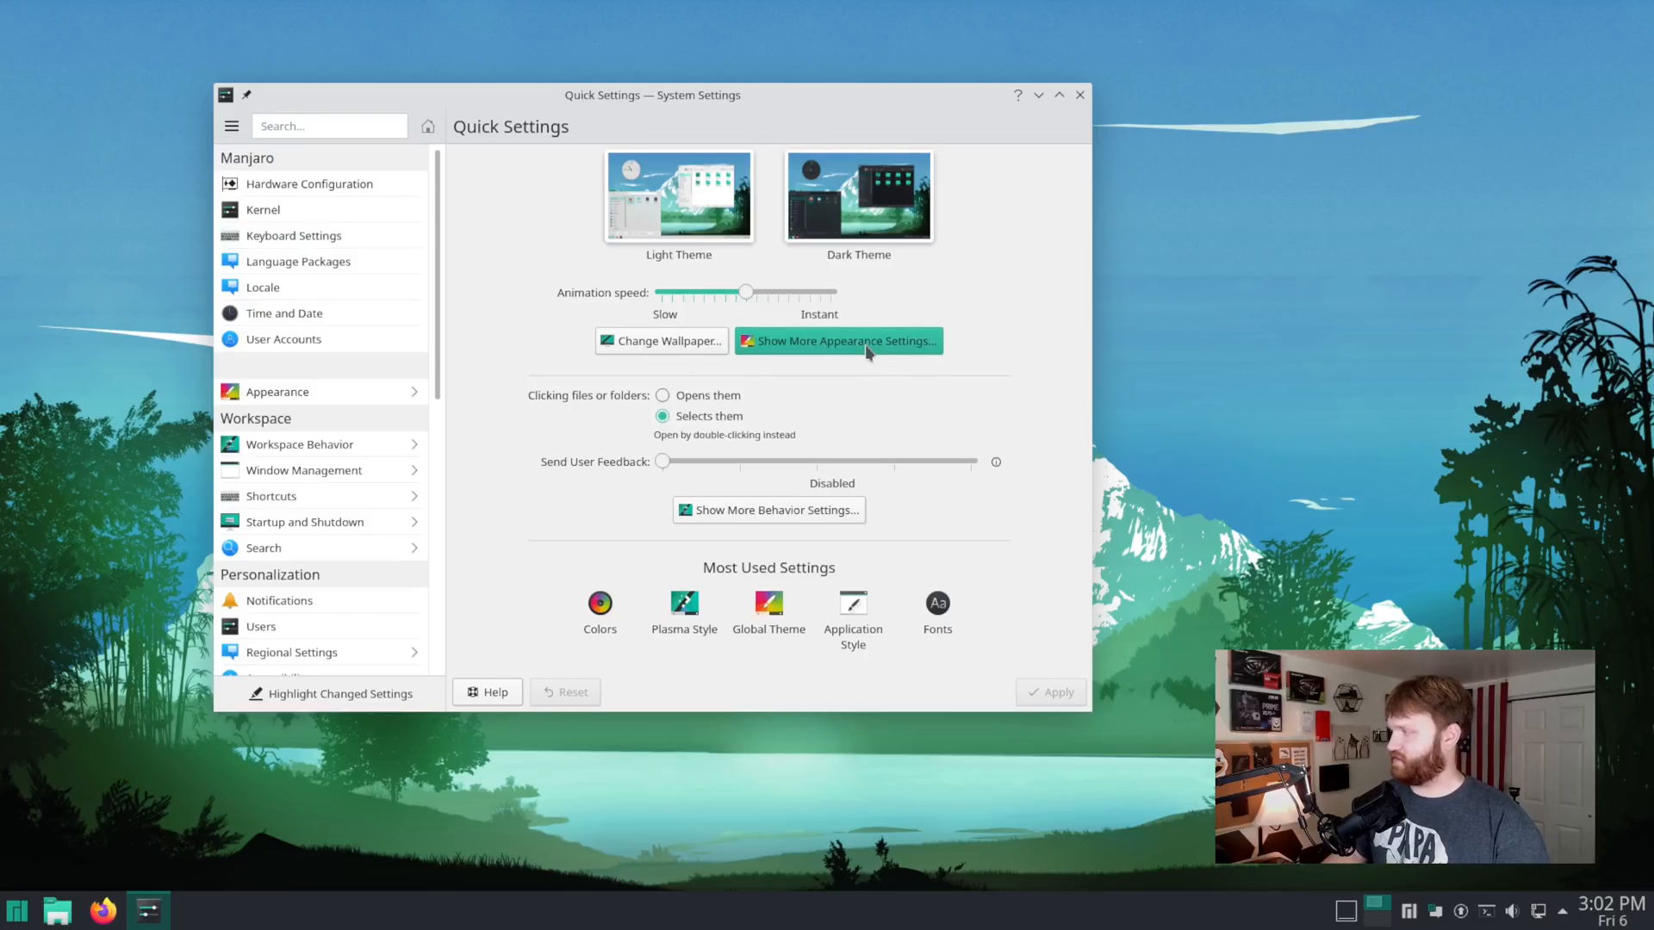
# - From the full Appearance settings, apply Breath2 then Breath2 2021 as the global theme
pyautogui.click(837, 341)
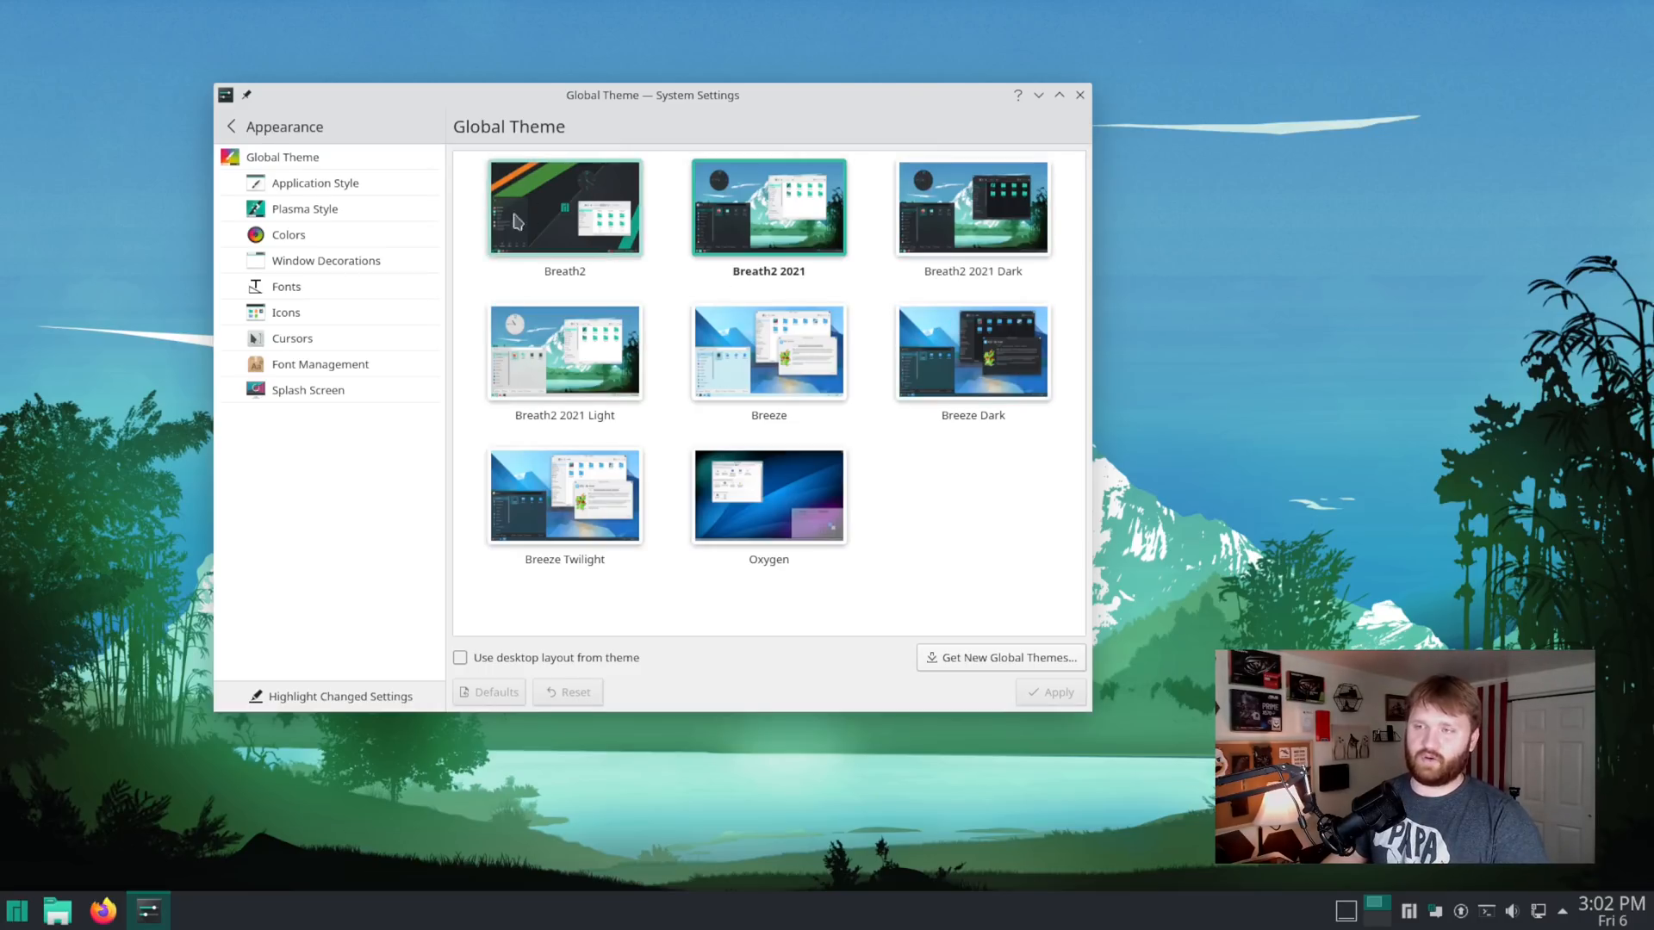
pyautogui.click(564, 206)
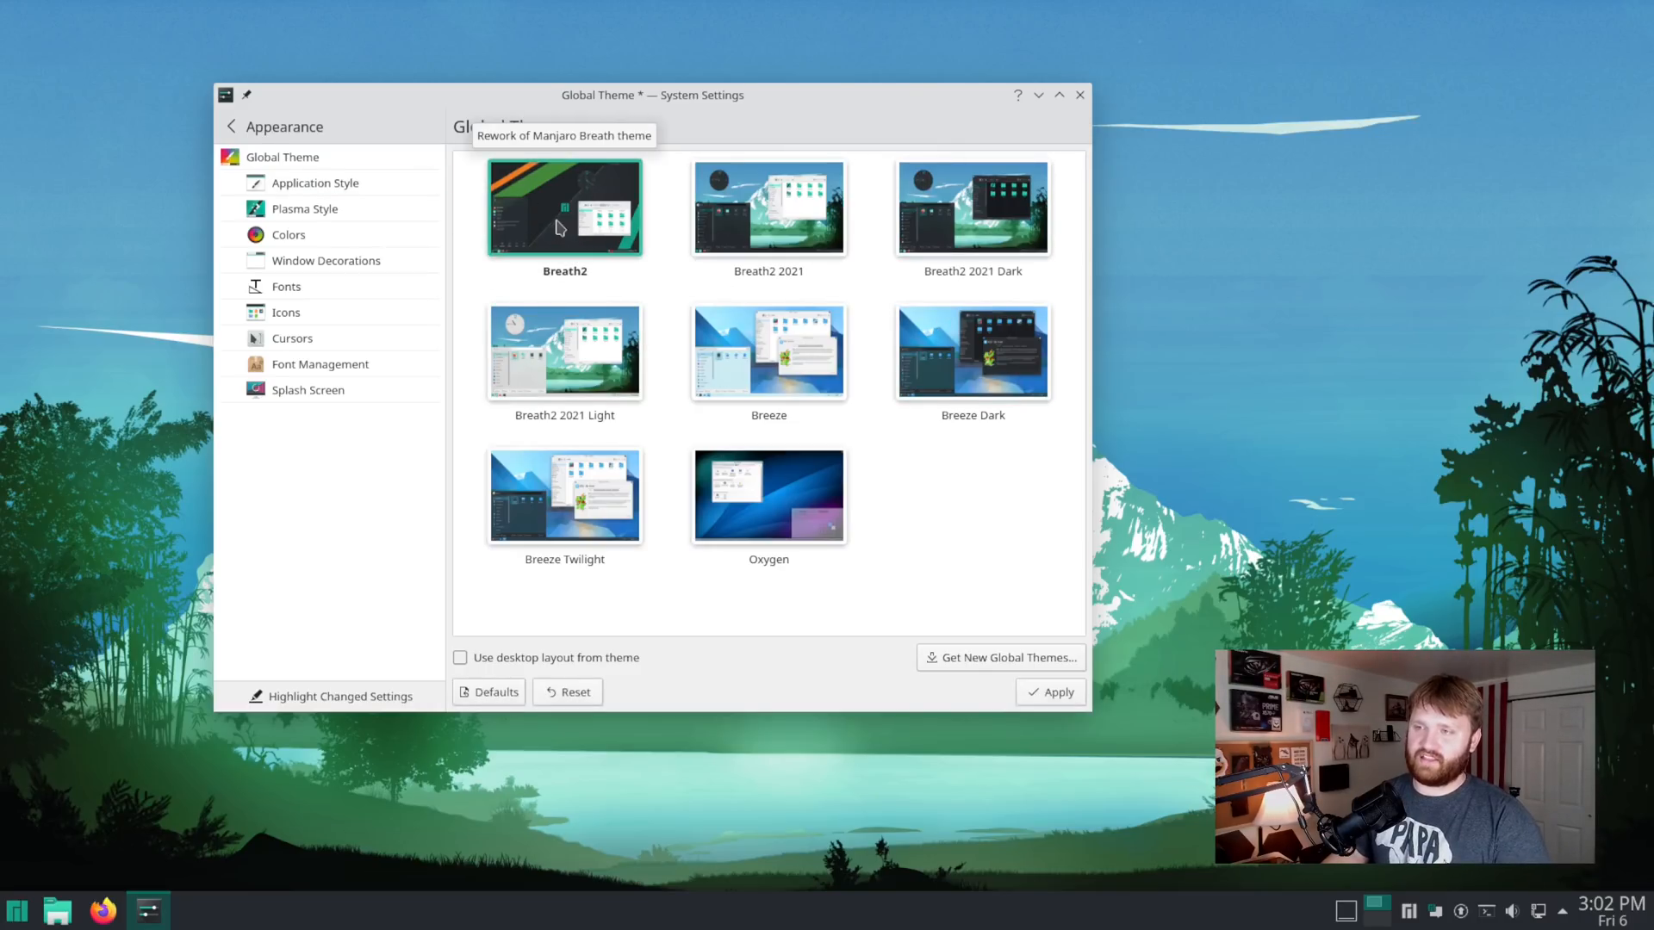
pyautogui.click(1049, 691)
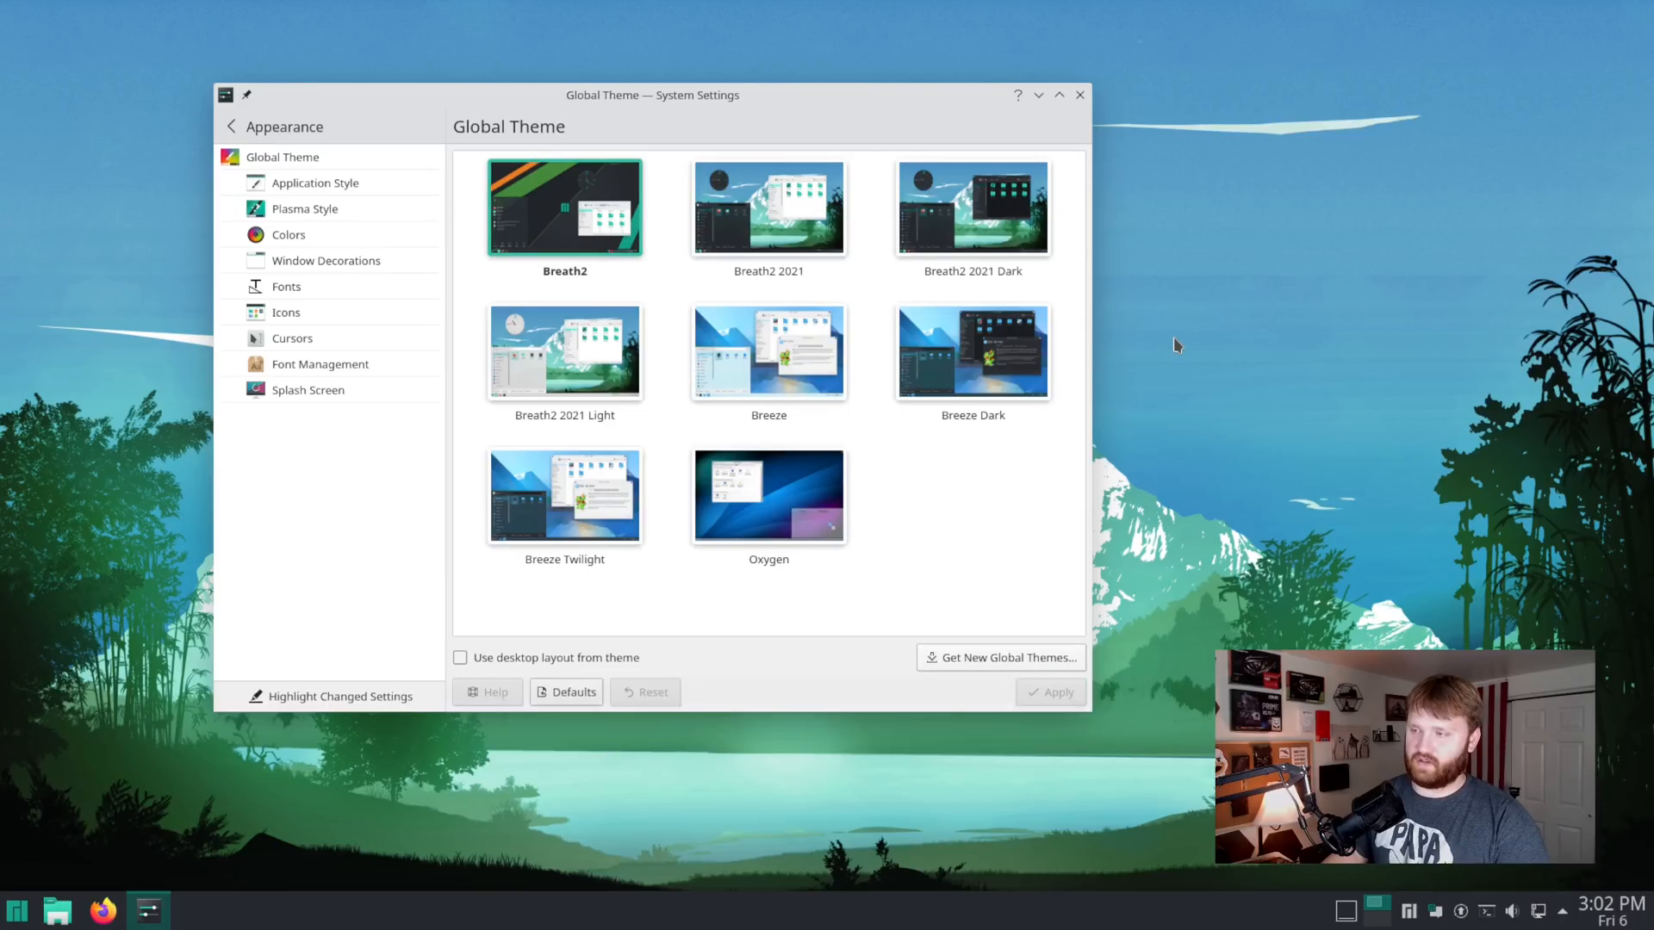
pyautogui.moveTo(928, 145)
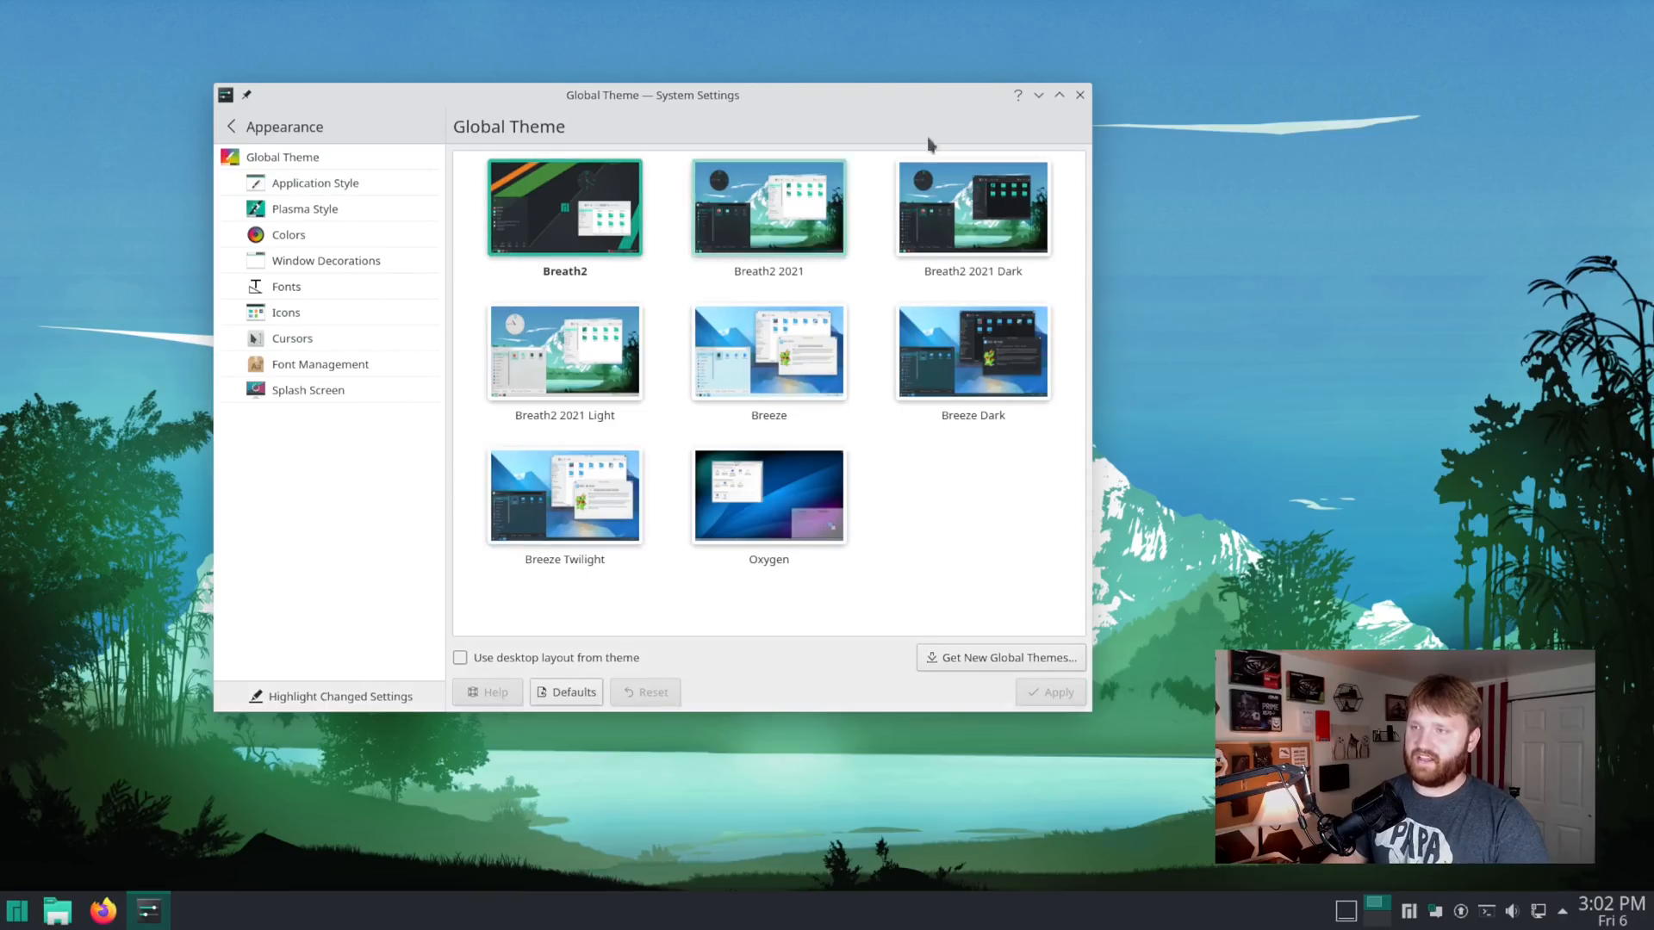
pyautogui.click(768, 207)
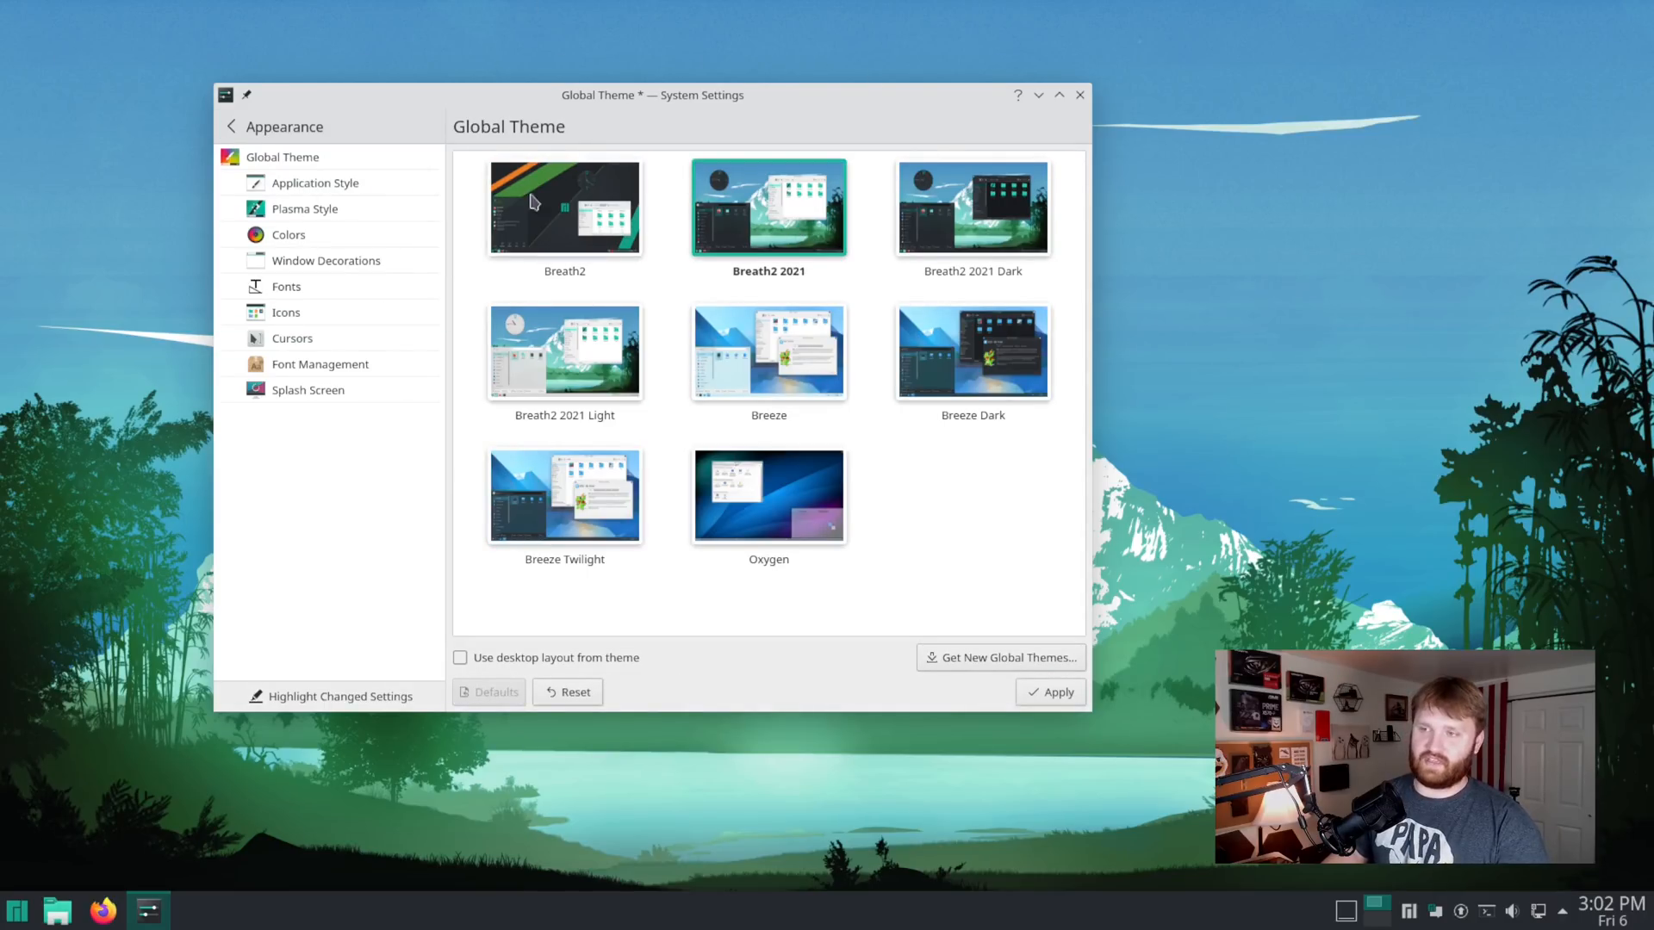
pyautogui.click(1048, 691)
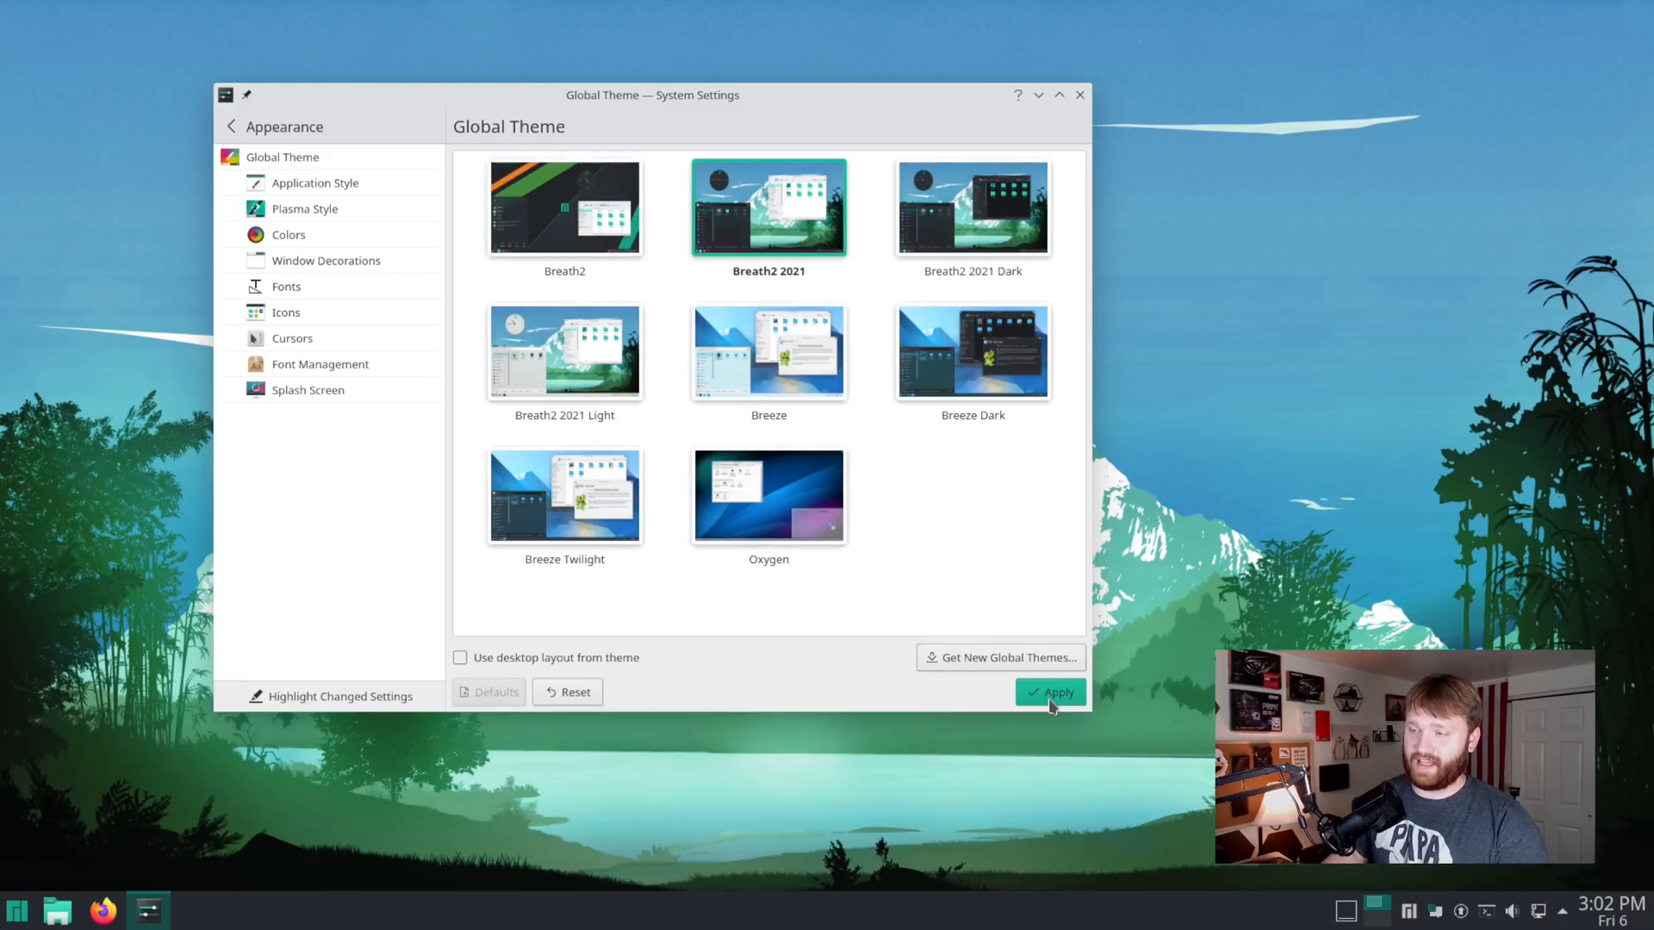
pyautogui.click(1049, 692)
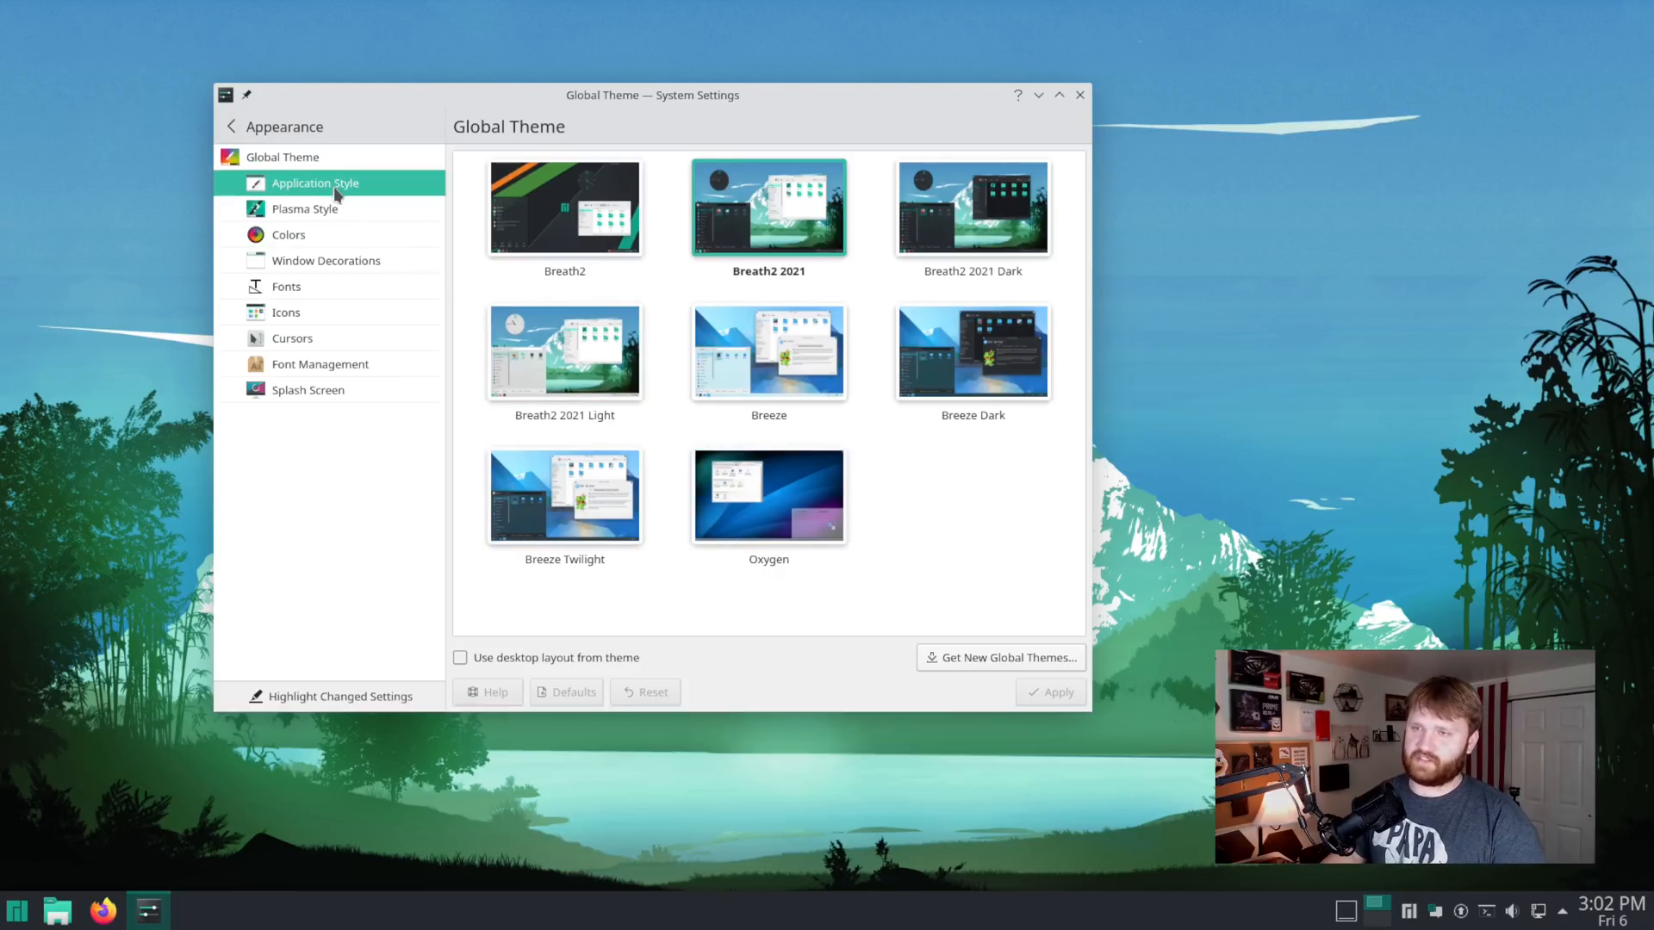
# - Browse Application Style and then the Plasma Style list where Breath2 2021 Dark is current
pyautogui.click(315, 183)
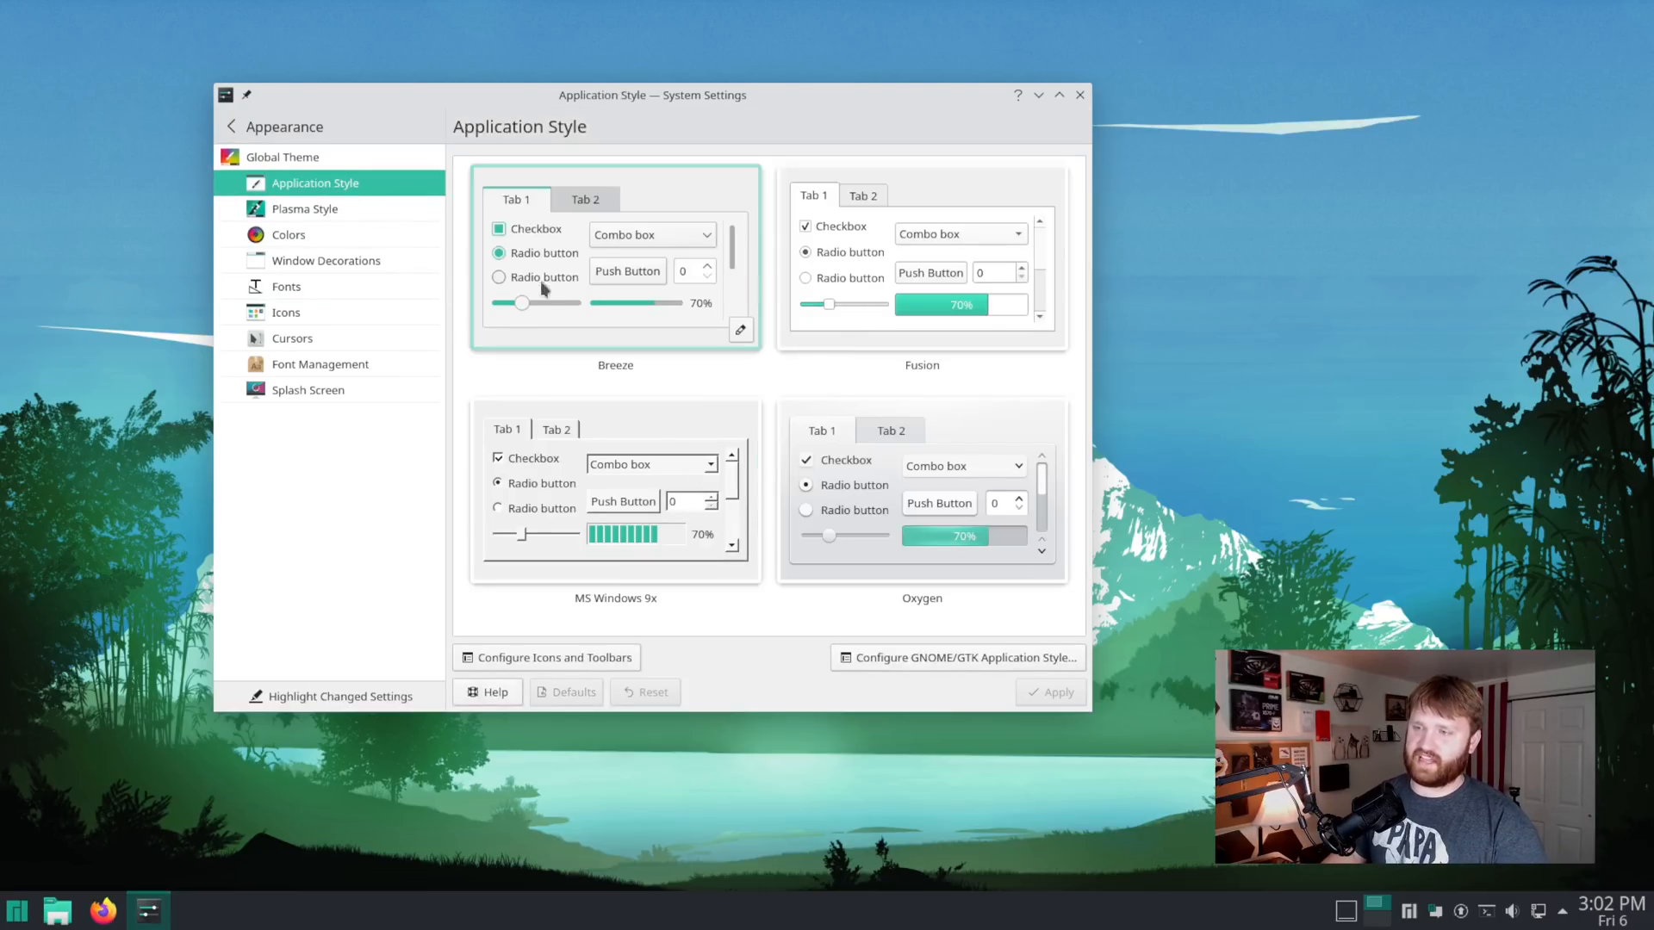
pyautogui.click(305, 208)
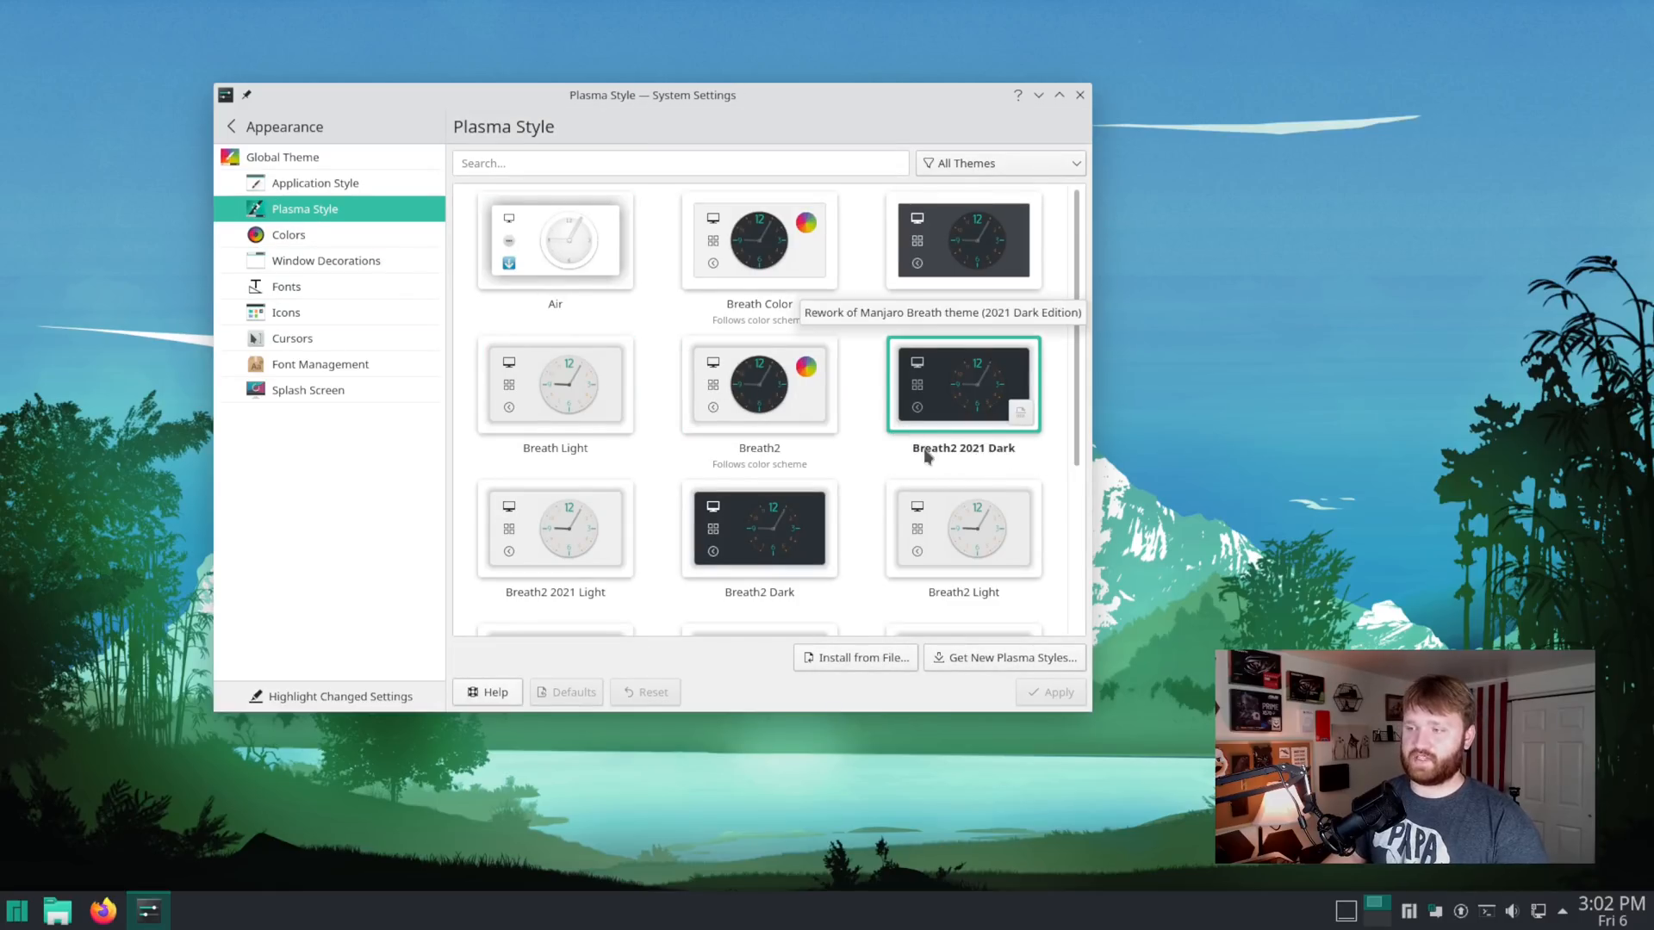
pyautogui.scroll(-3)
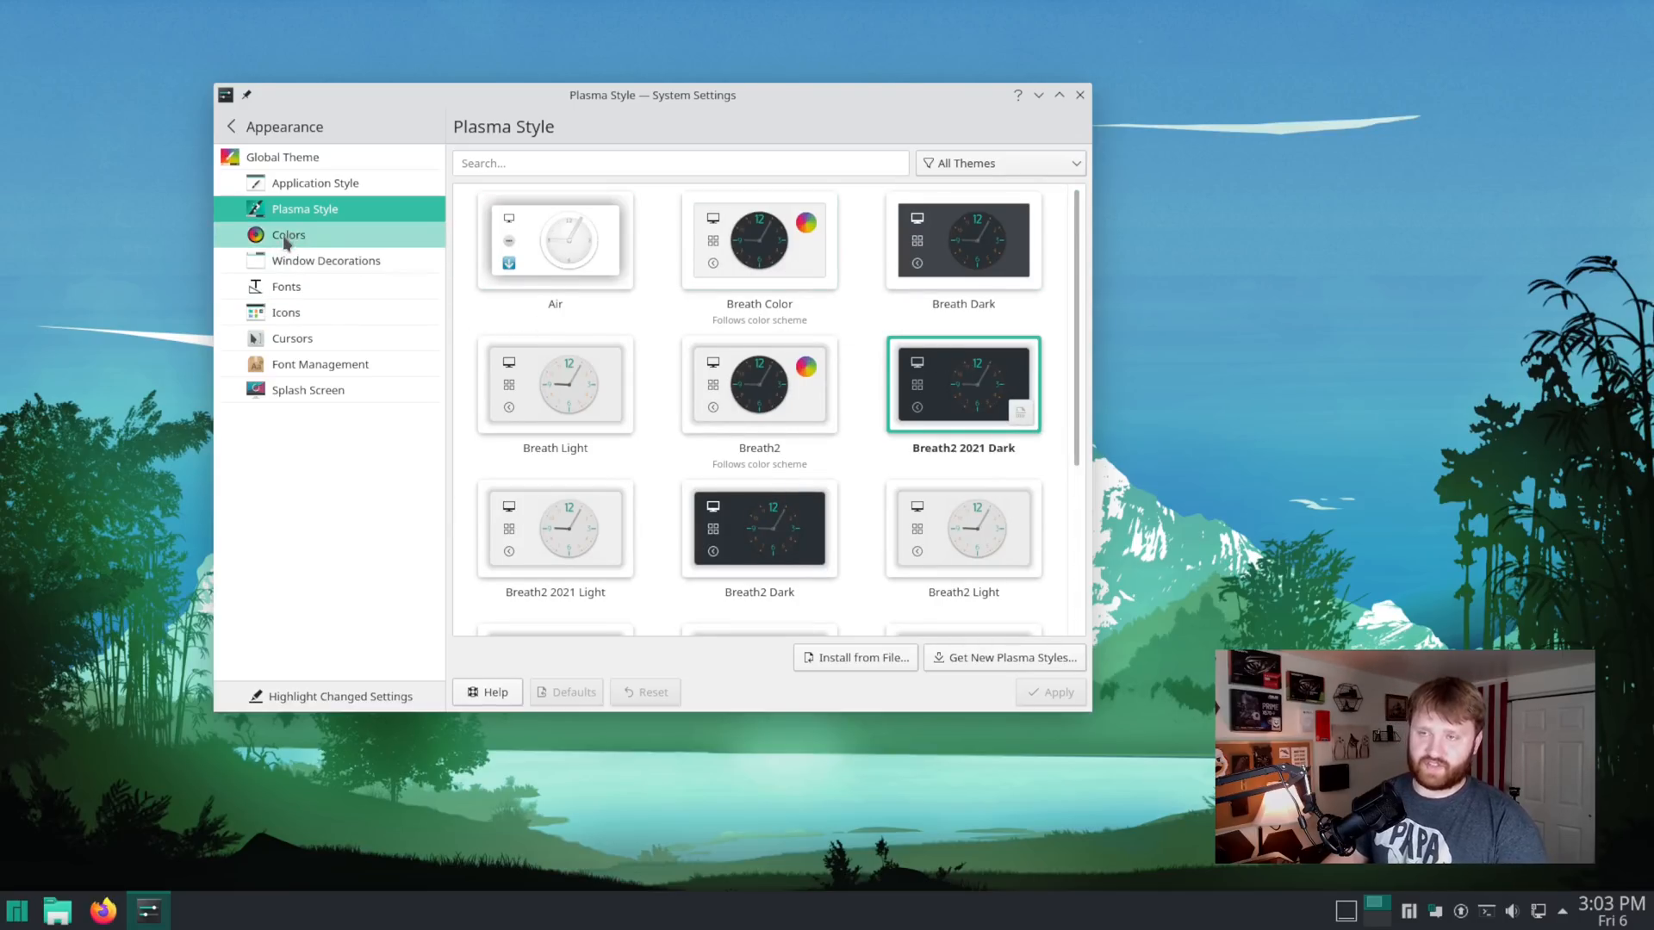
# - Scroll the Colors list and apply the Breath2 2021C High Contrast colour scheme
pyautogui.click(288, 234)
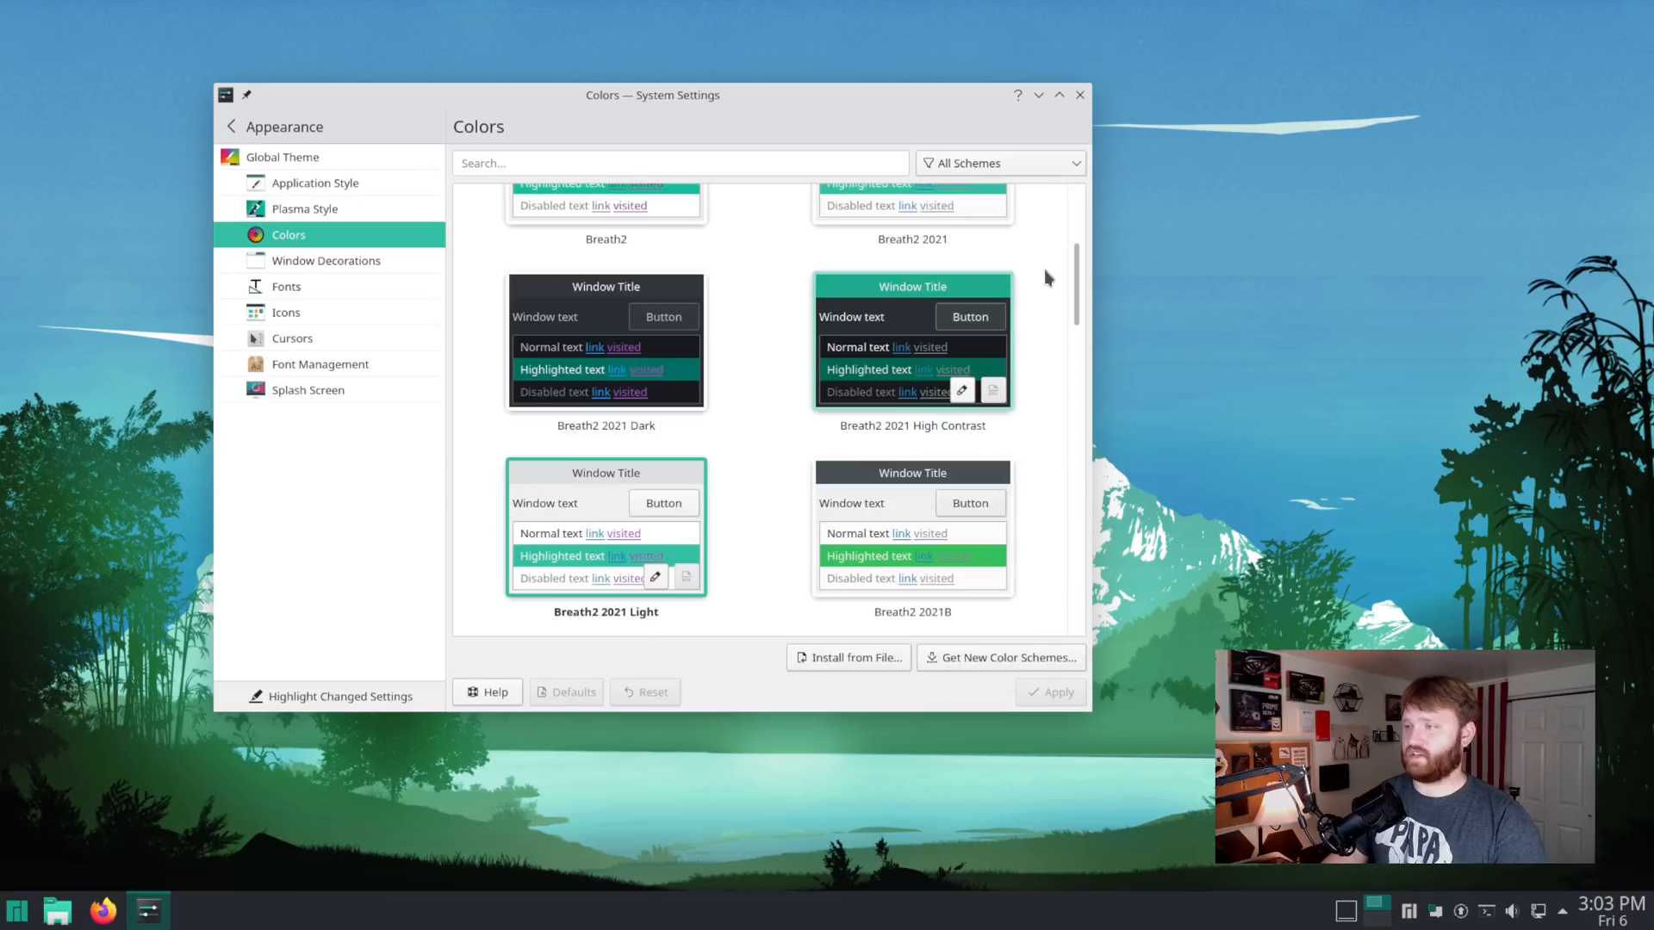
pyautogui.scroll(-3)
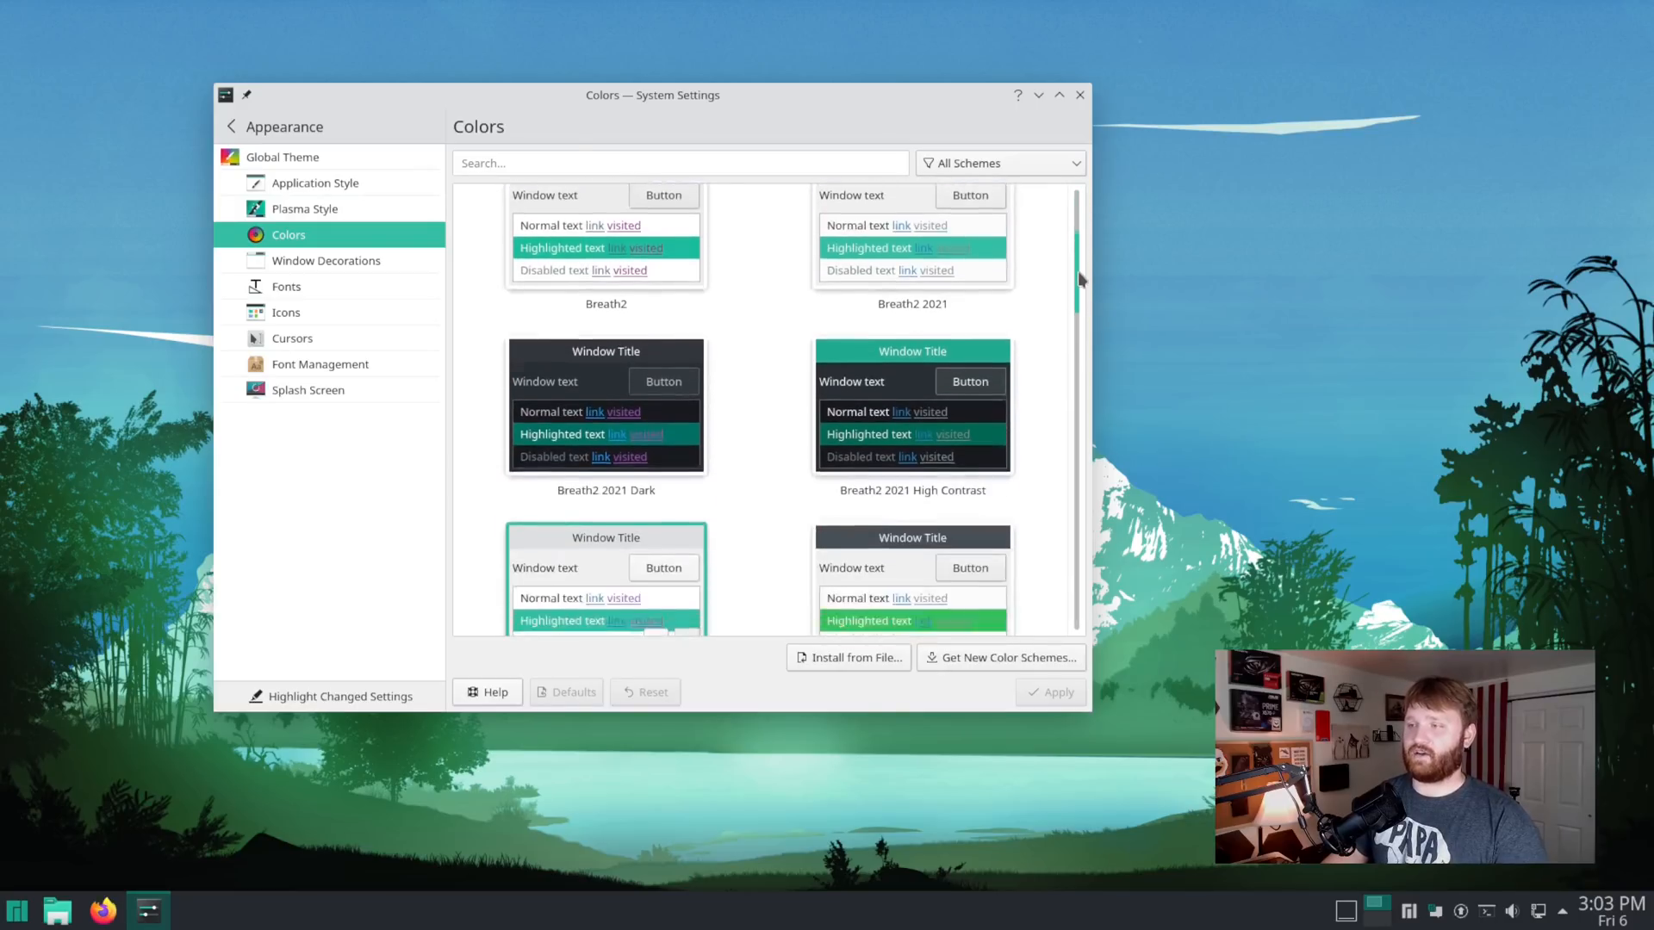
pyautogui.scroll(-3)
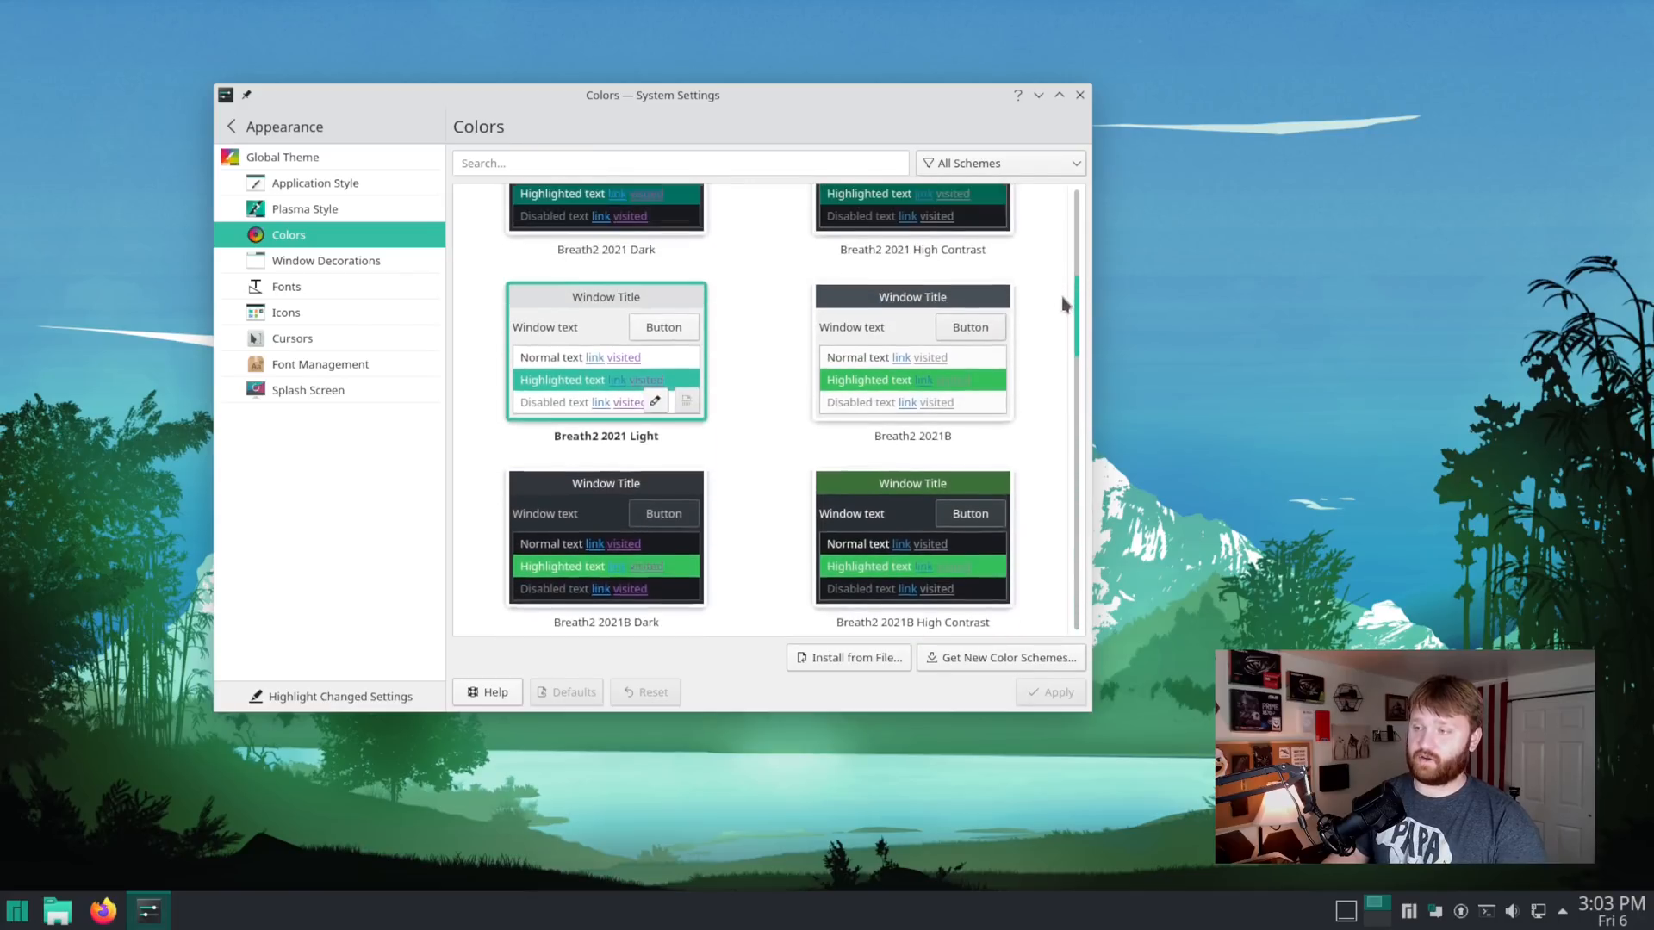
pyautogui.scroll(-3)
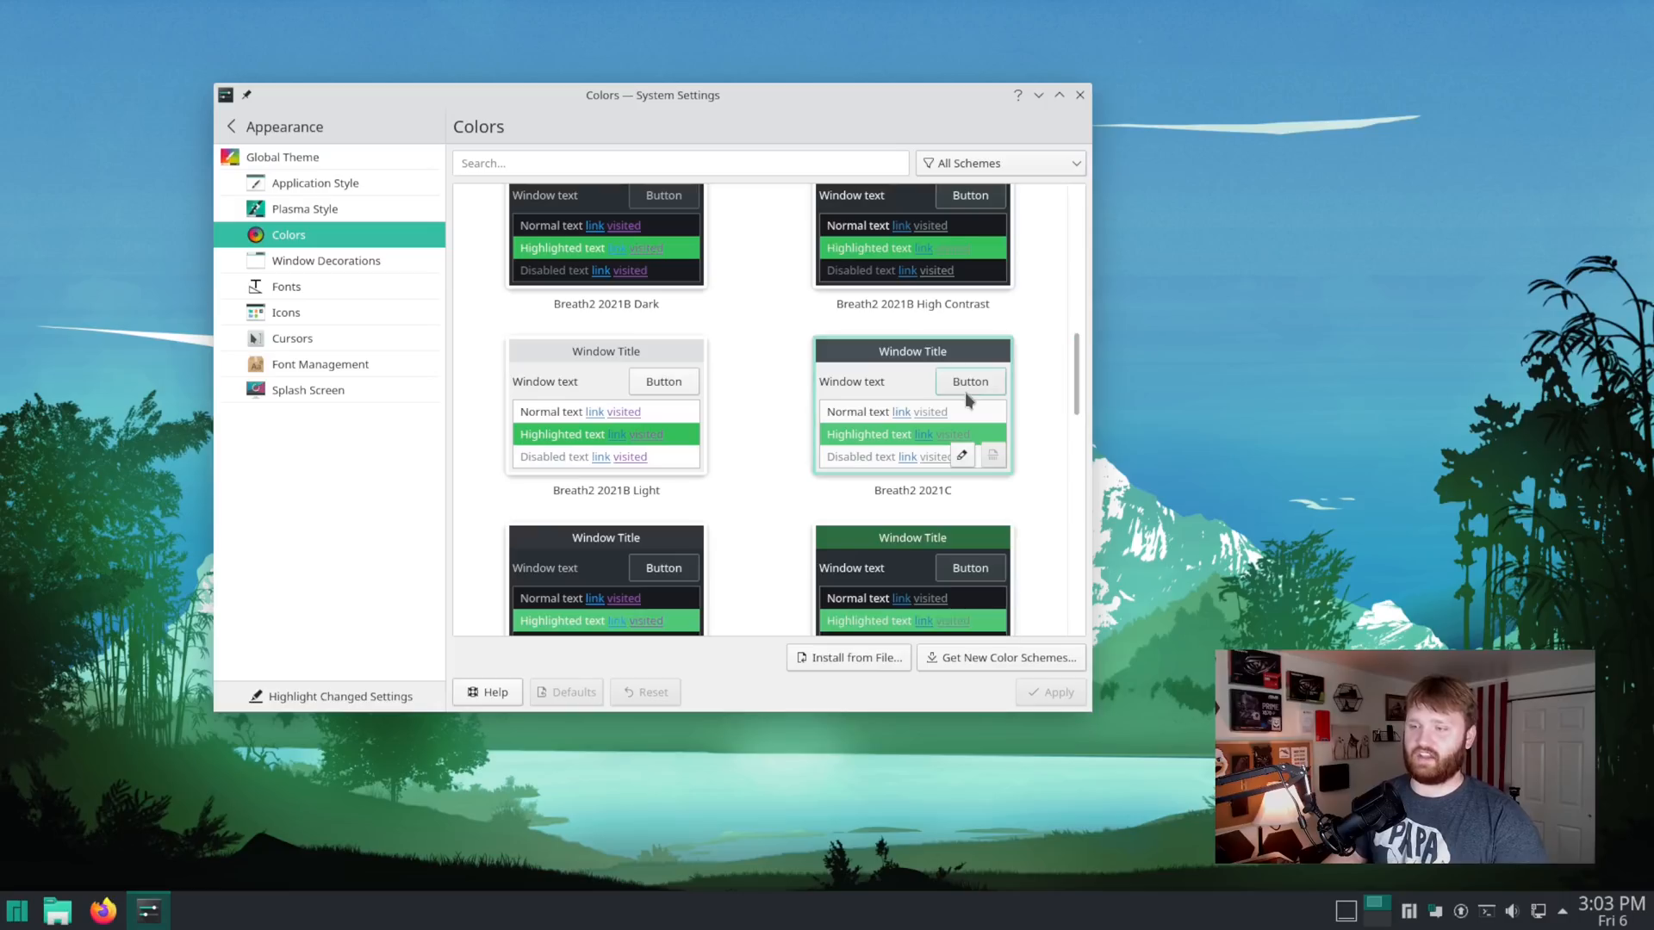
pyautogui.scroll(3)
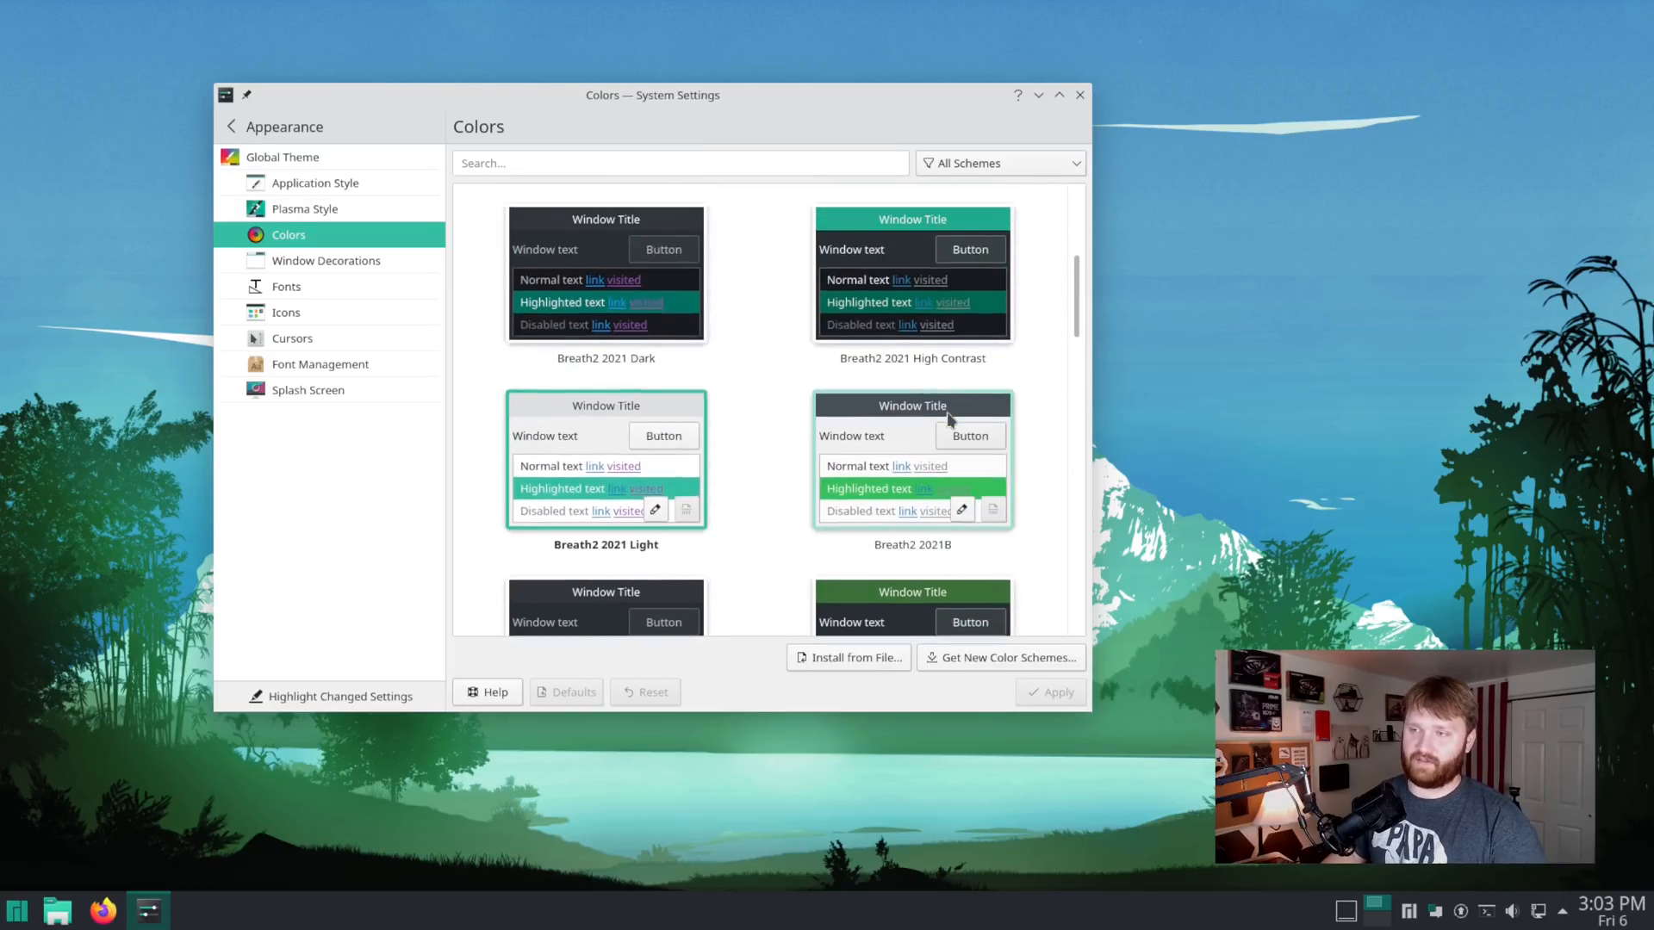
pyautogui.scroll(-3)
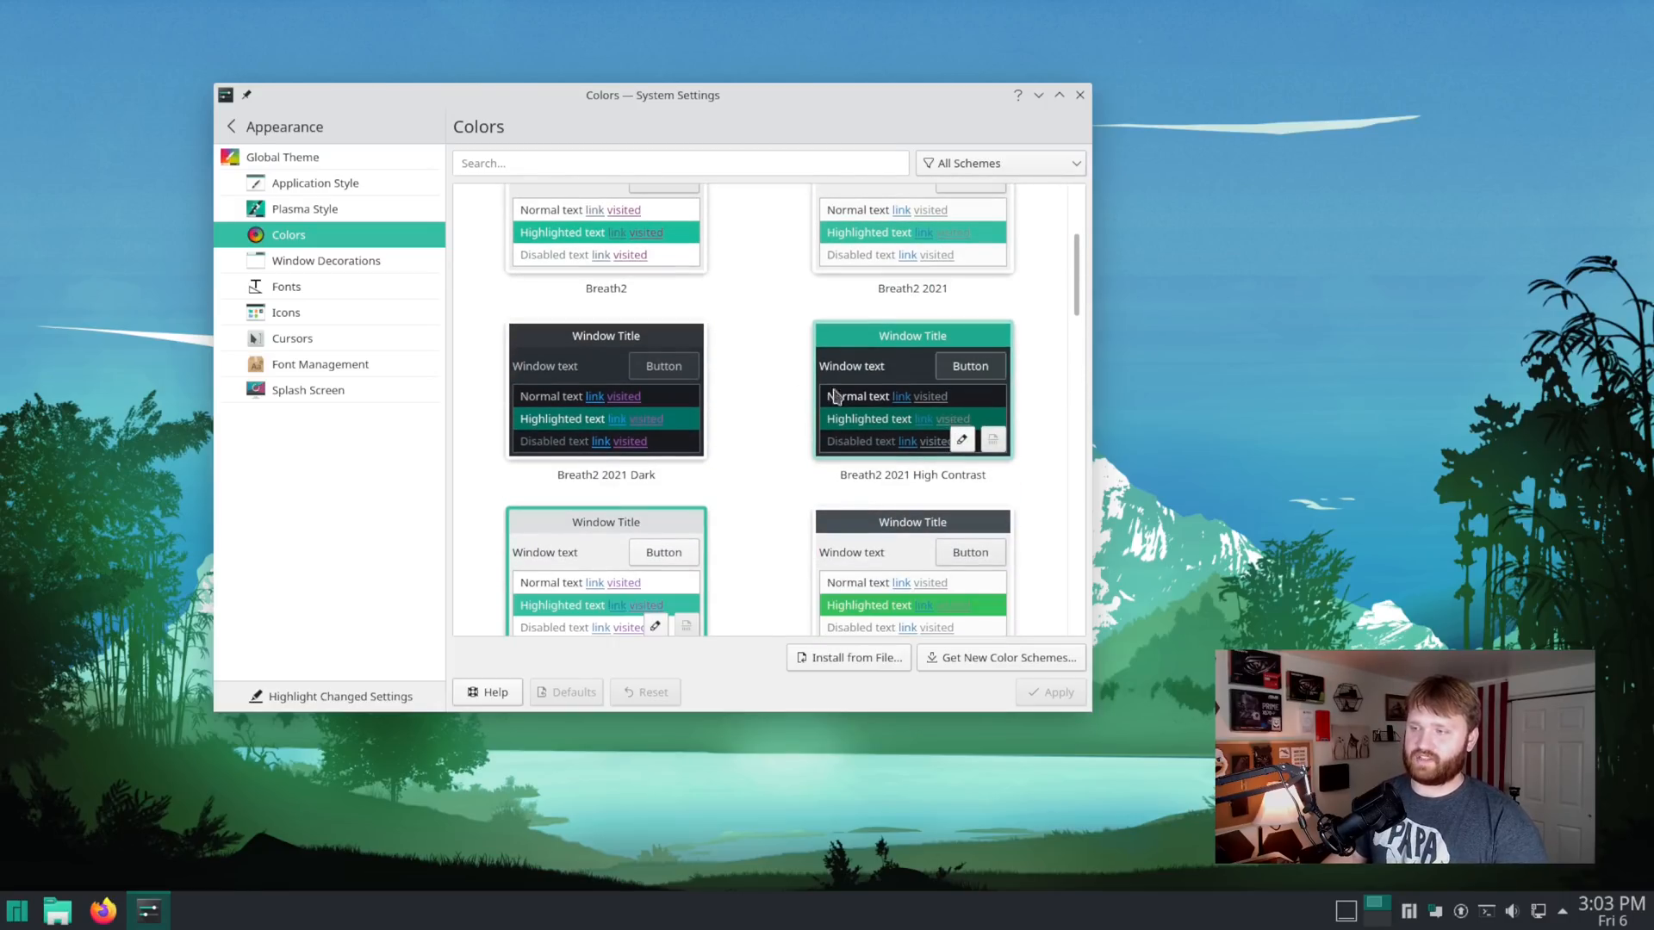
pyautogui.scroll(-3)
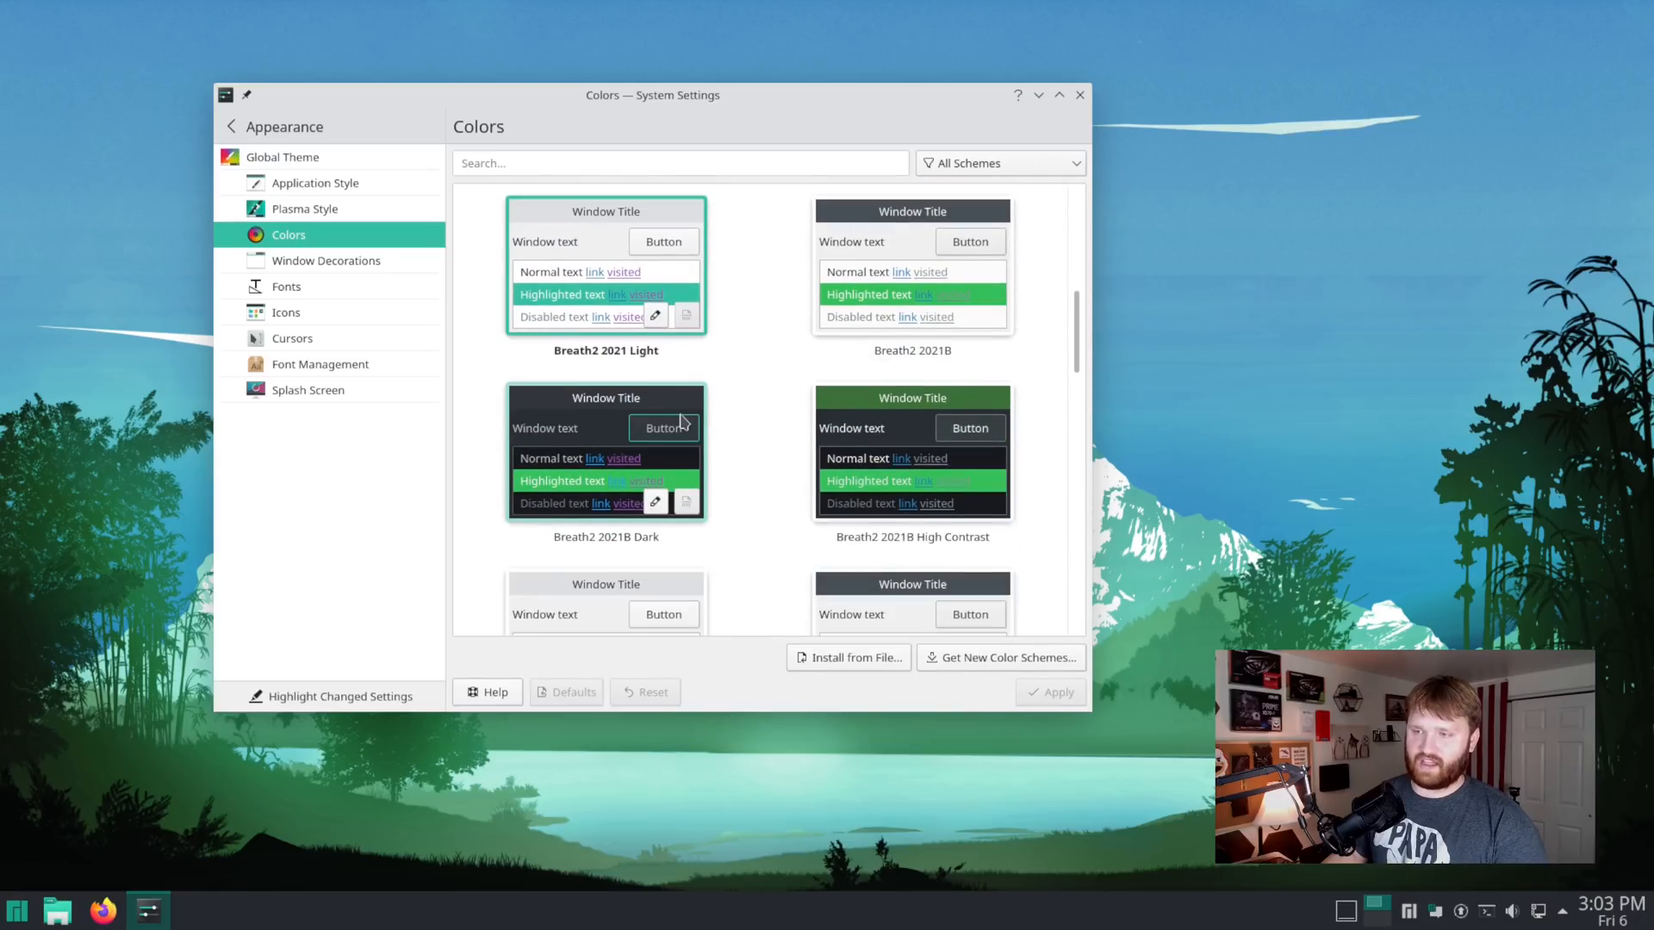
pyautogui.scroll(-3)
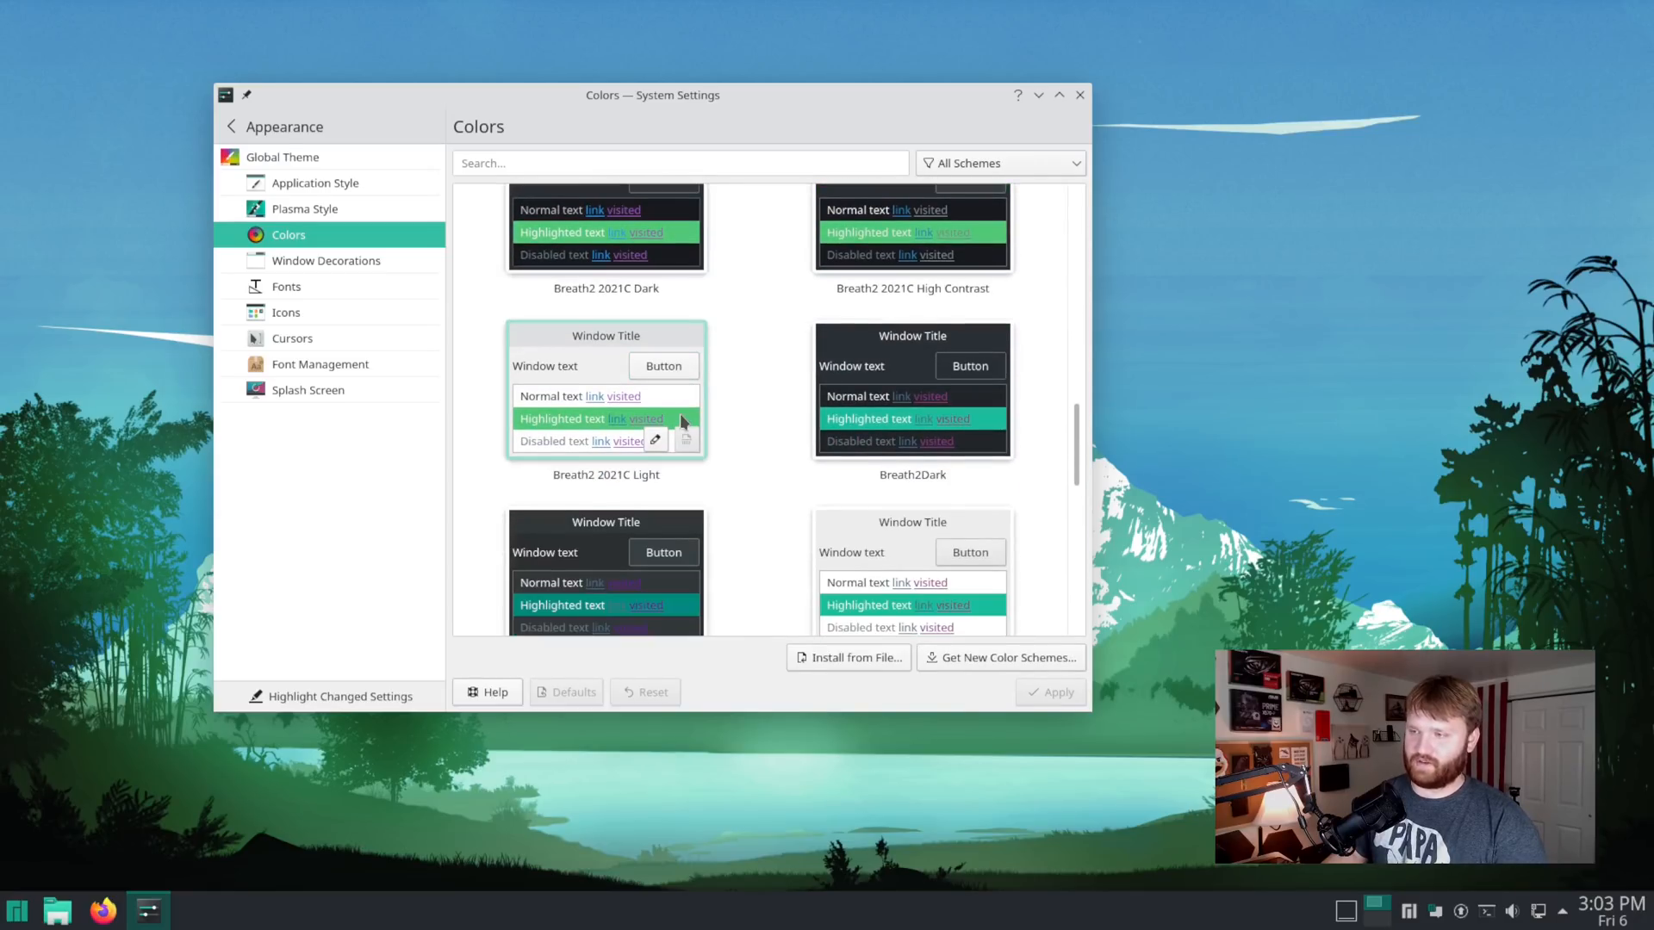
pyautogui.scroll(-3)
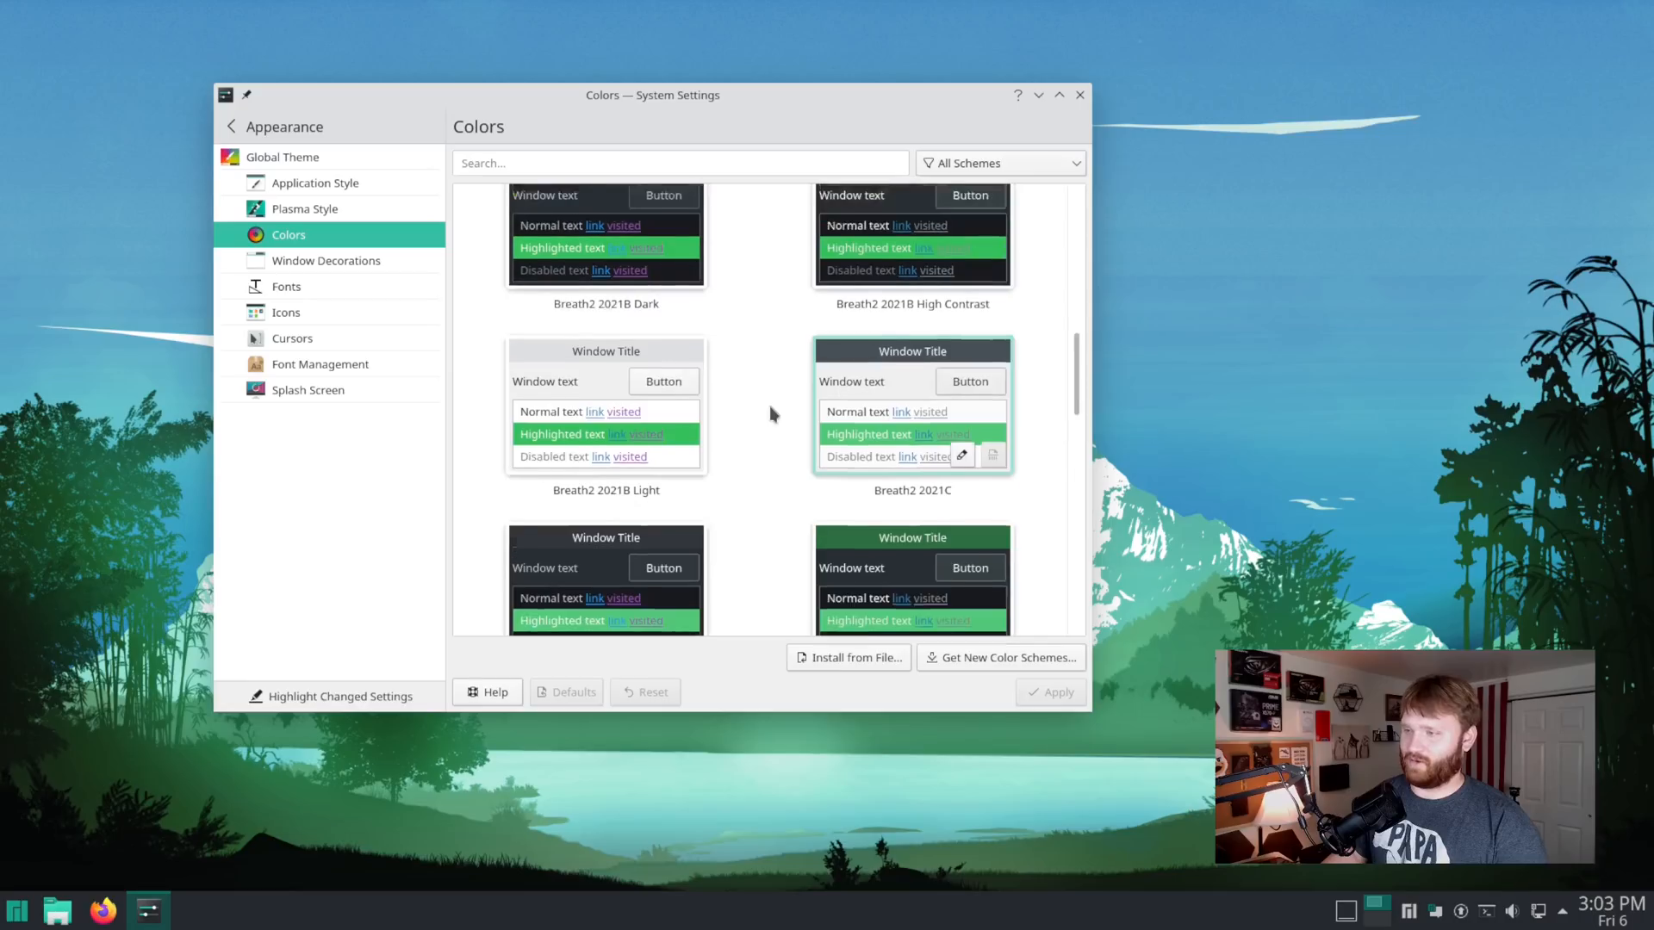
pyautogui.scroll(-3)
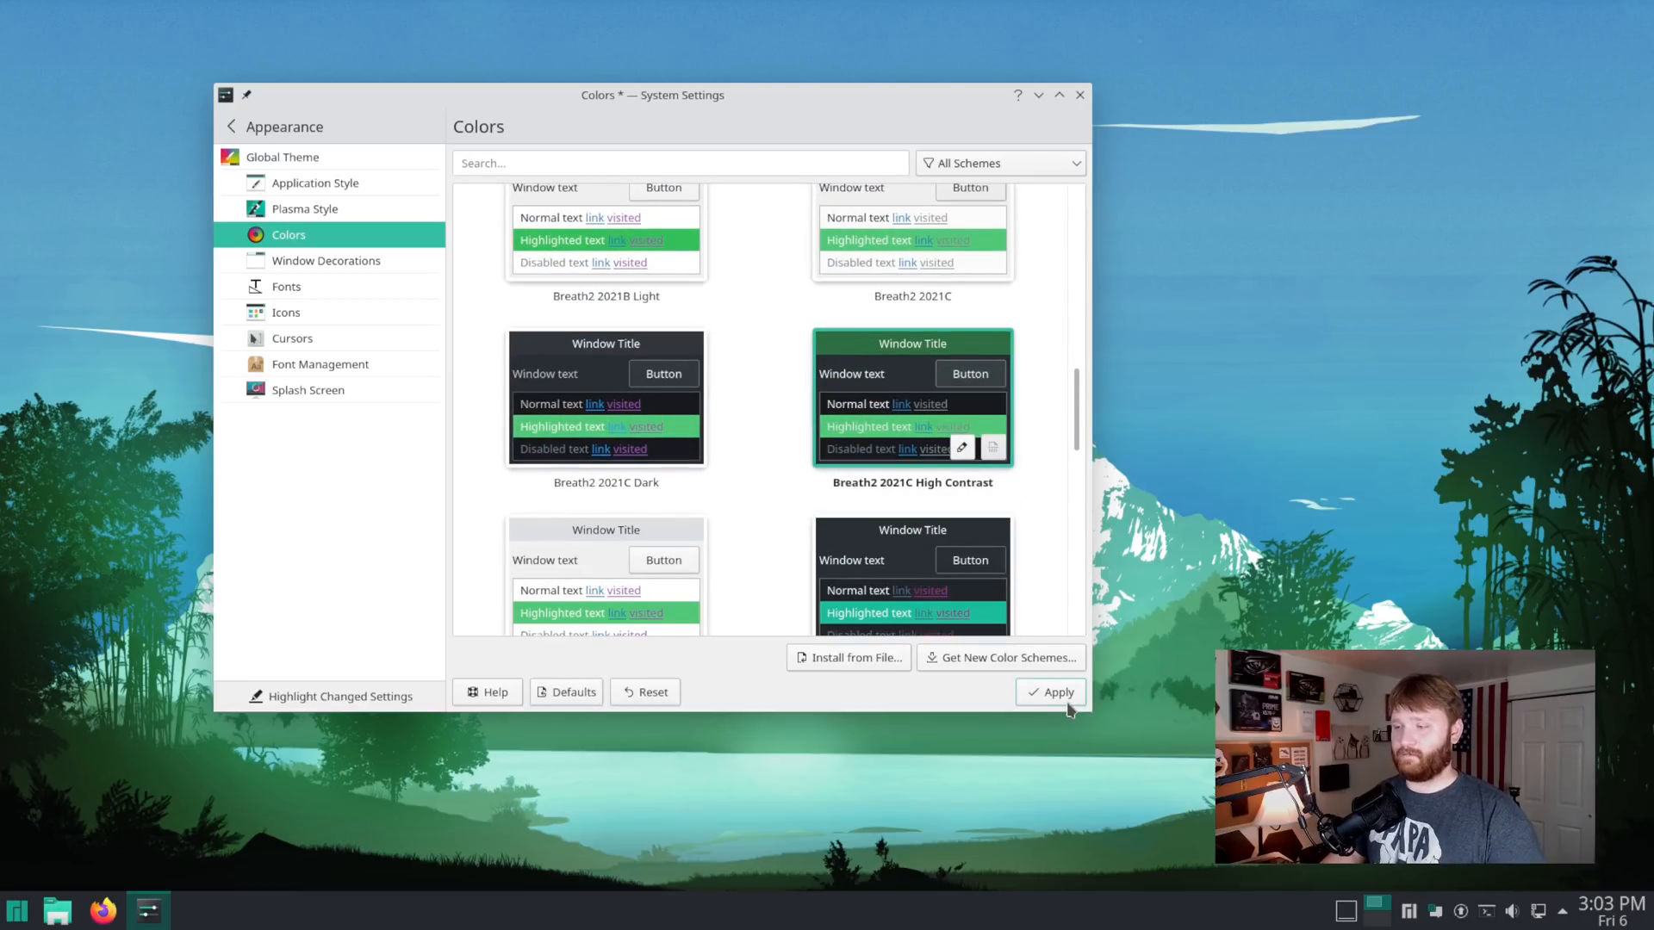
pyautogui.click(1049, 691)
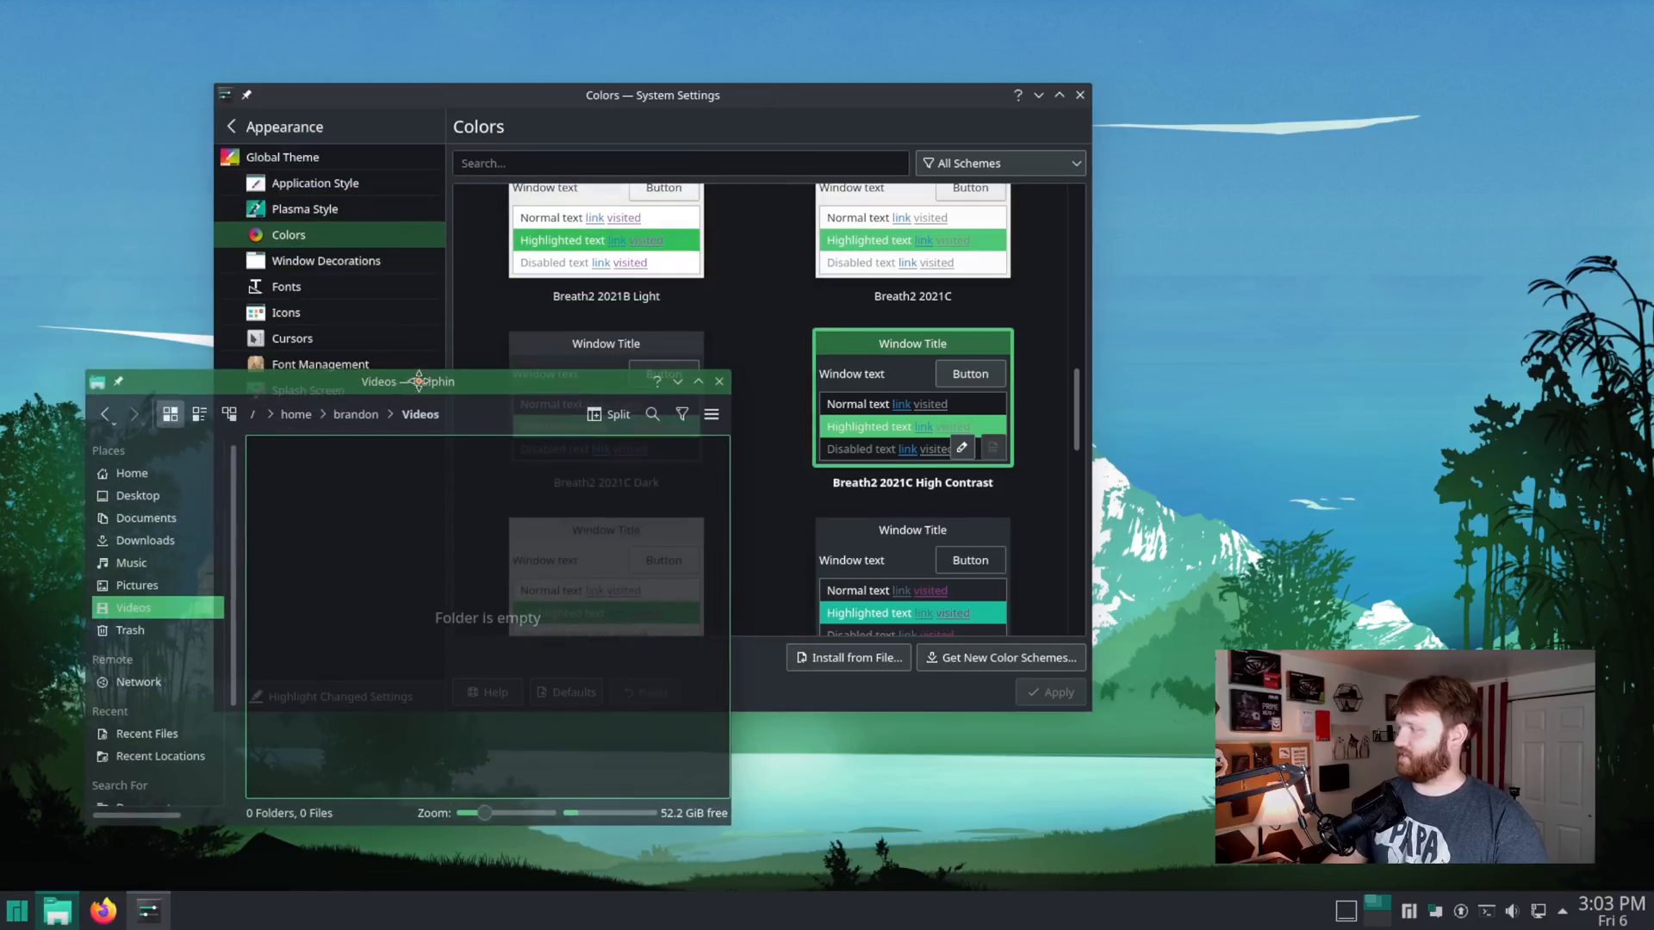
# - Preview the new colours in Dolphin's Pictures folder and close the file manager
pyautogui.click(136, 586)
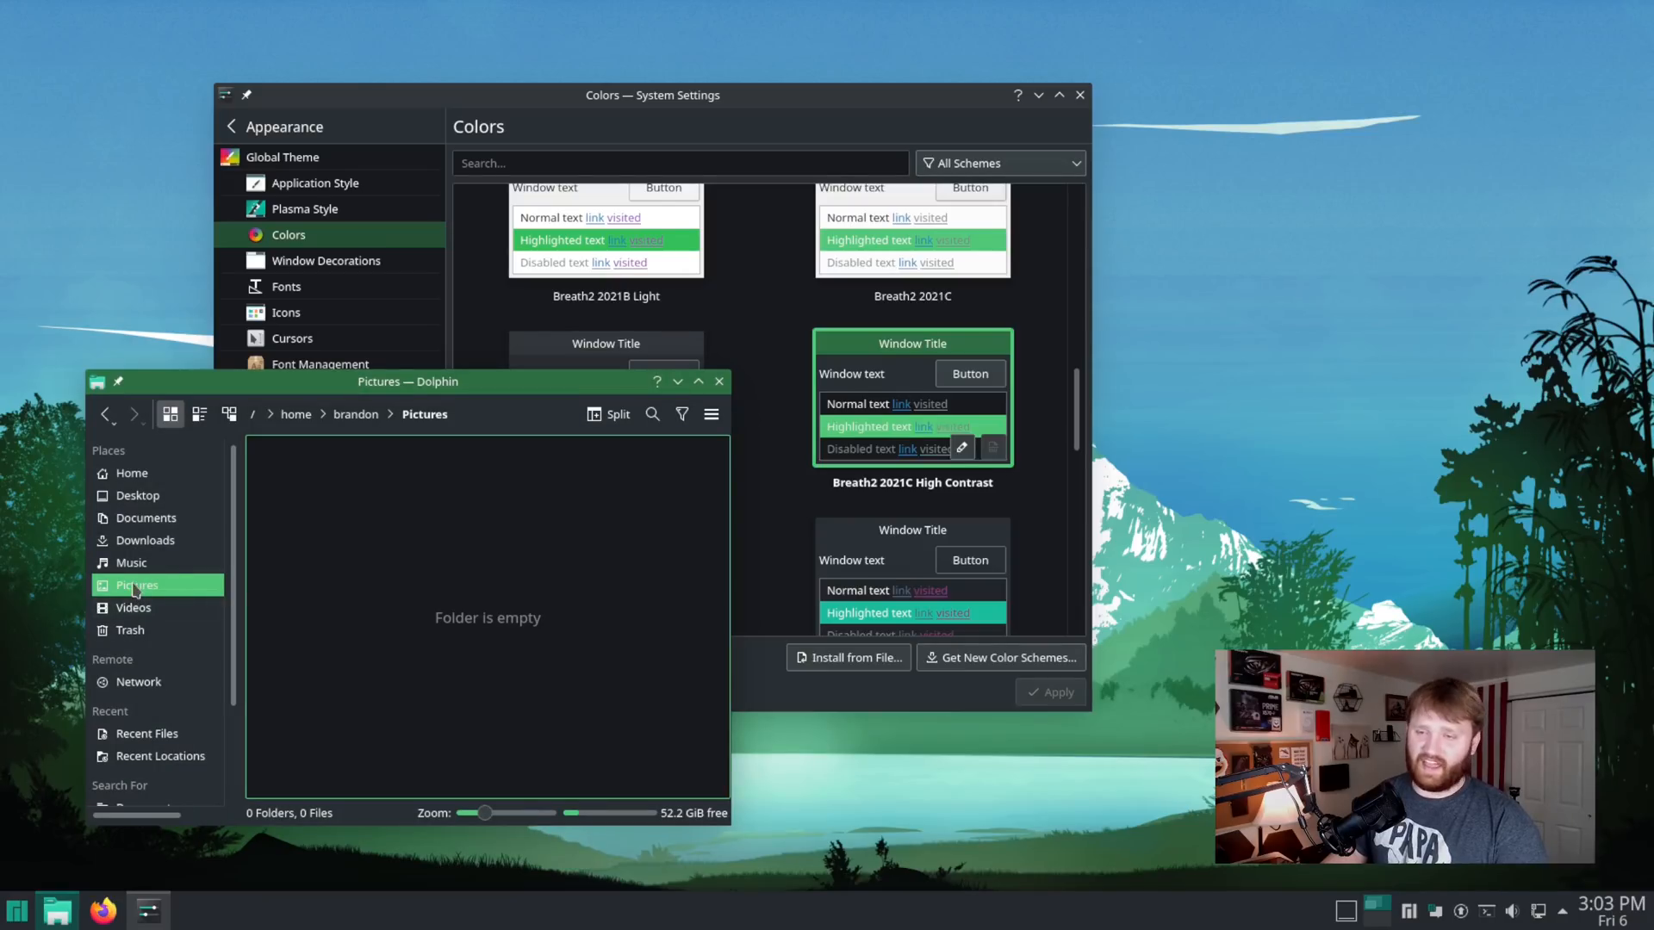
pyautogui.click(146, 540)
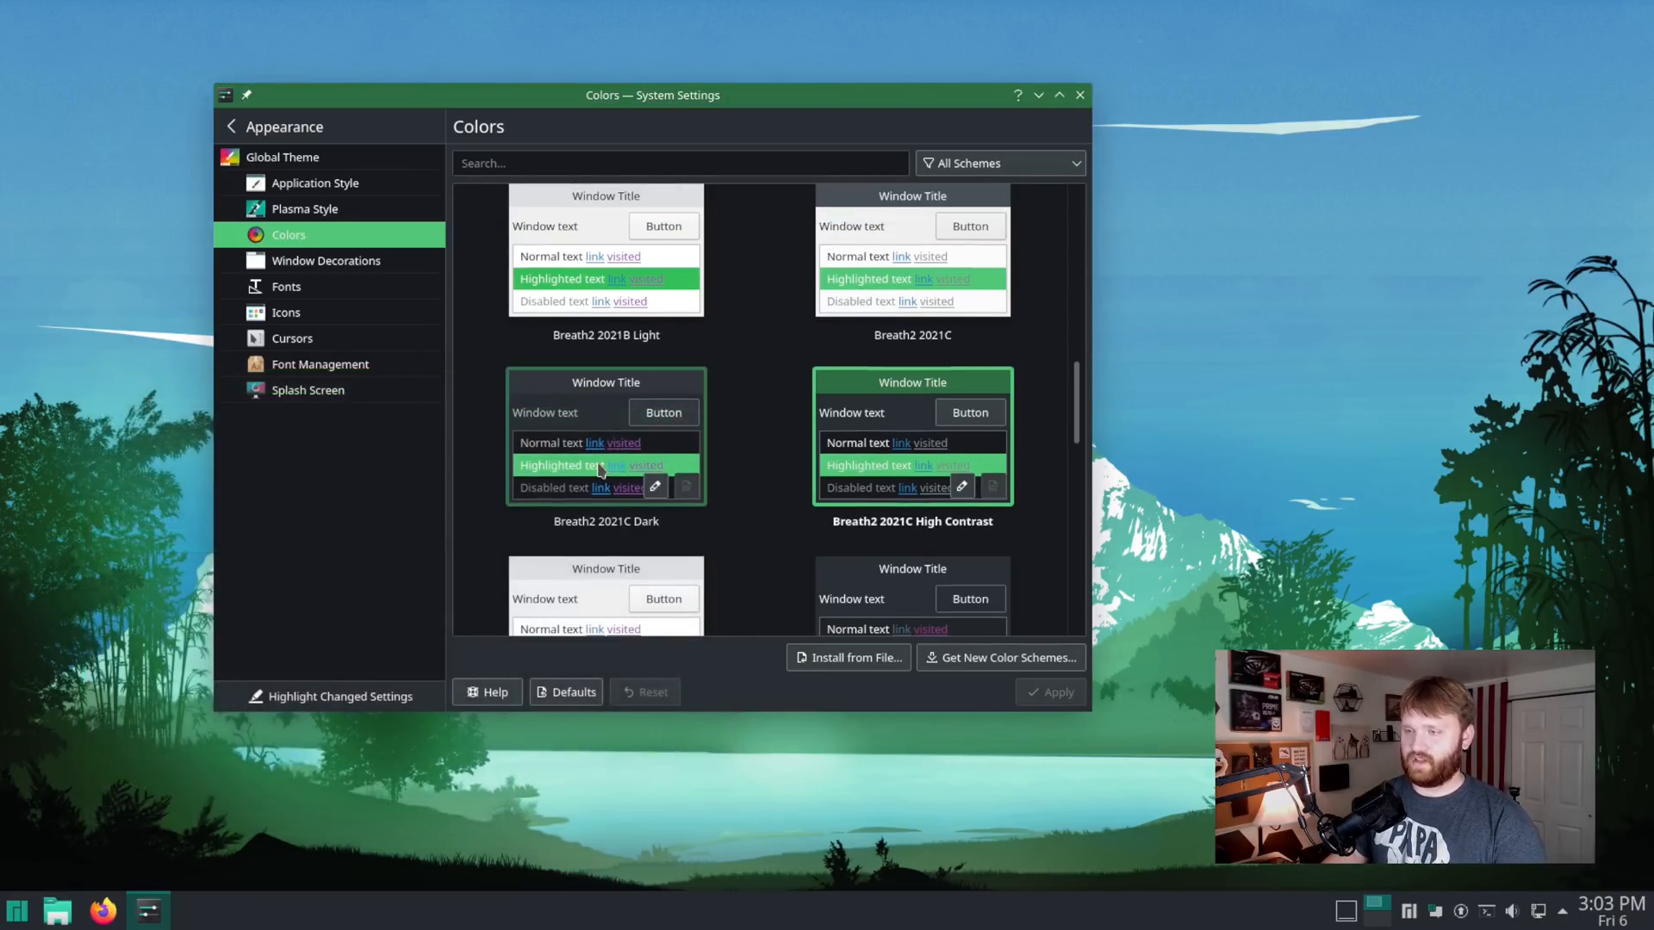
pyautogui.moveTo(629, 535)
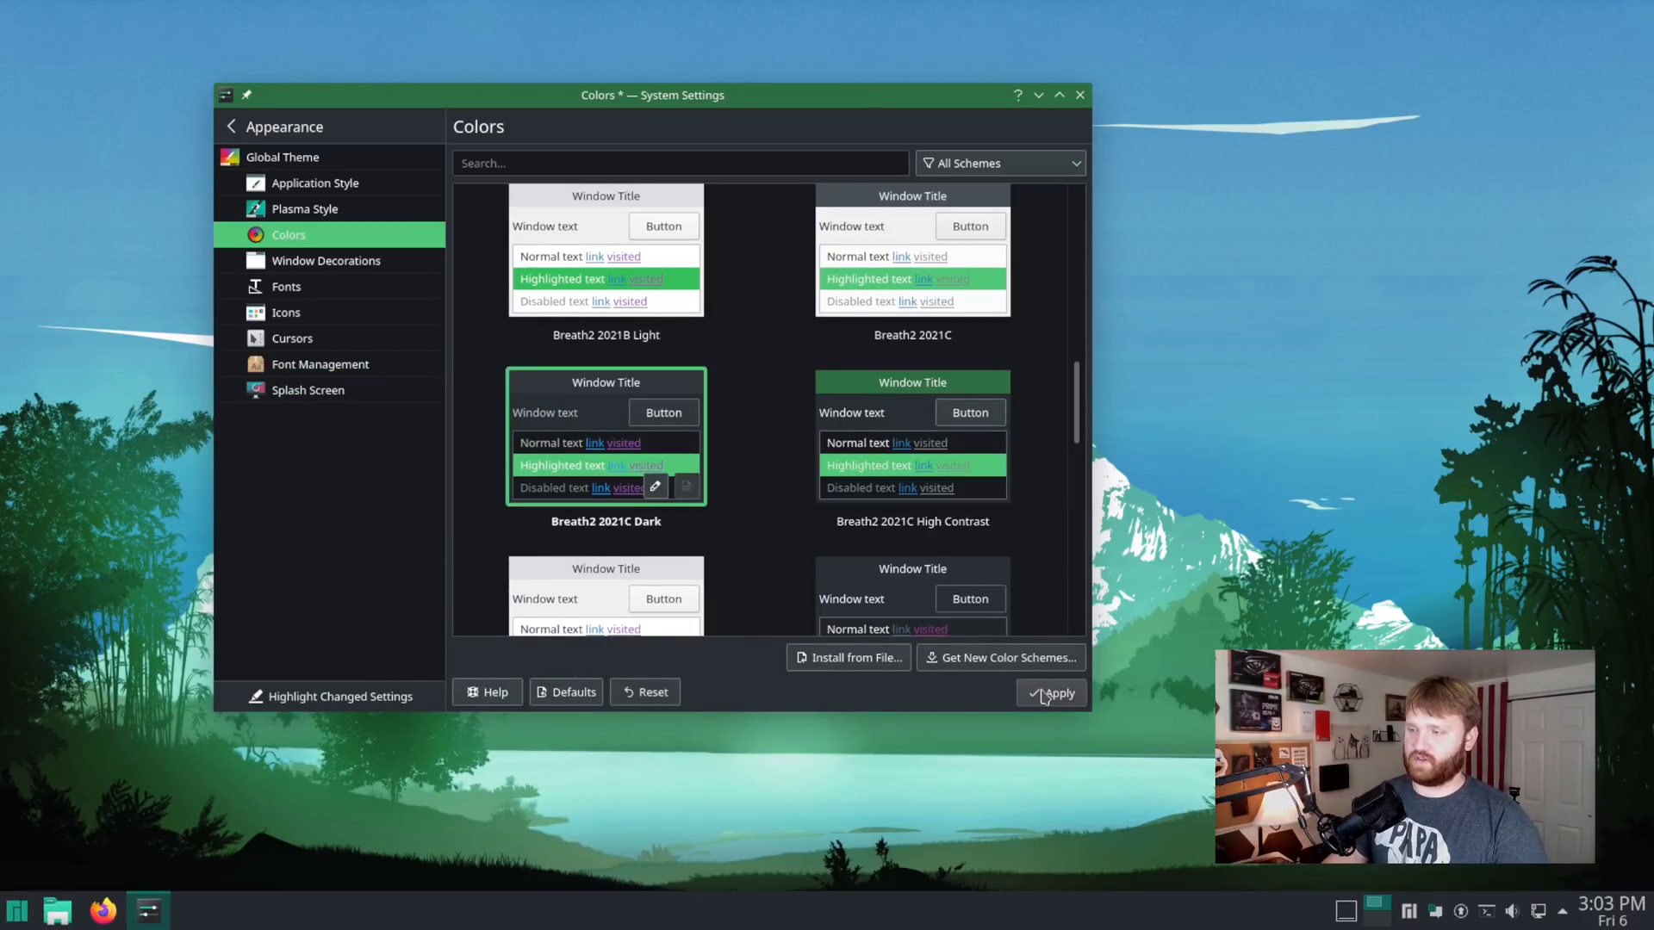
# - Apply Breath2 2021C Dark, then try the Breath2DarkNeutral colour scheme
pyautogui.click(1054, 693)
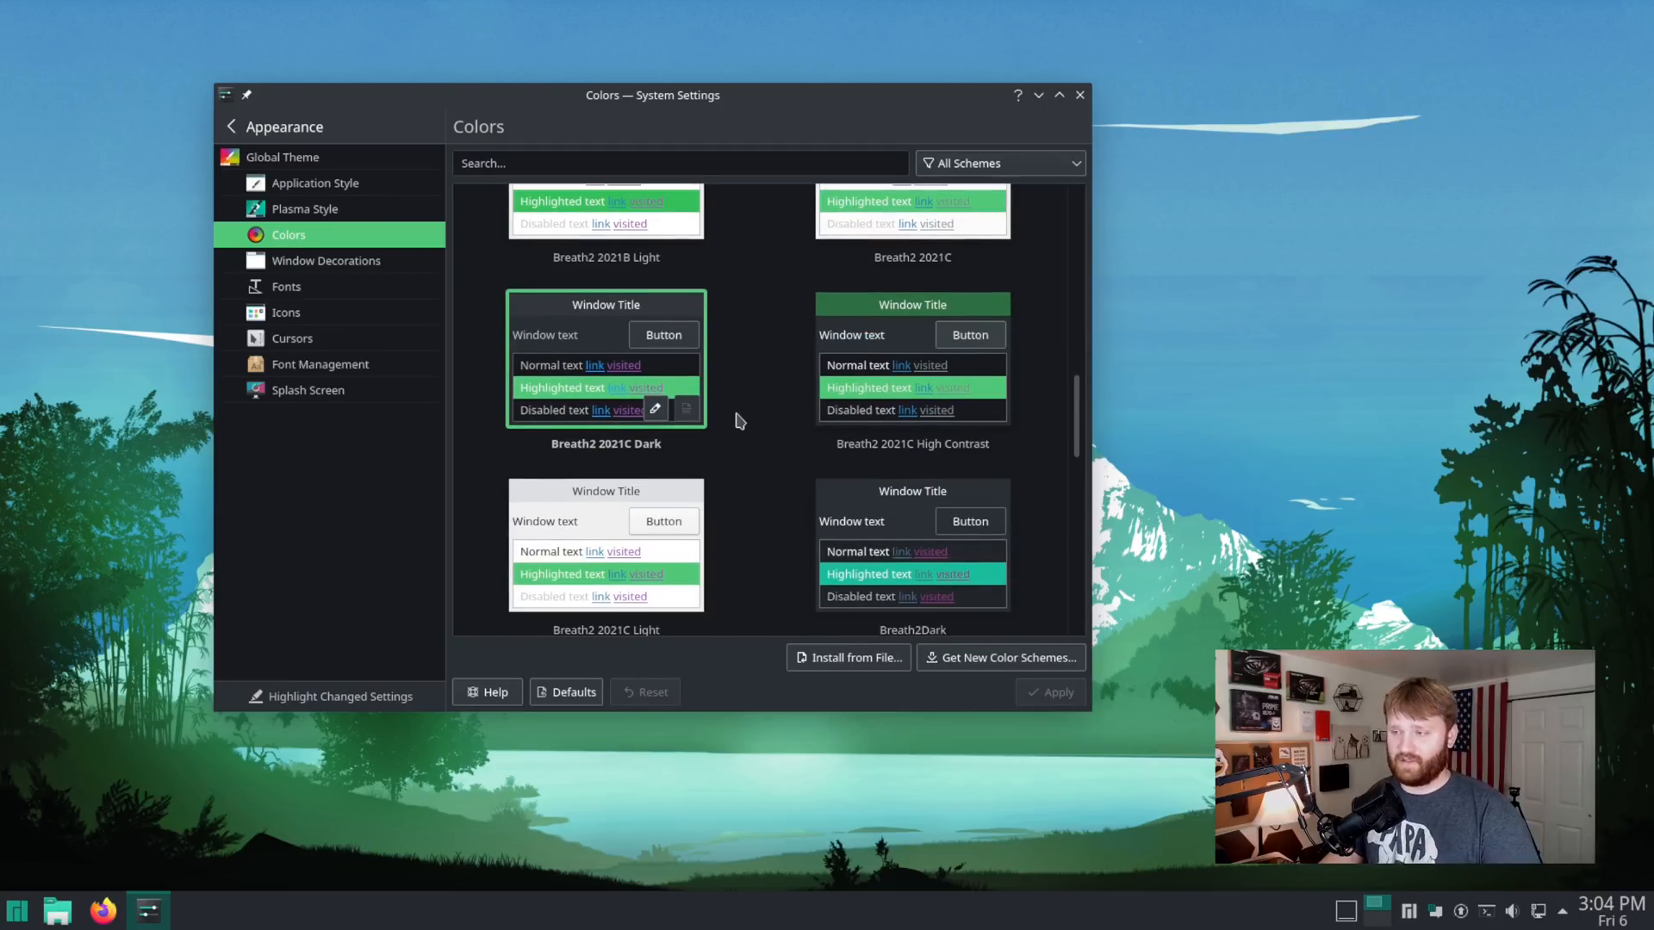
pyautogui.scroll(-3)
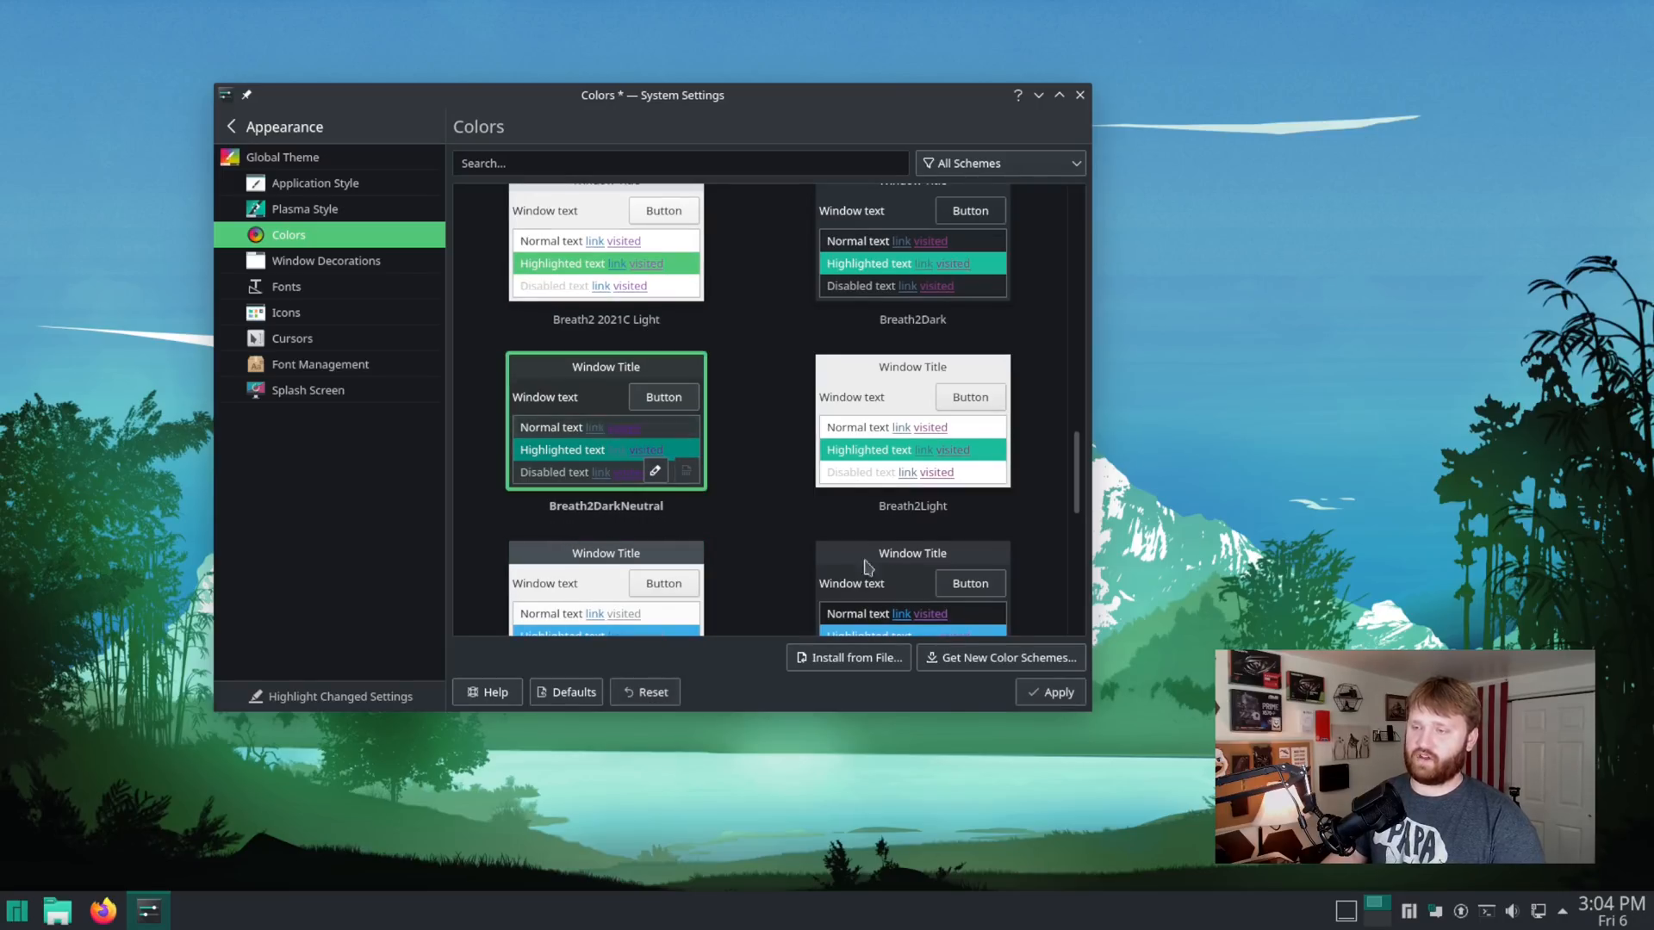
pyautogui.click(1049, 691)
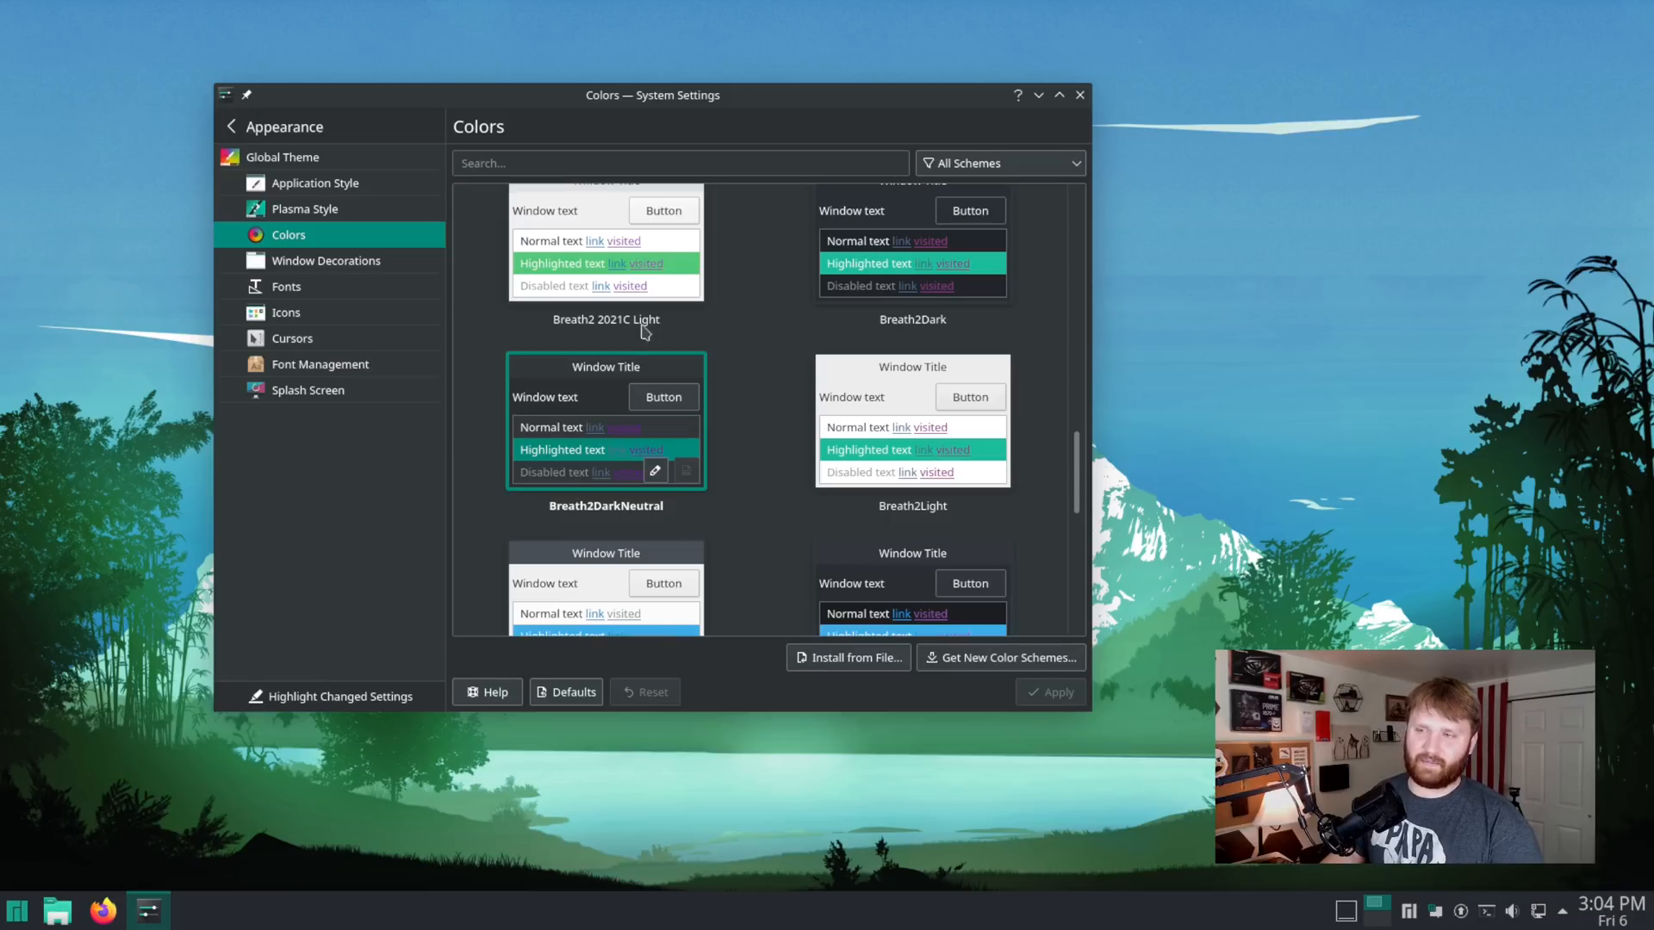
pyautogui.moveTo(287, 234)
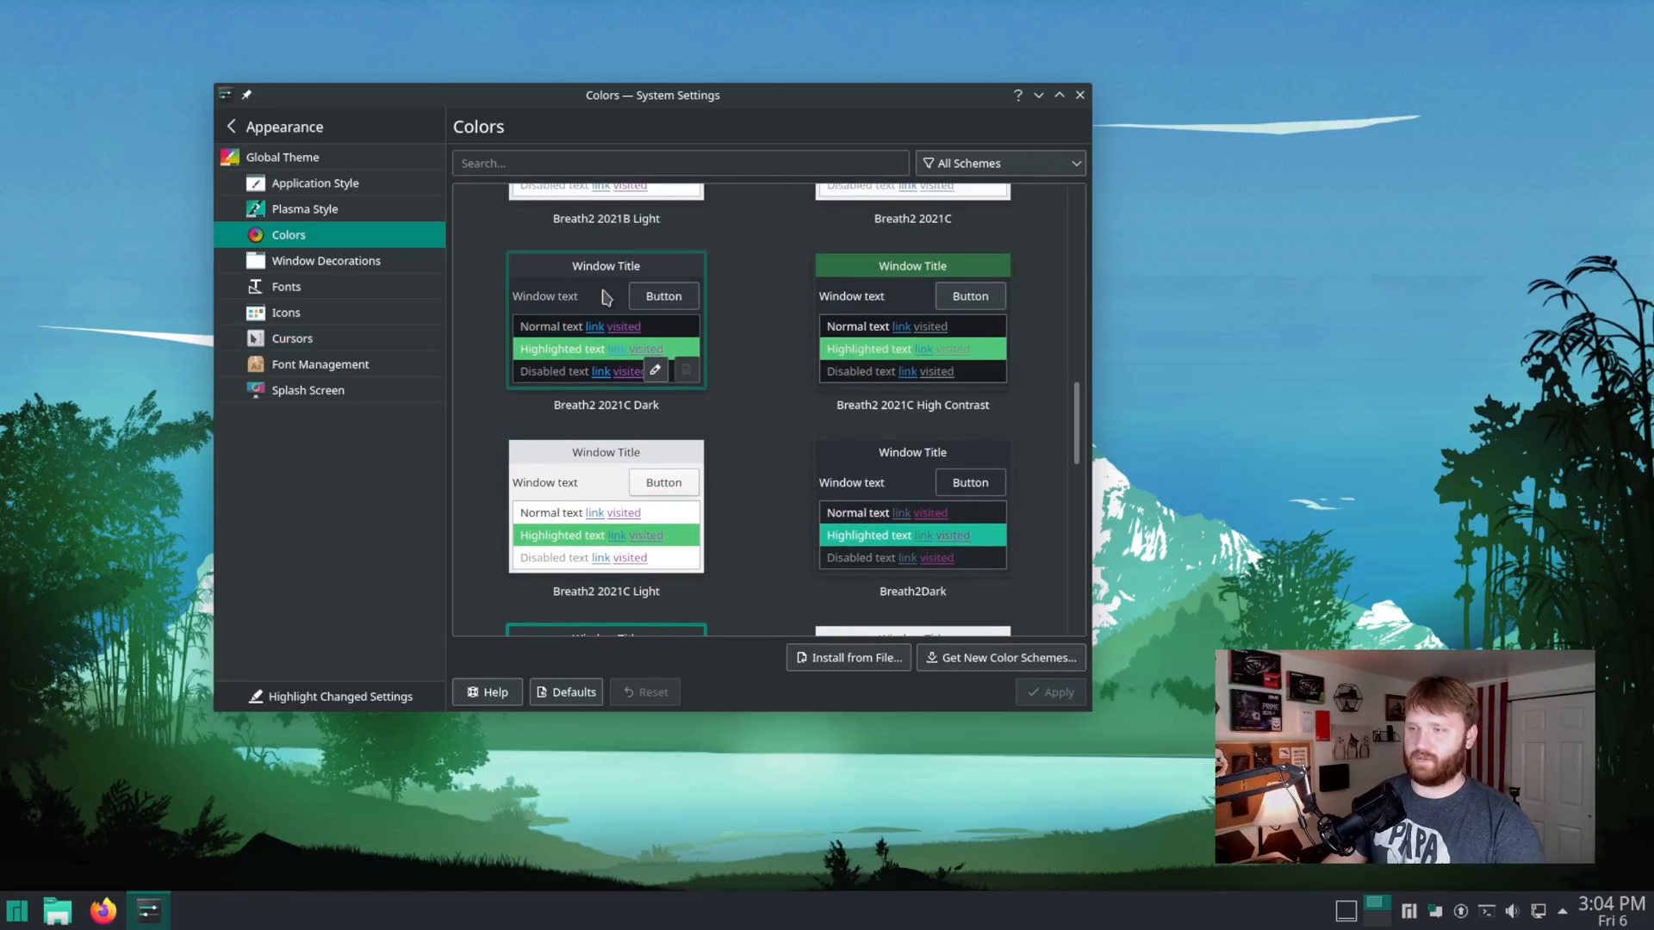
# - Reselect and apply the Breath2 2021C Dark colour scheme again
pyautogui.click(605, 316)
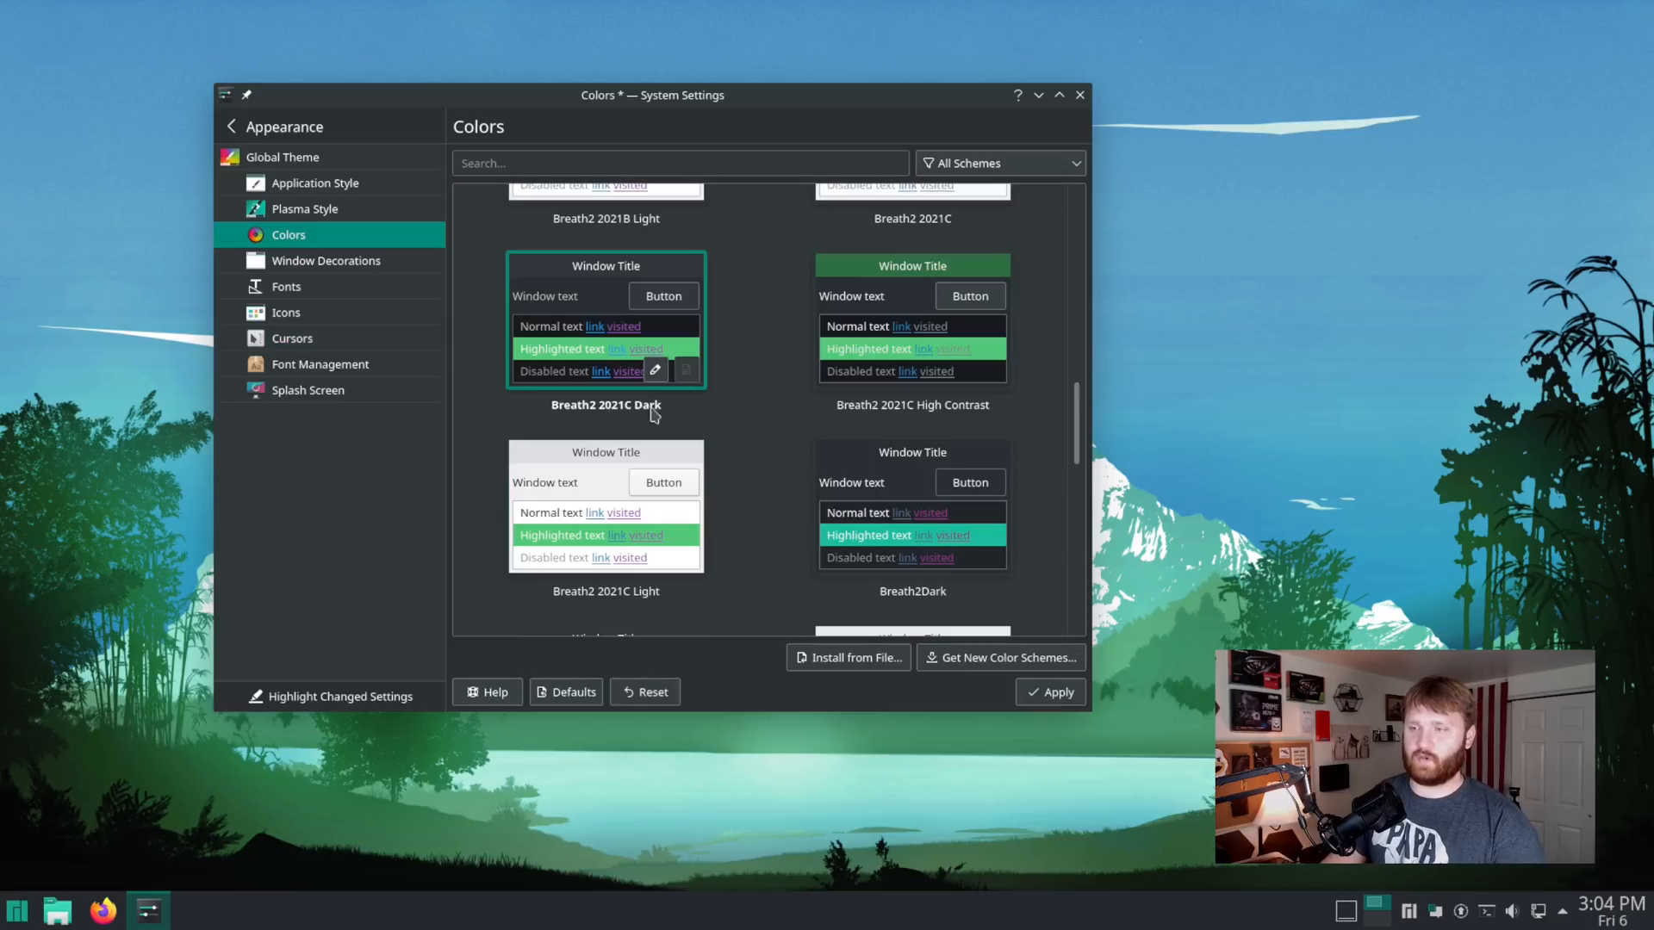
pyautogui.click(1049, 692)
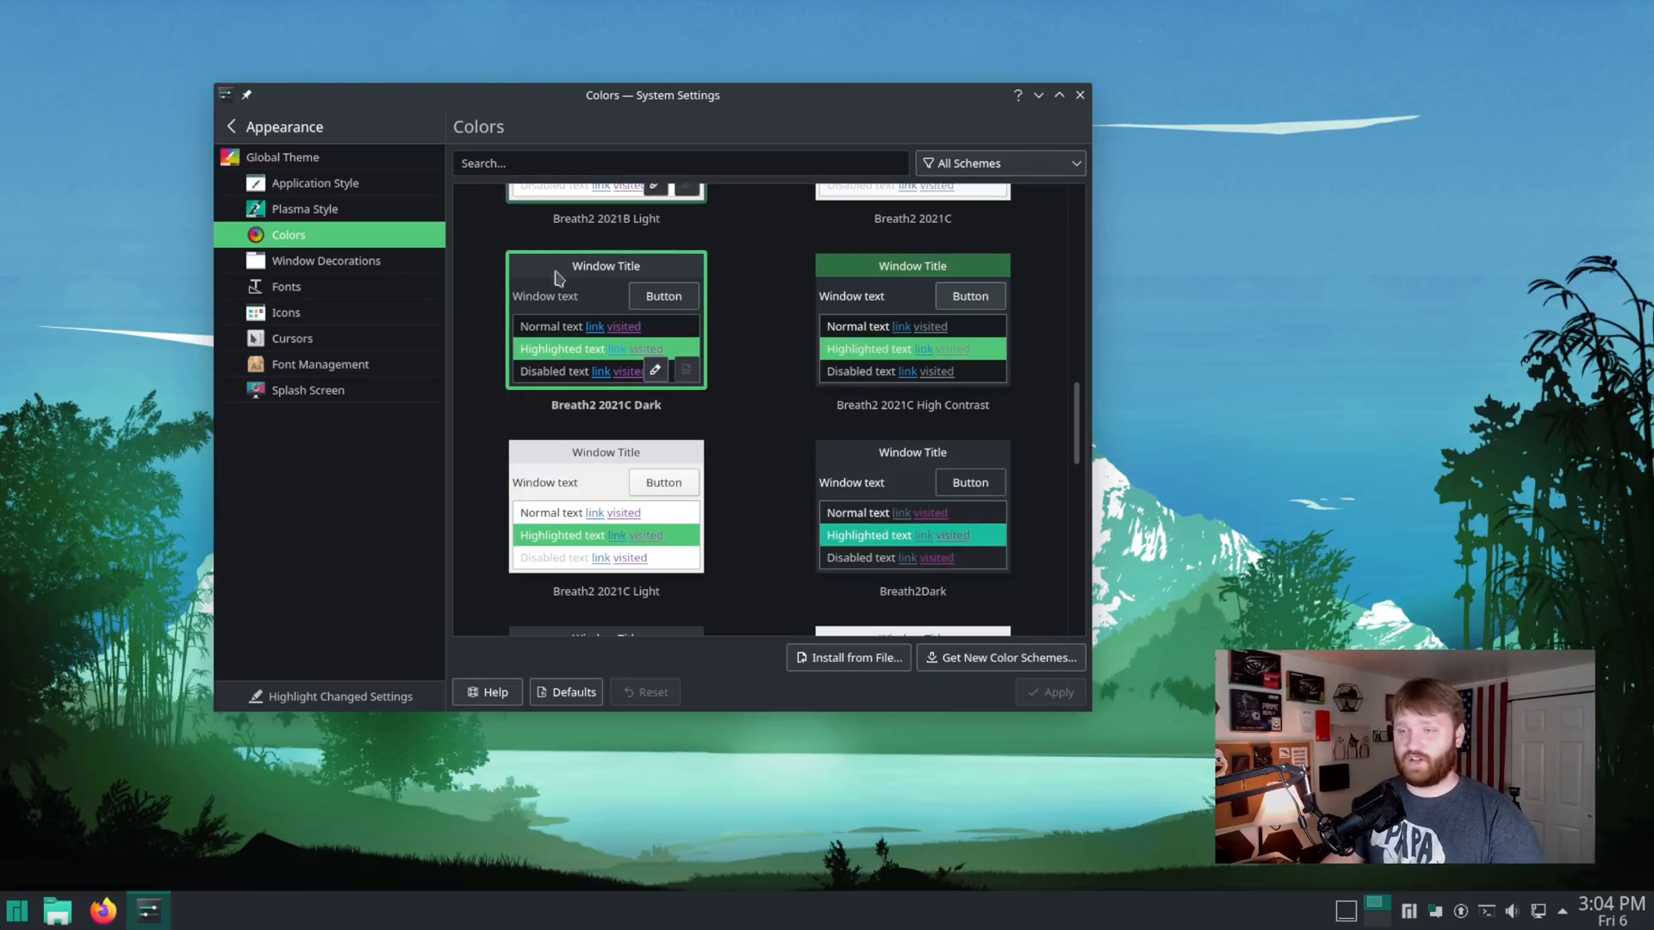
pyautogui.scroll(-3)
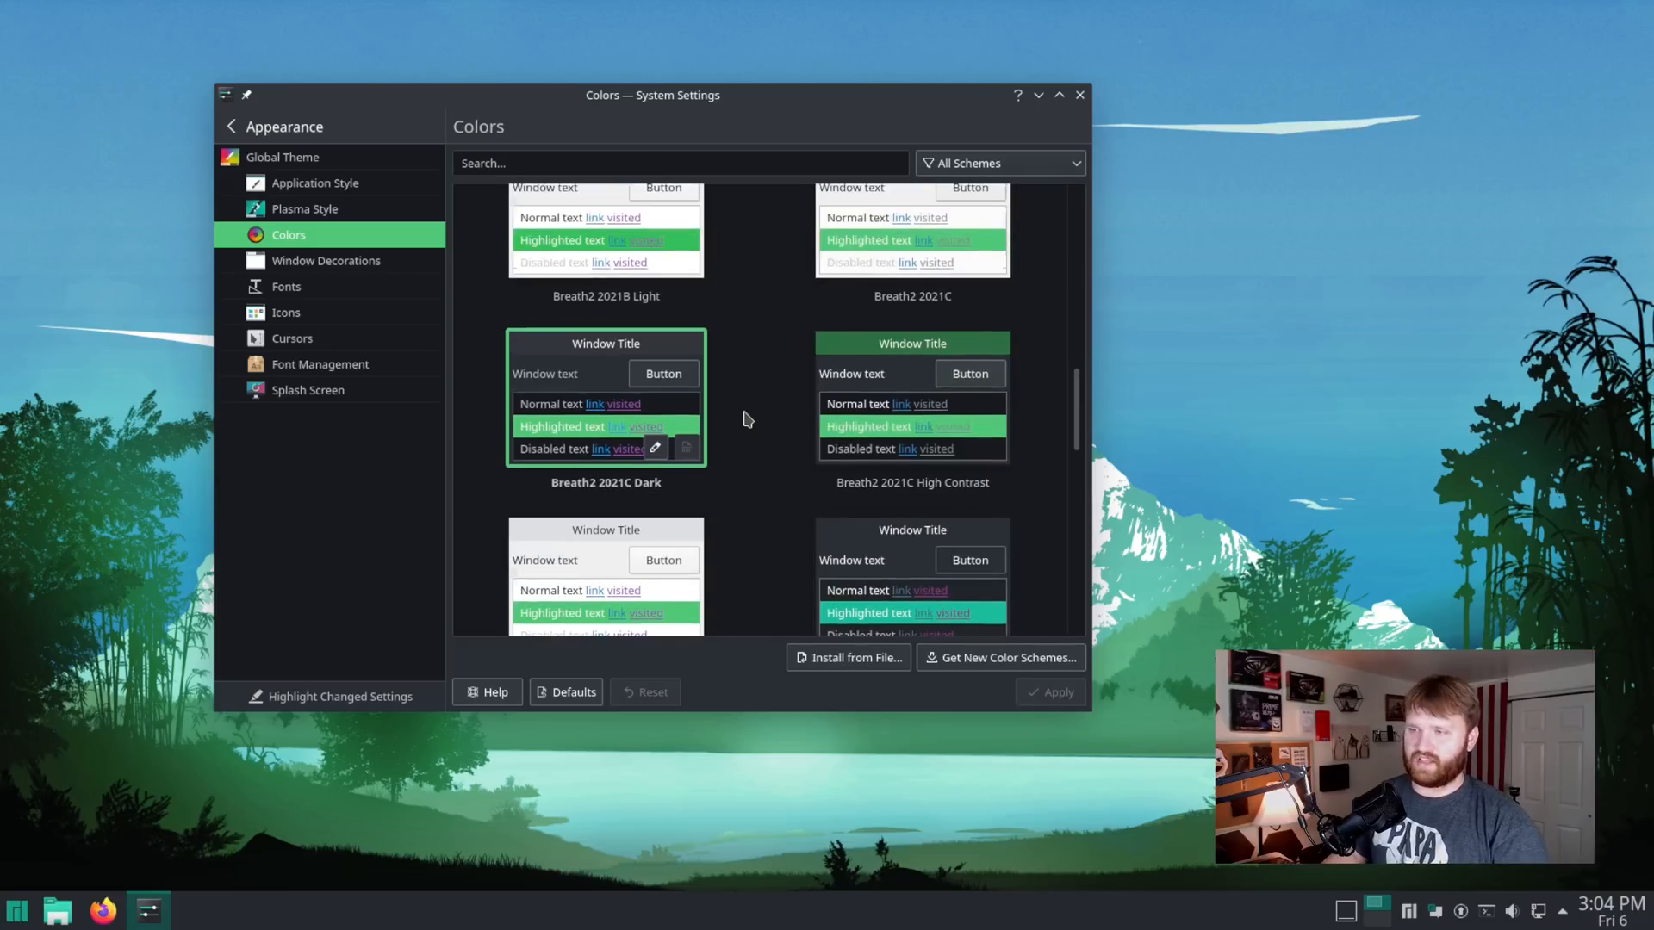
pyautogui.scroll(-3)
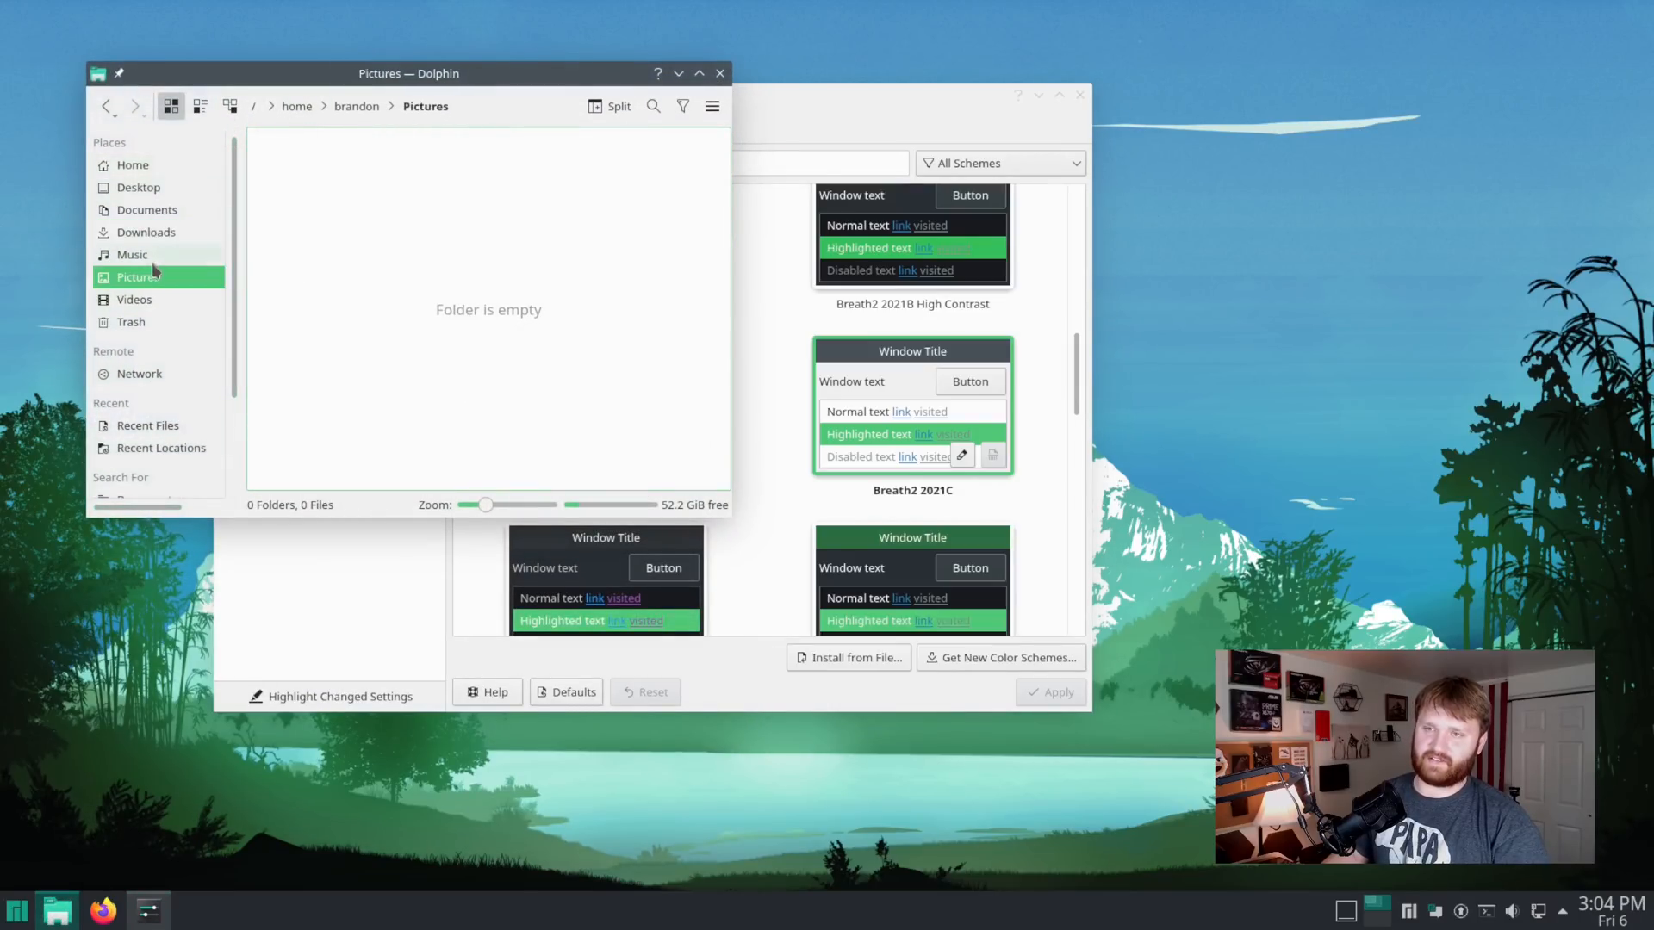
# - View the Documents folder in Dolphin to preview the light Breath2 2021C colours
pyautogui.click(146, 209)
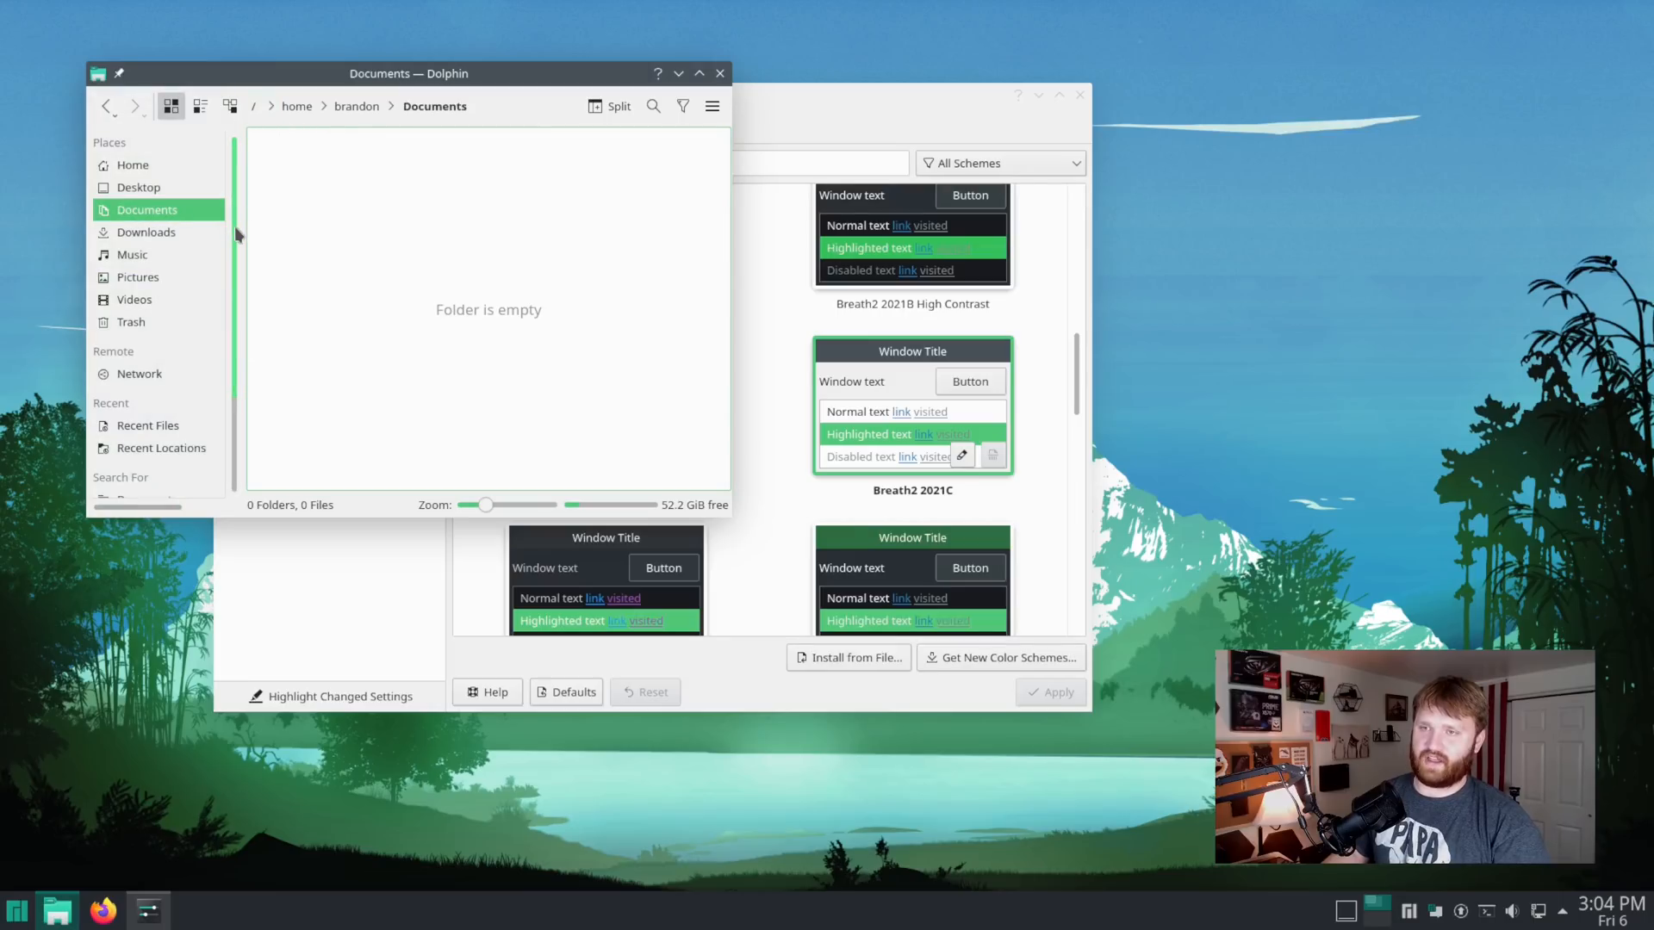
pyautogui.moveTo(184, 154)
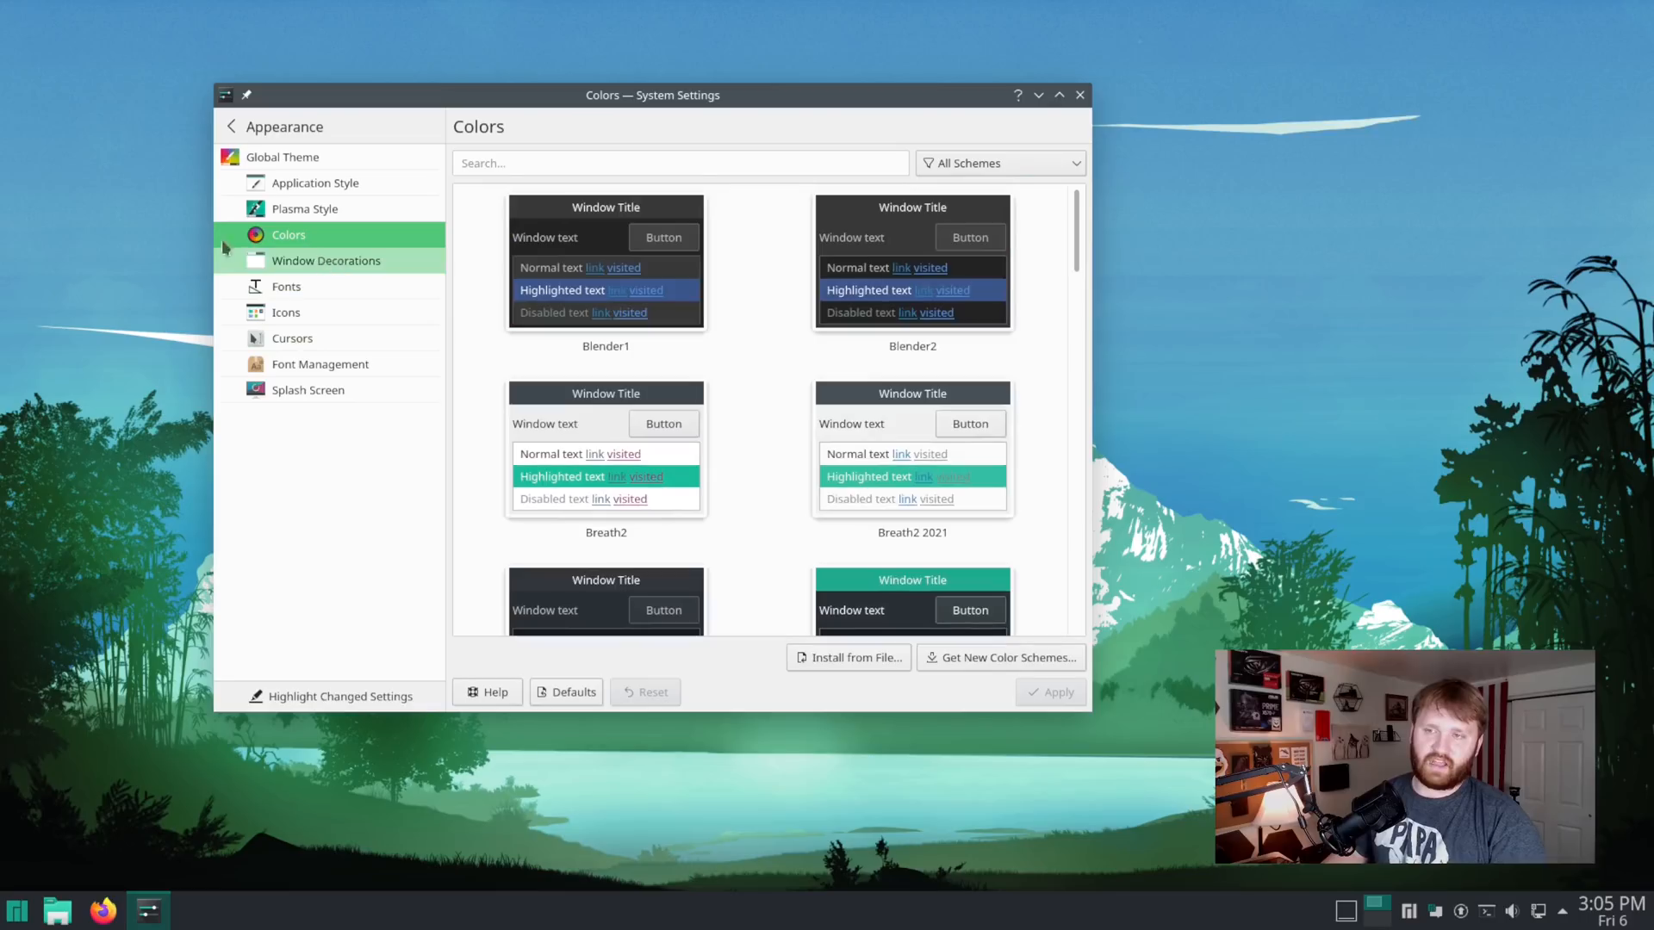
# - Cycle through Window Decorations, Splash Screen and Global Theme, then reopen Appearance from the main list
pyautogui.click(326, 261)
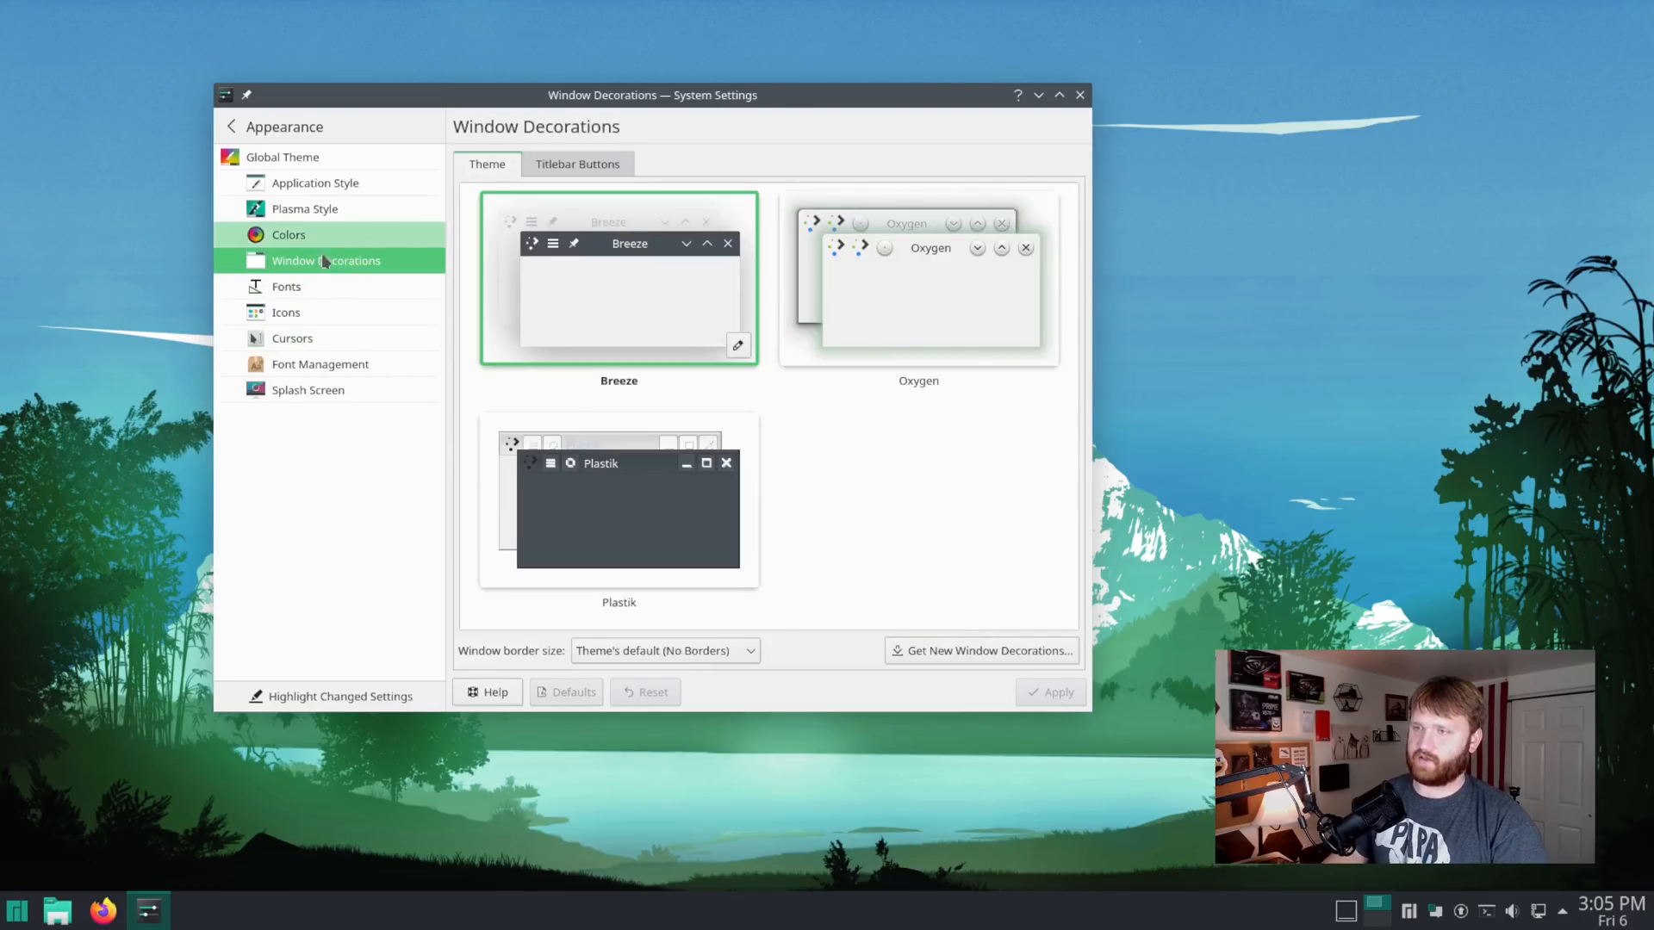
pyautogui.moveTo(286, 286)
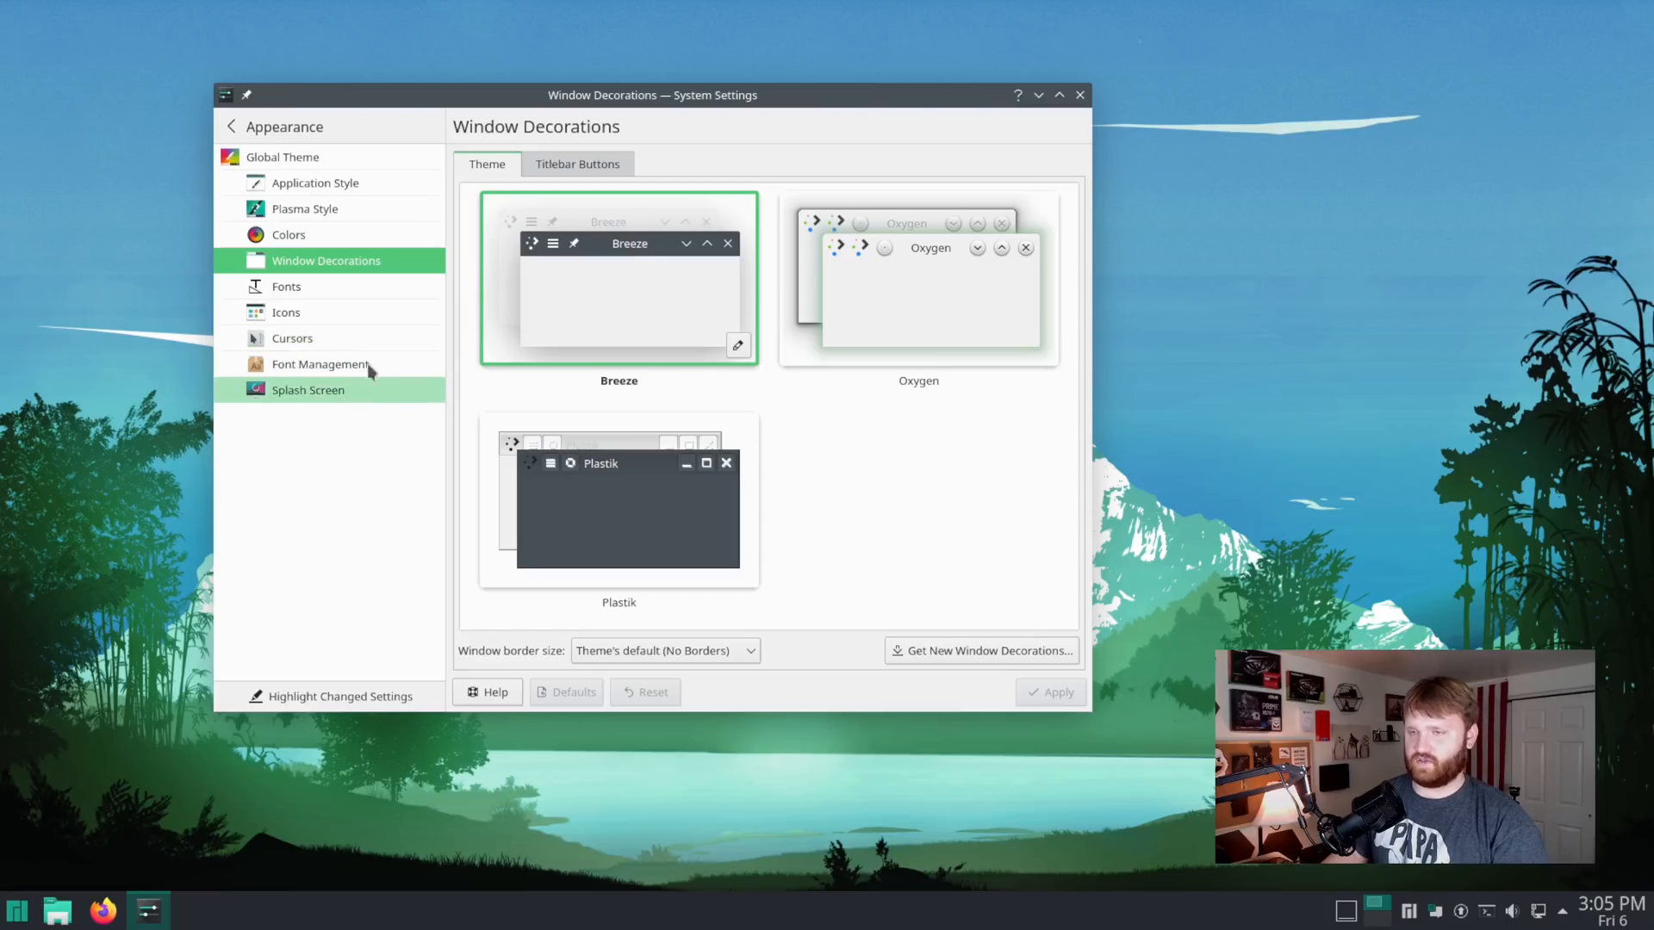
pyautogui.click(308, 389)
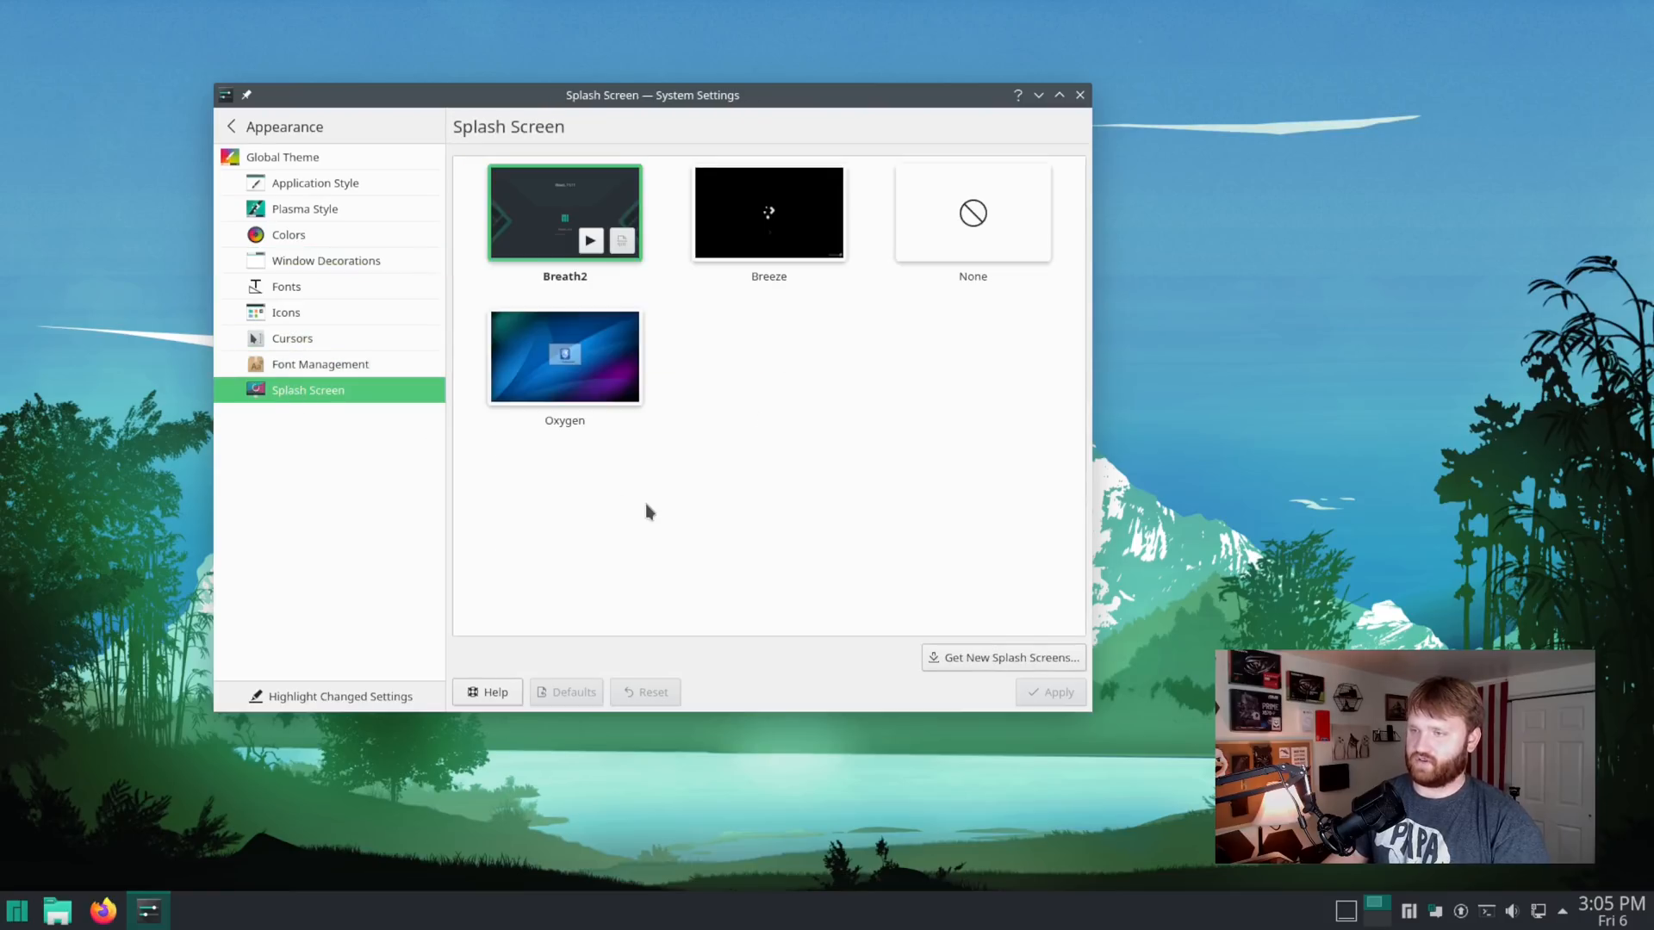
pyautogui.moveTo(955, 141)
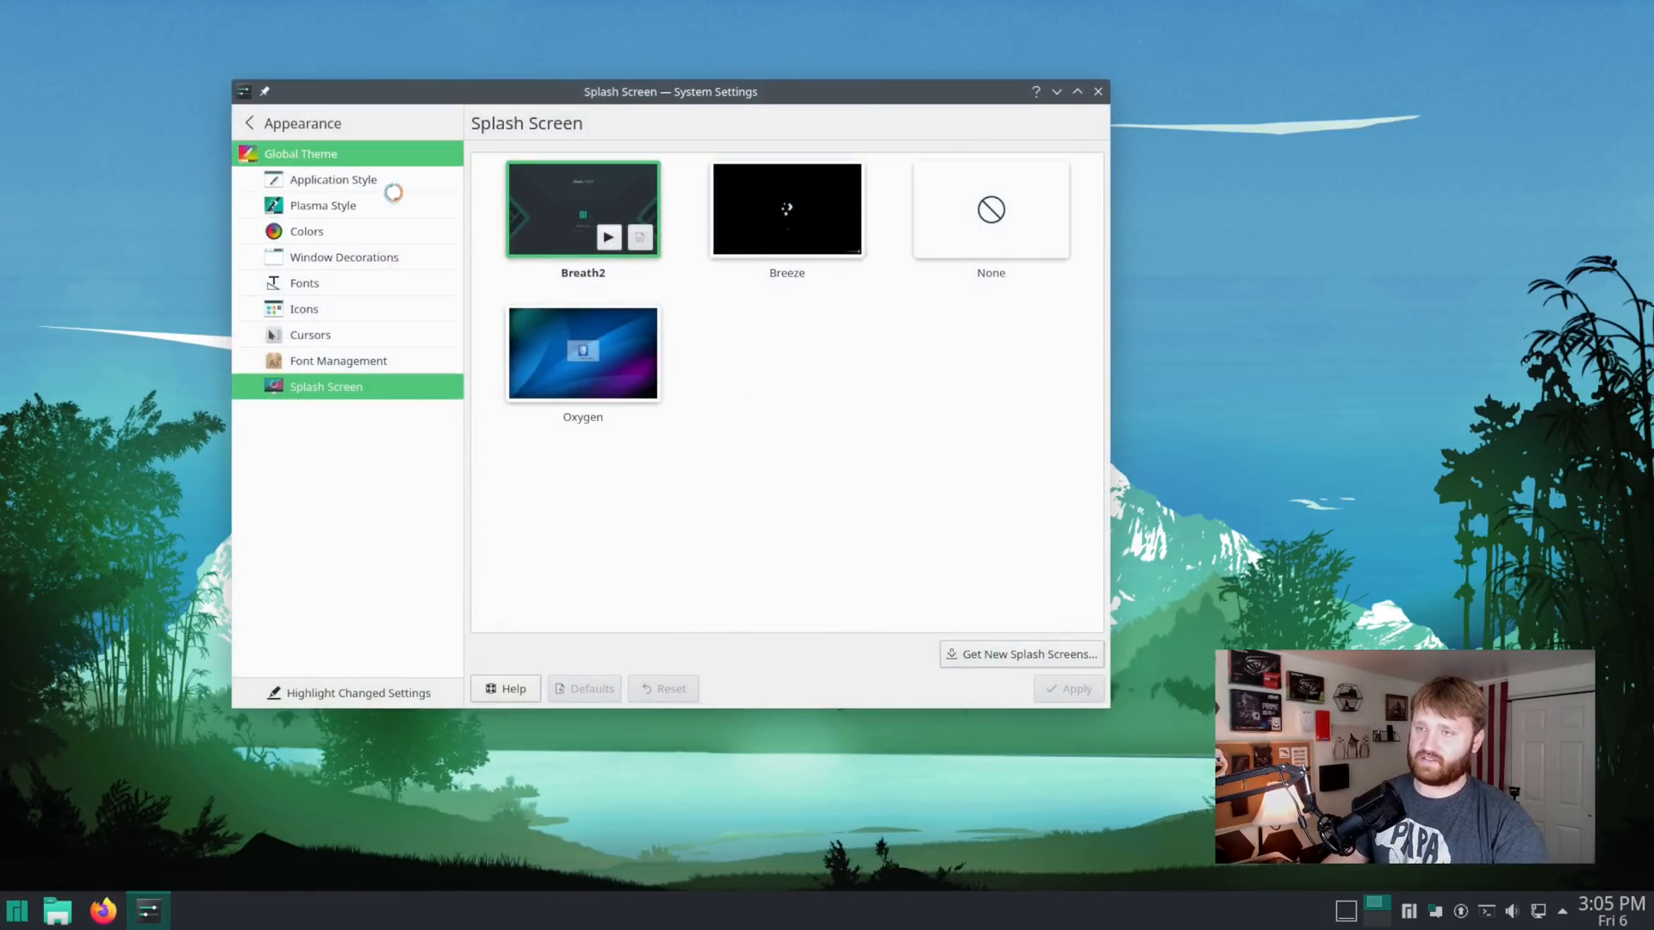
pyautogui.click(301, 154)
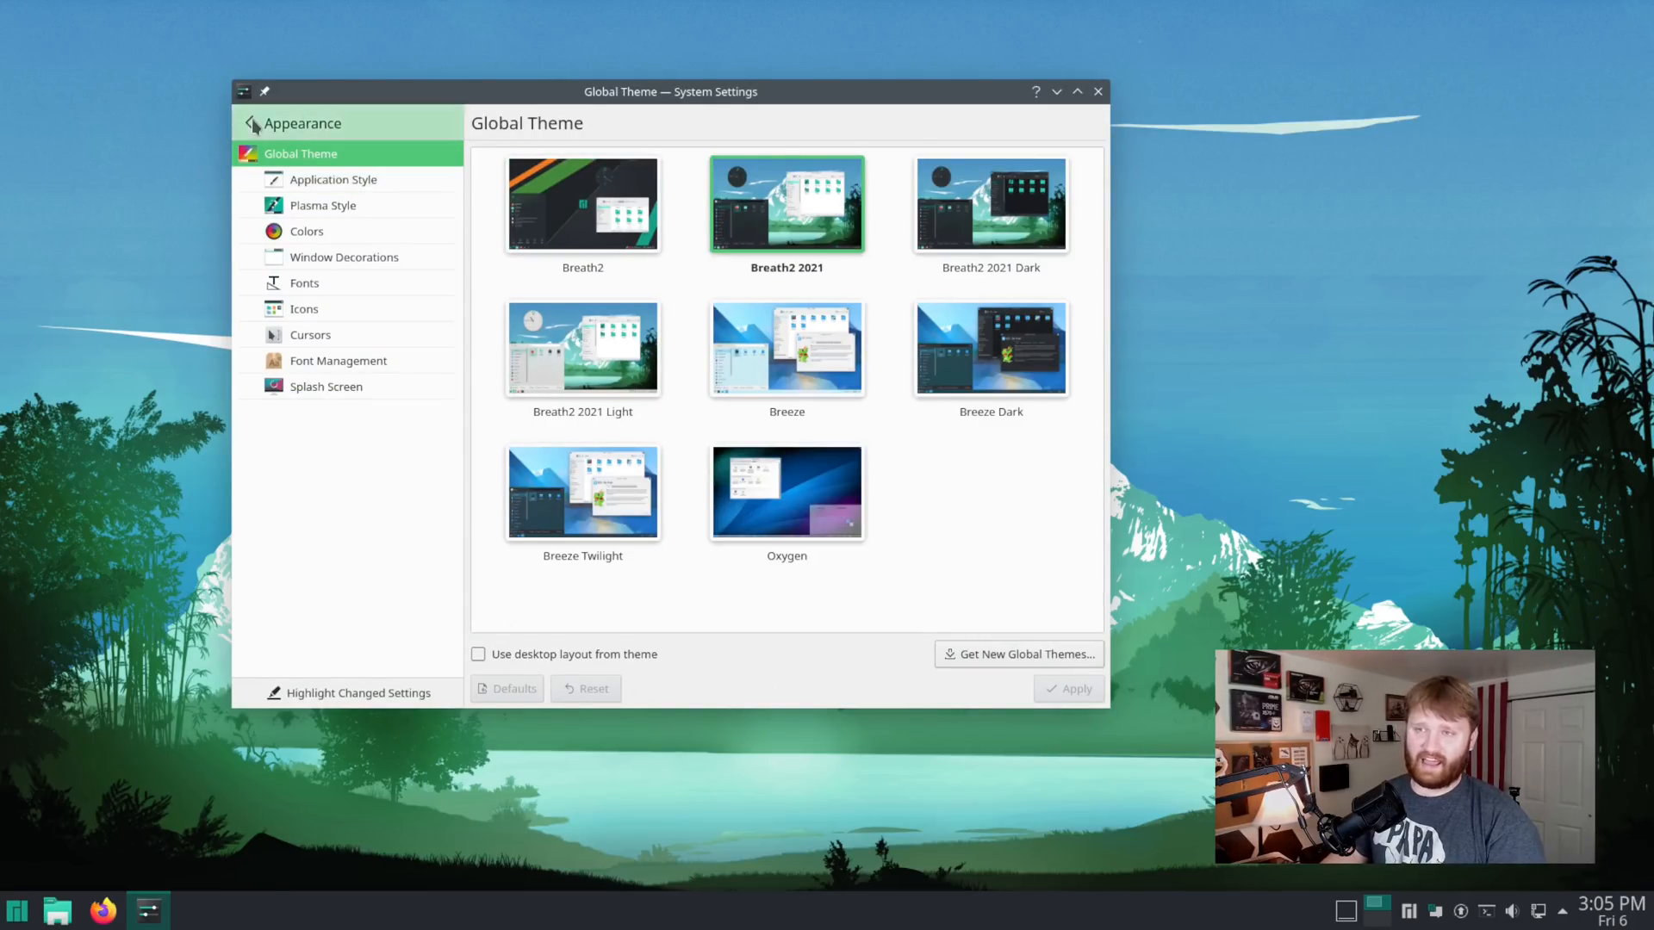
pyautogui.click(254, 123)
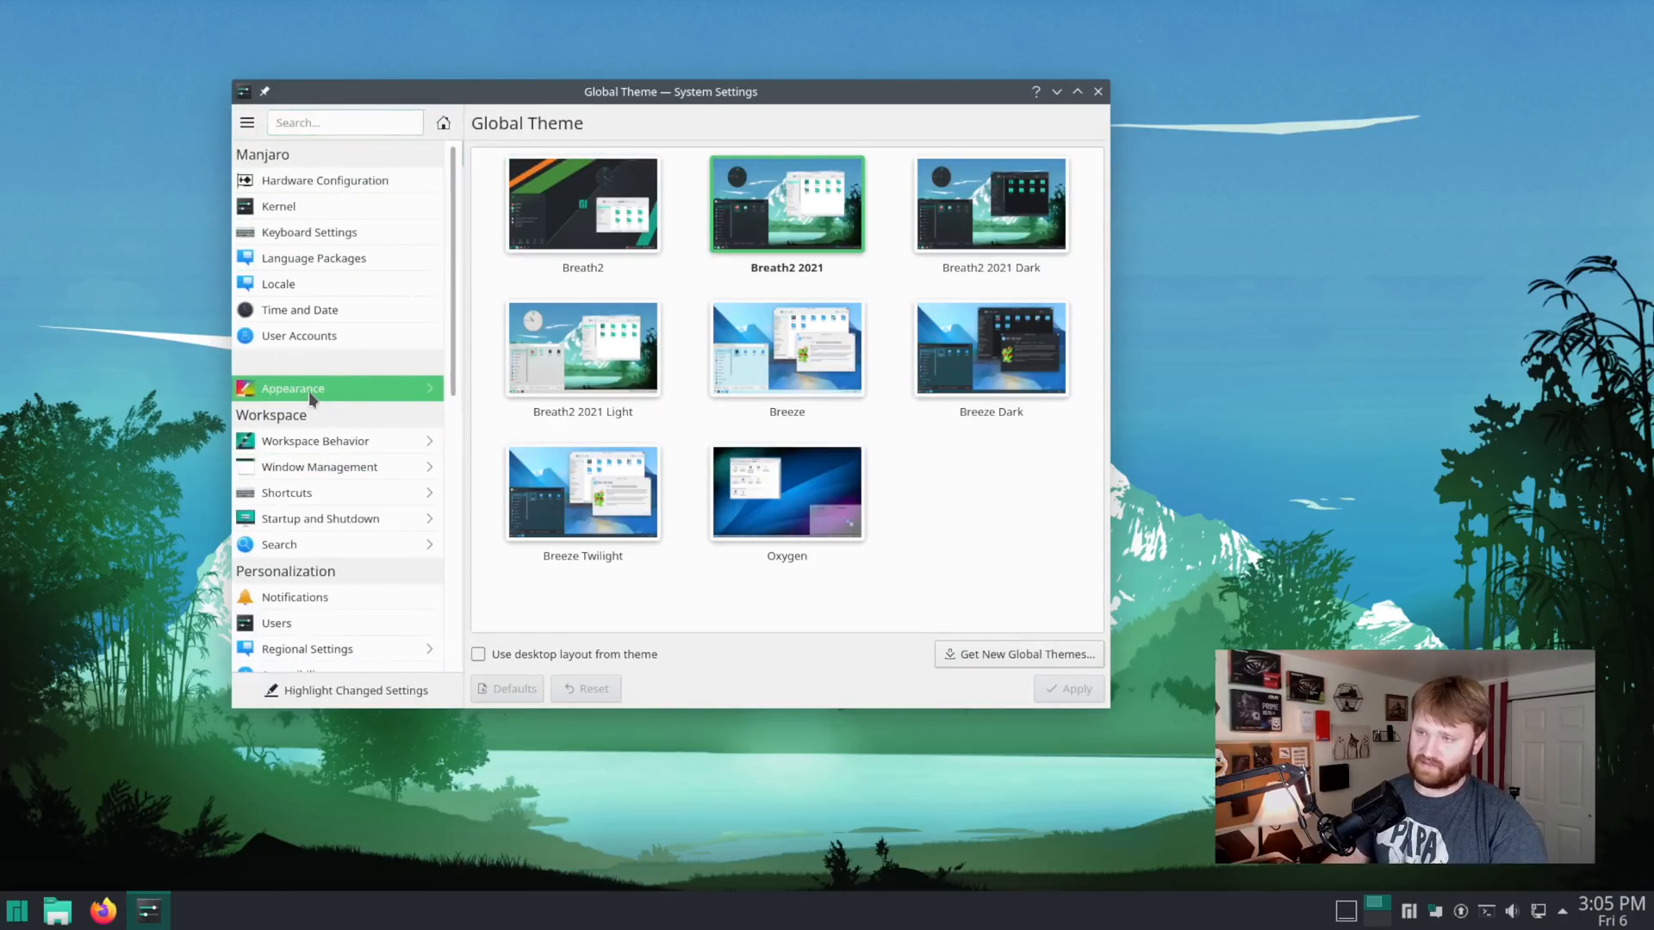
pyautogui.click(293, 388)
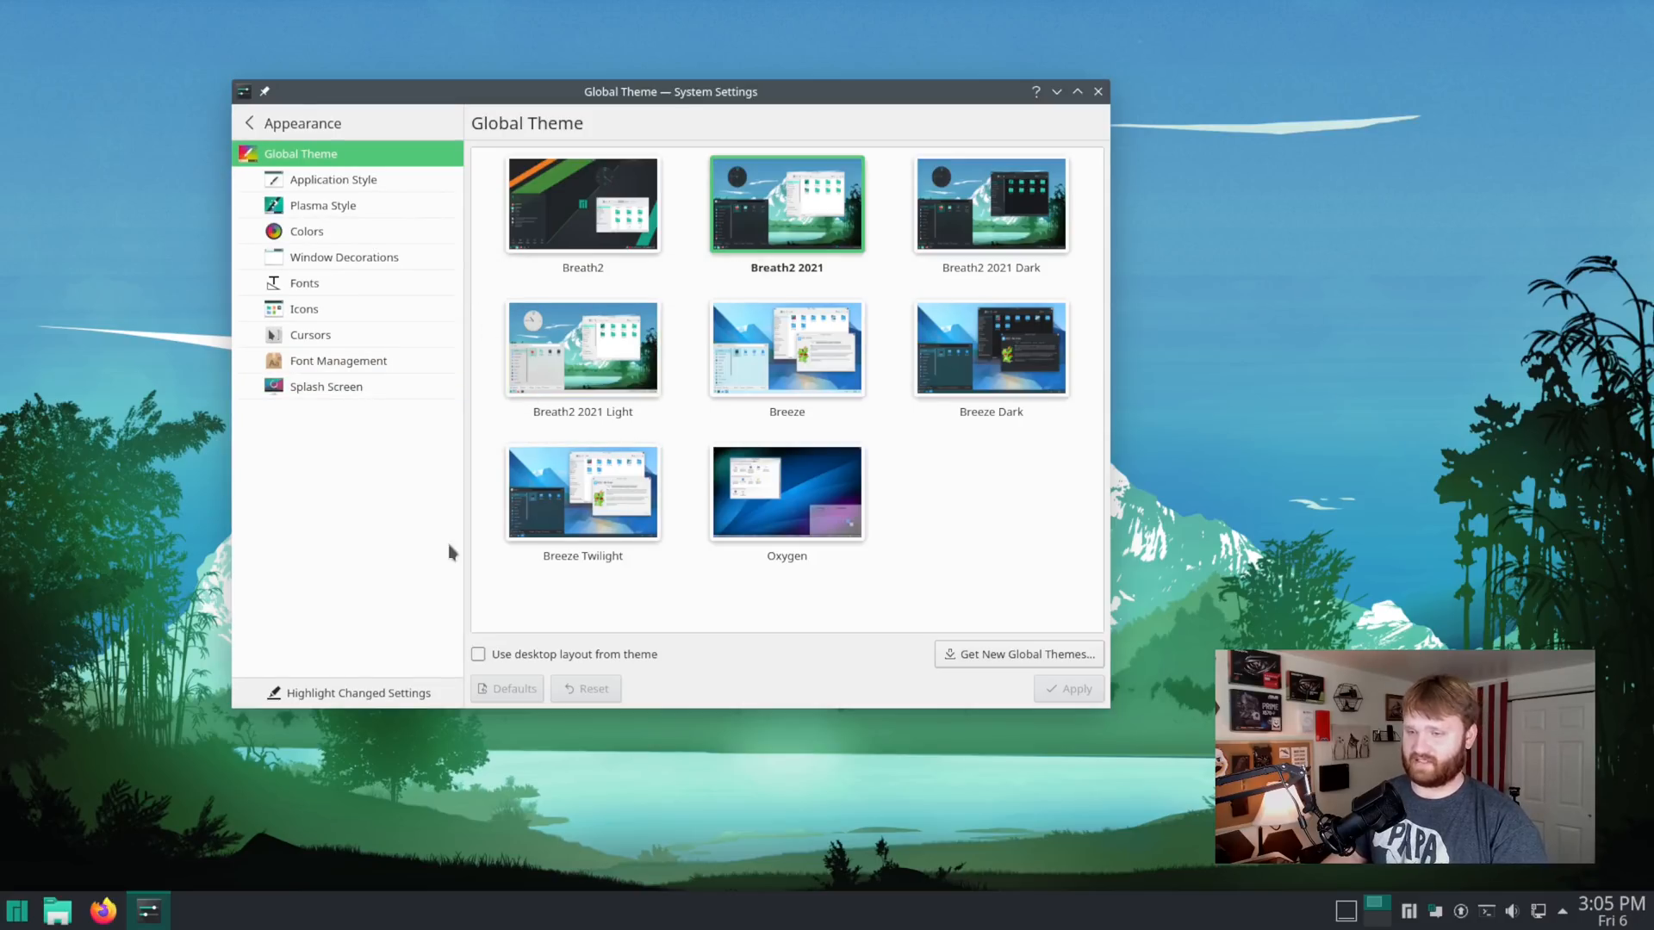
pyautogui.moveTo(1028, 474)
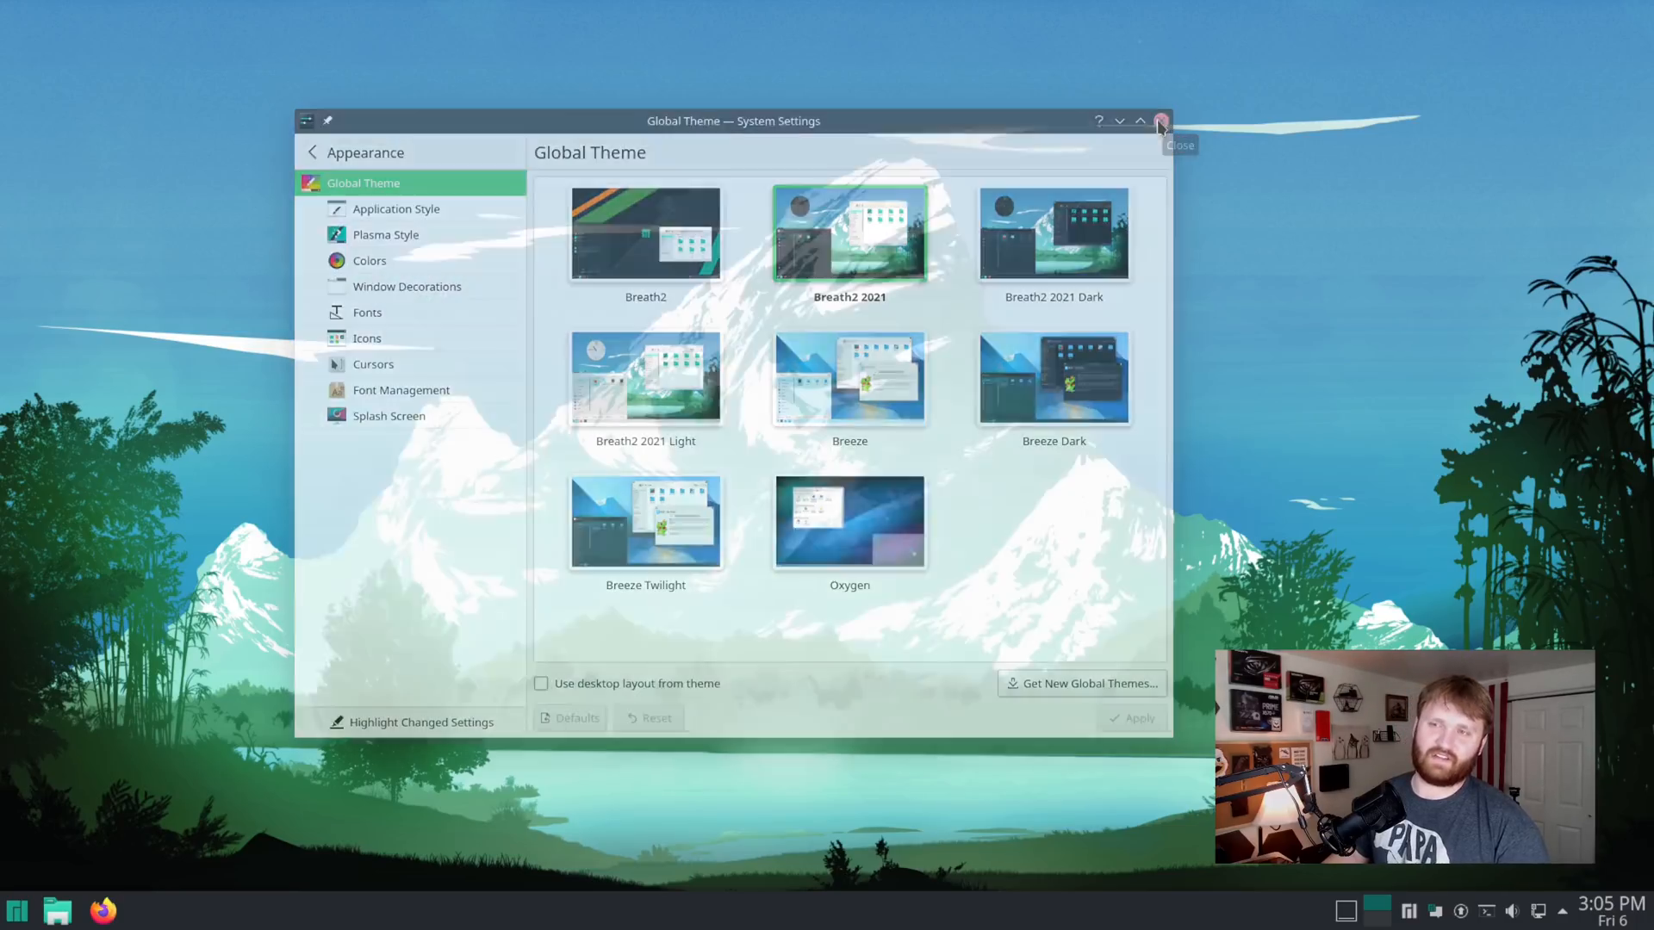
# - Close the System Settings window, leaving the themed desktop
pyautogui.click(1162, 121)
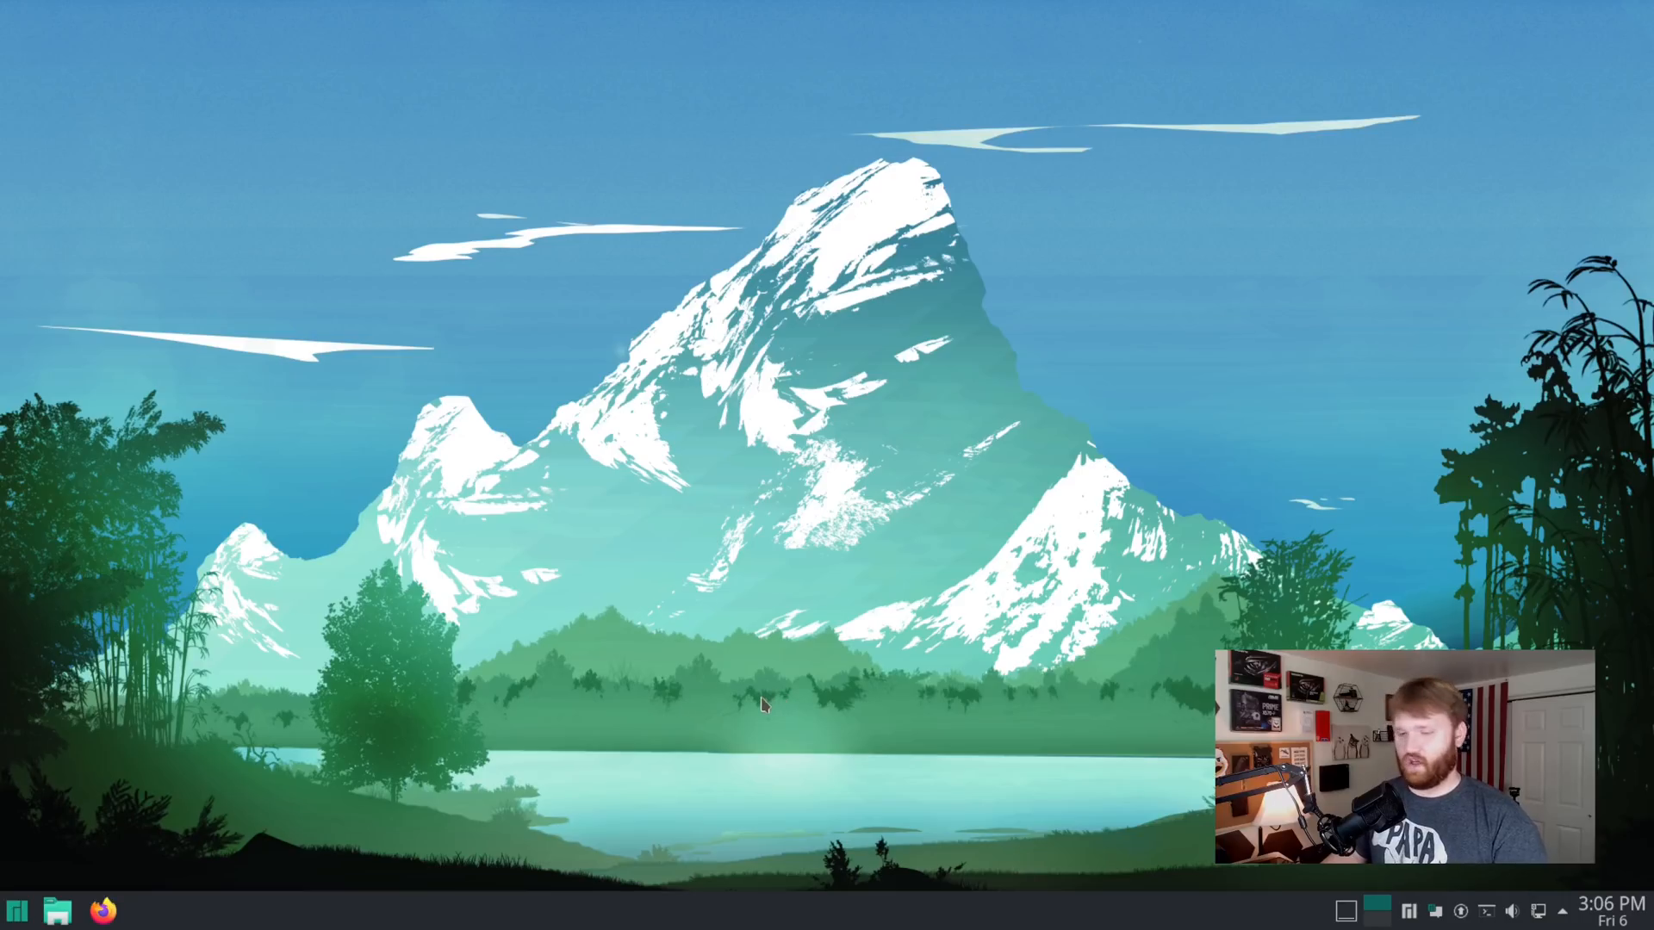
pyautogui.moveTo(1042, 122)
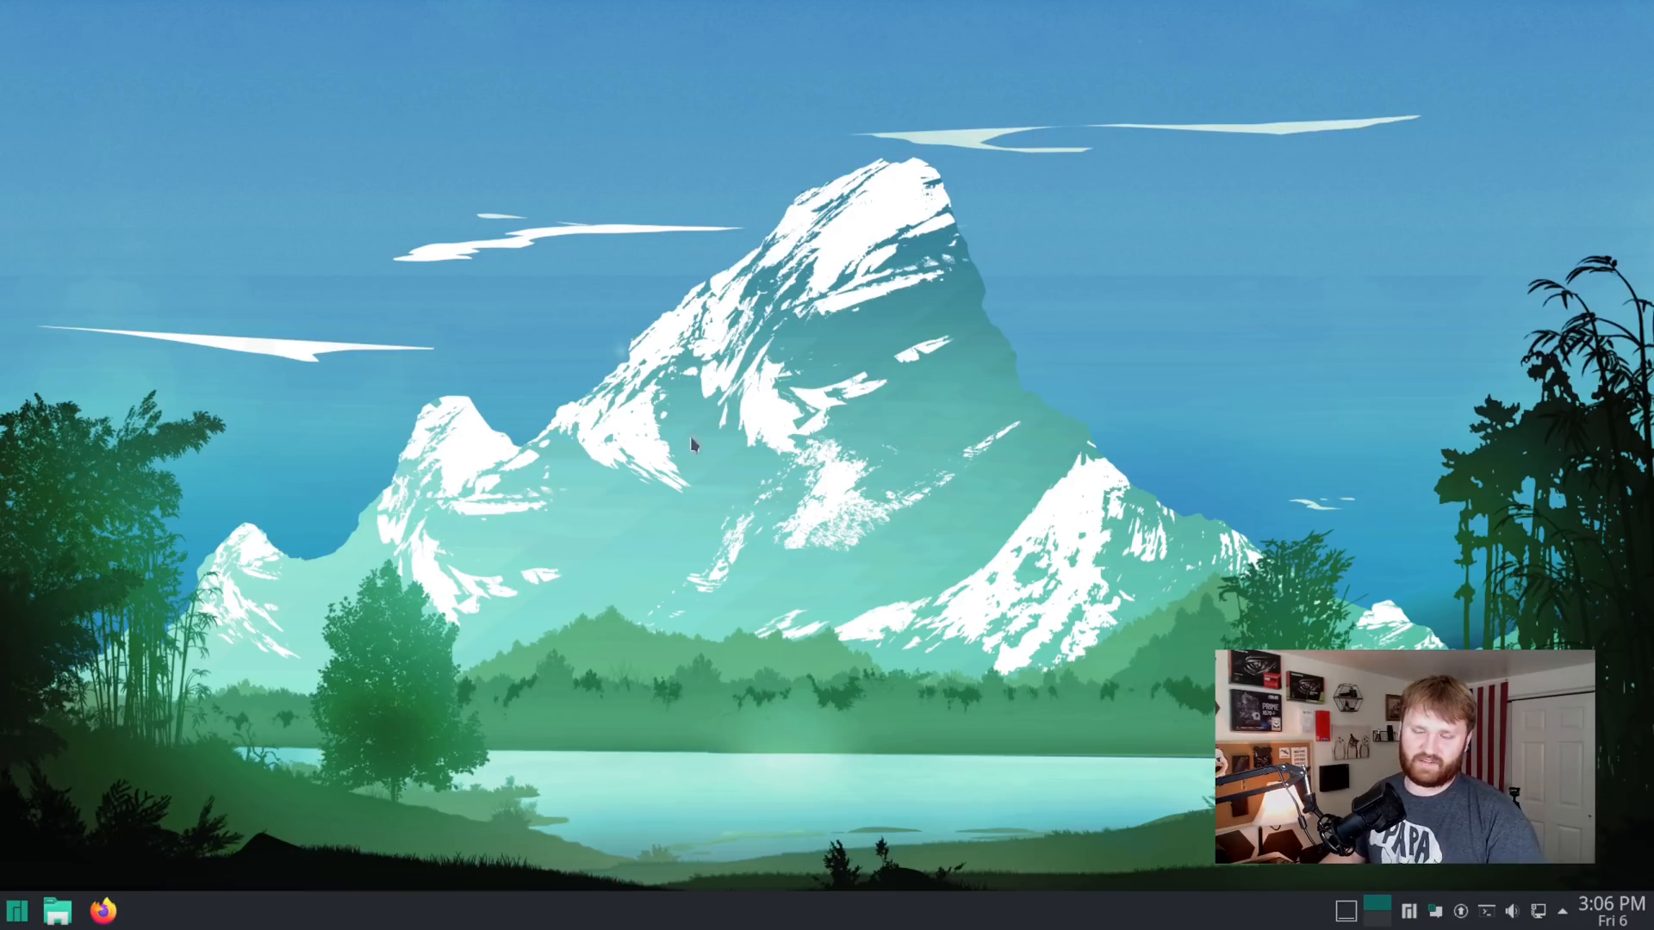
pyautogui.moveTo(1134, 111)
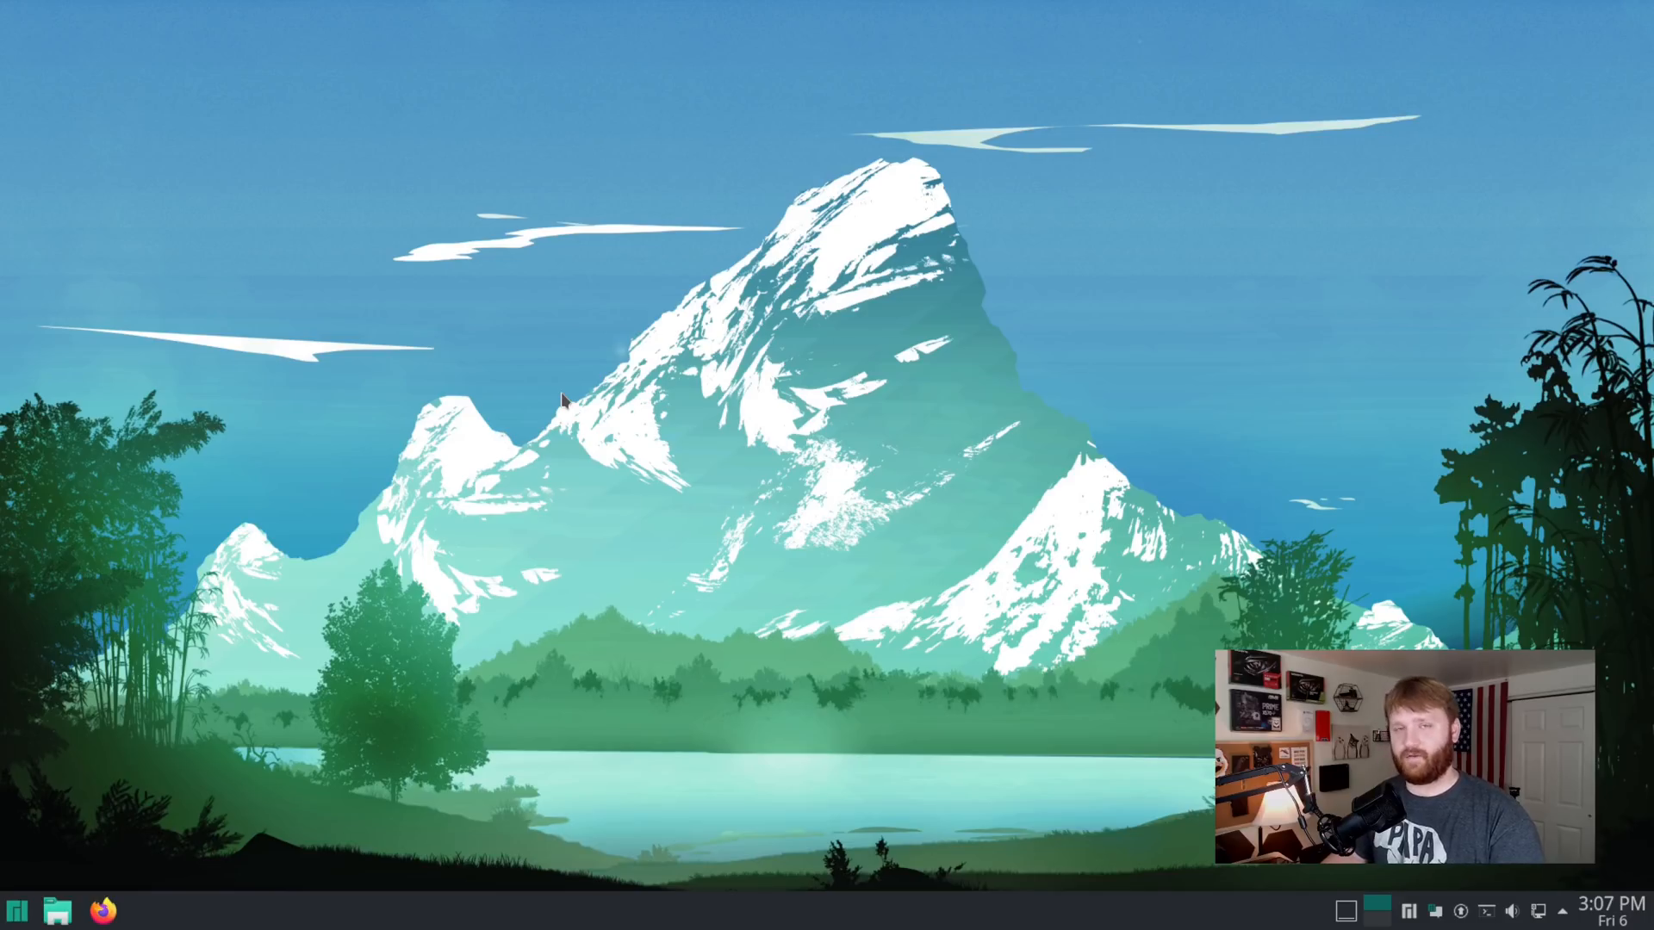
pyautogui.moveTo(483, 389)
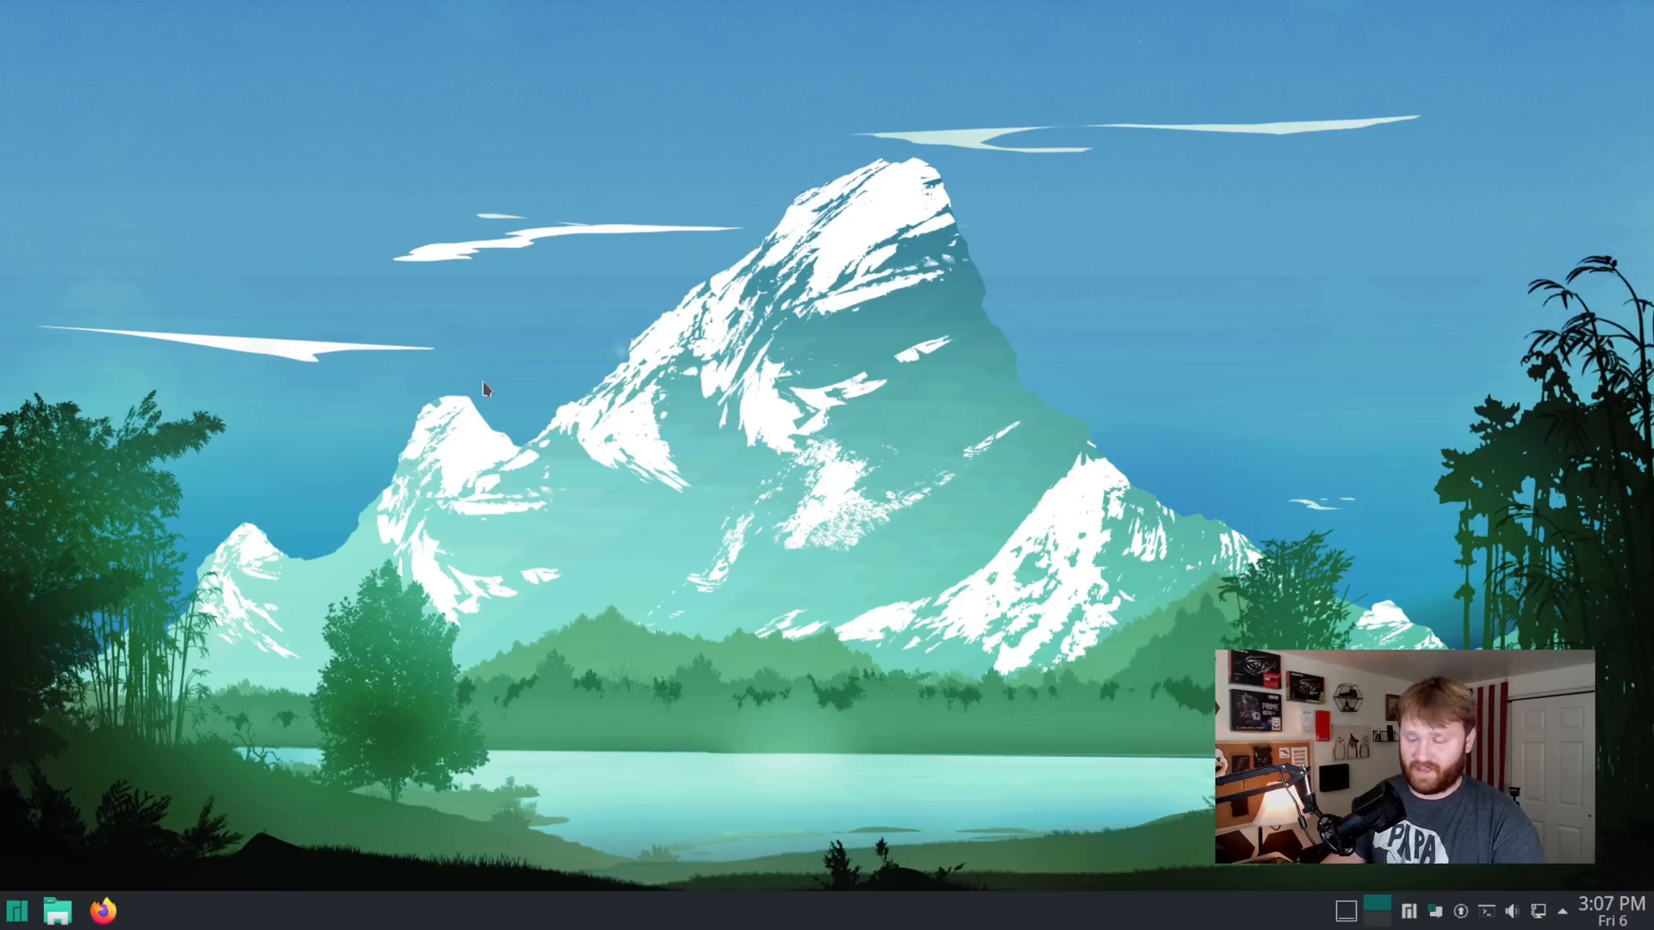